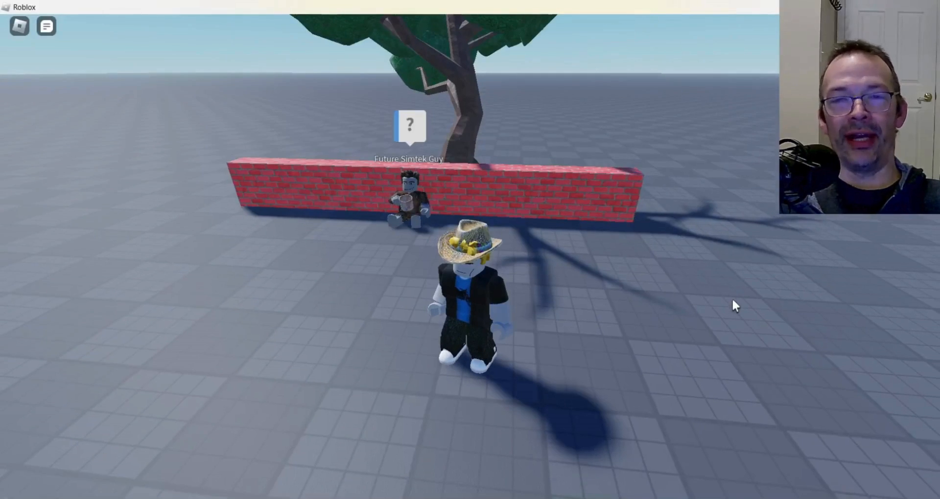
pyautogui.moveTo(635, 306)
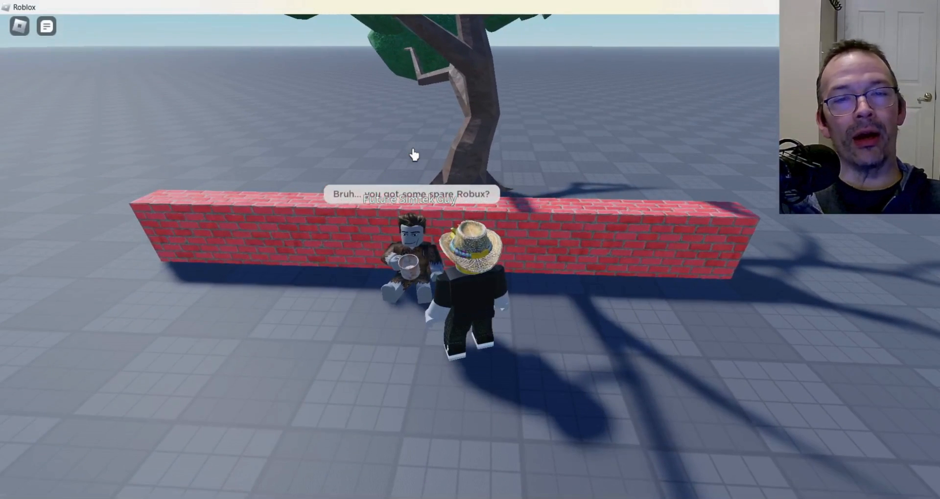
# Talk to the sitting NPC, answer 'Yeah...' and offer 'How about 10R'
pyautogui.click(471, 257)
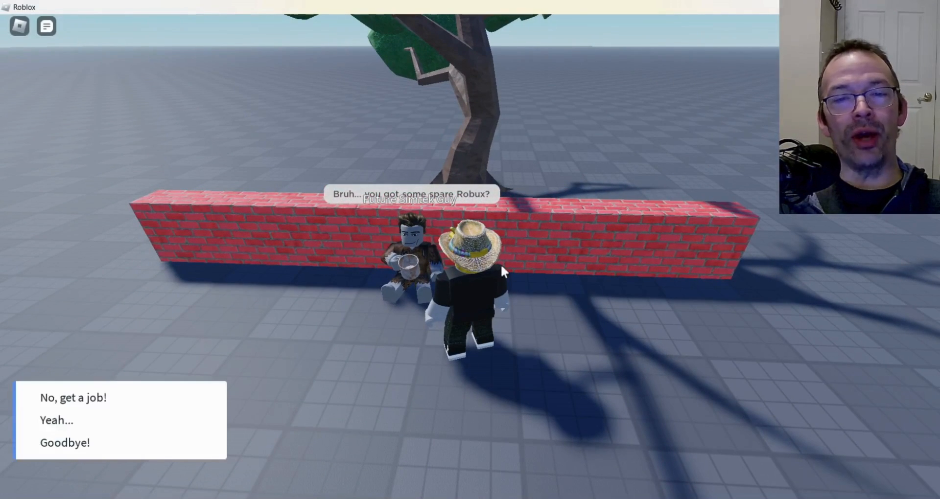
pyautogui.moveTo(57, 420)
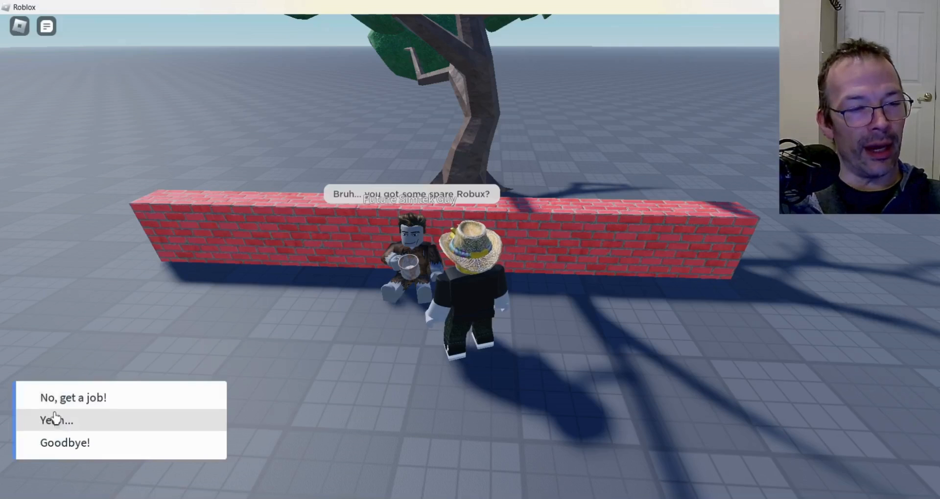
pyautogui.click(56, 420)
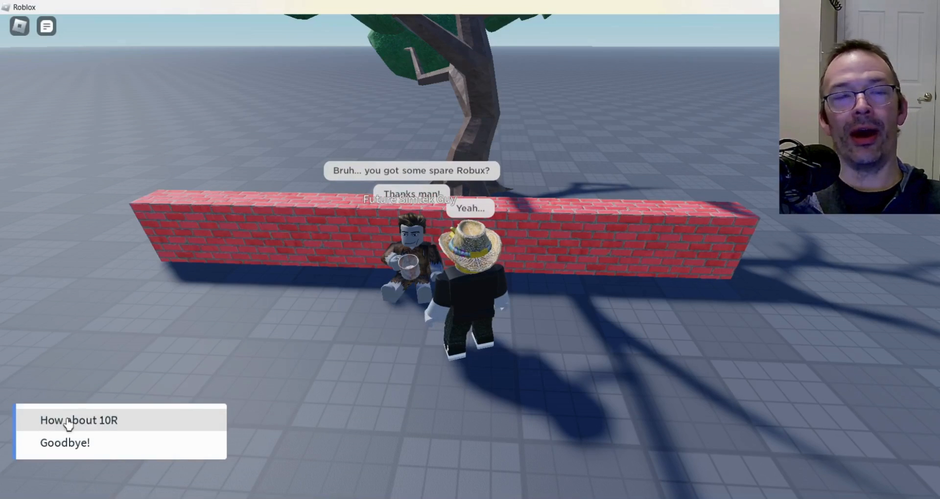
pyautogui.click(78, 420)
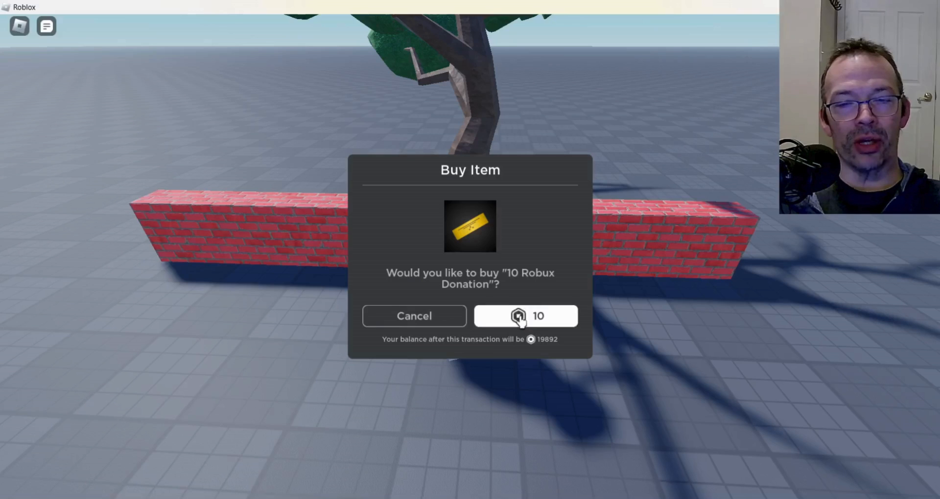
# Confirm the 10 Robux Donation purchase, dismiss the success message, then talk to the NPC again and decline
pyautogui.click(525, 317)
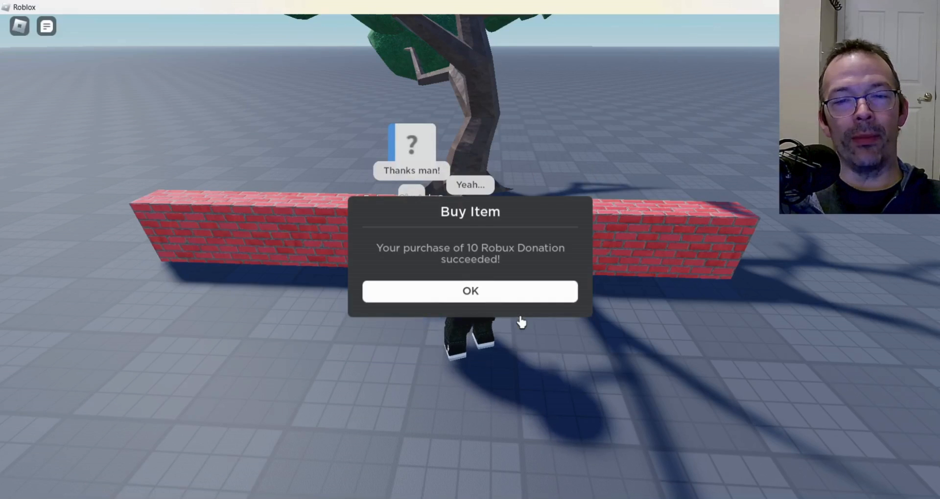
pyautogui.click(469, 290)
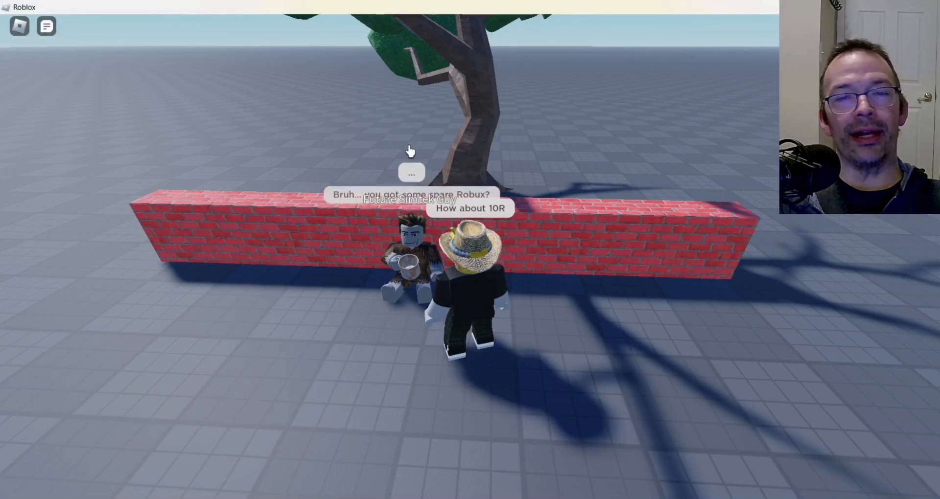
pyautogui.click(469, 209)
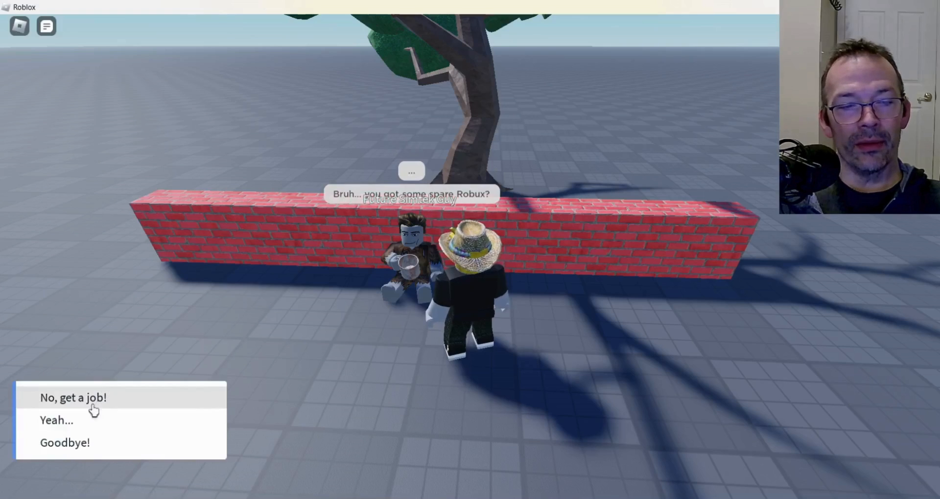
pyautogui.click(57, 420)
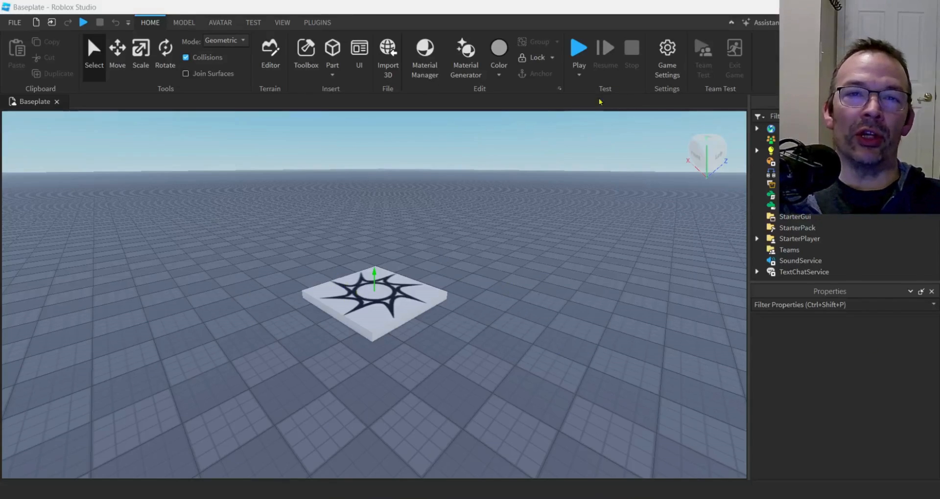
pyautogui.moveTo(667, 54)
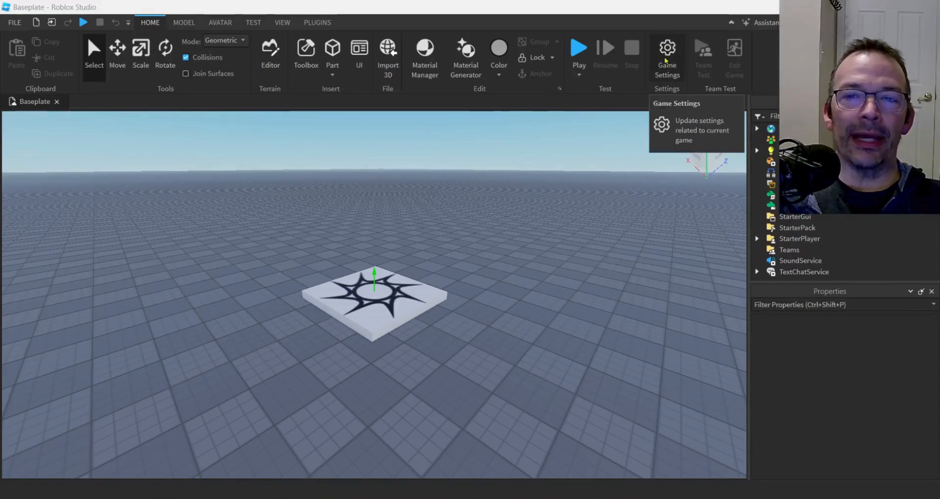
# Save the place to Roblox as a new game named Spare Change with Team Create turned off
pyautogui.click(667, 54)
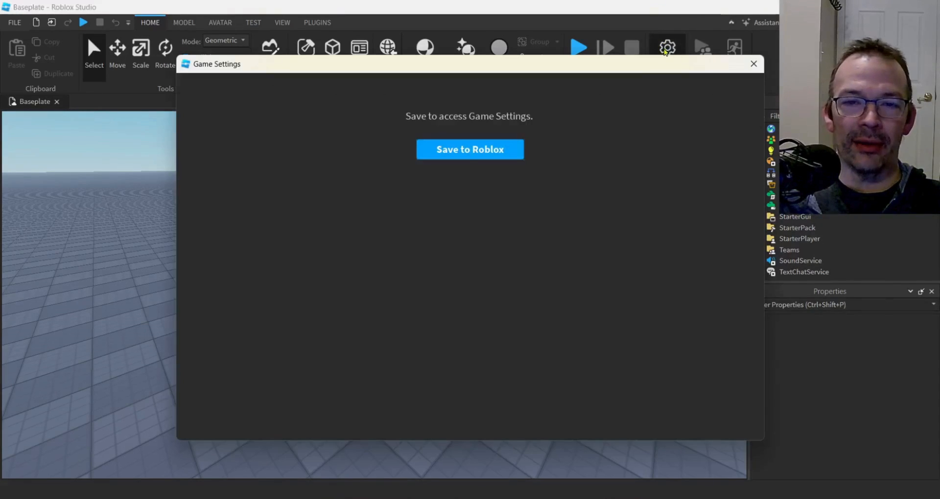
pyautogui.click(469, 149)
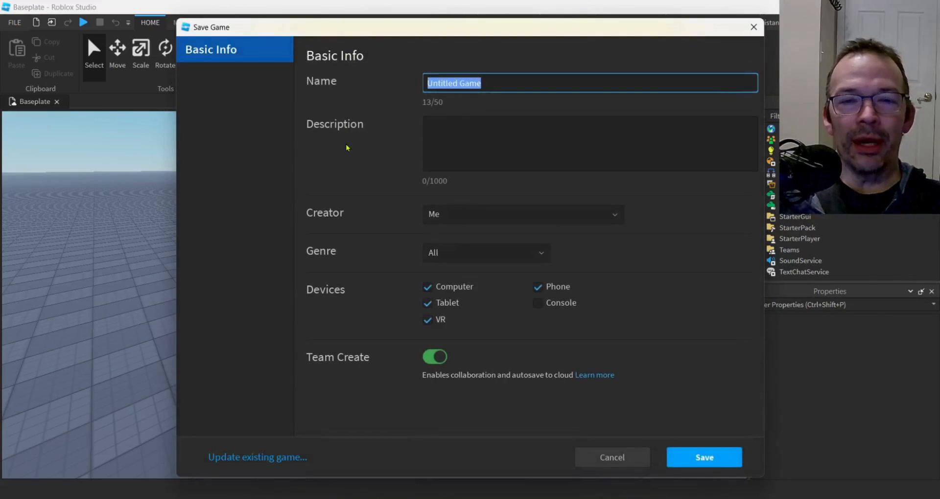
pyautogui.write('Spare Change')
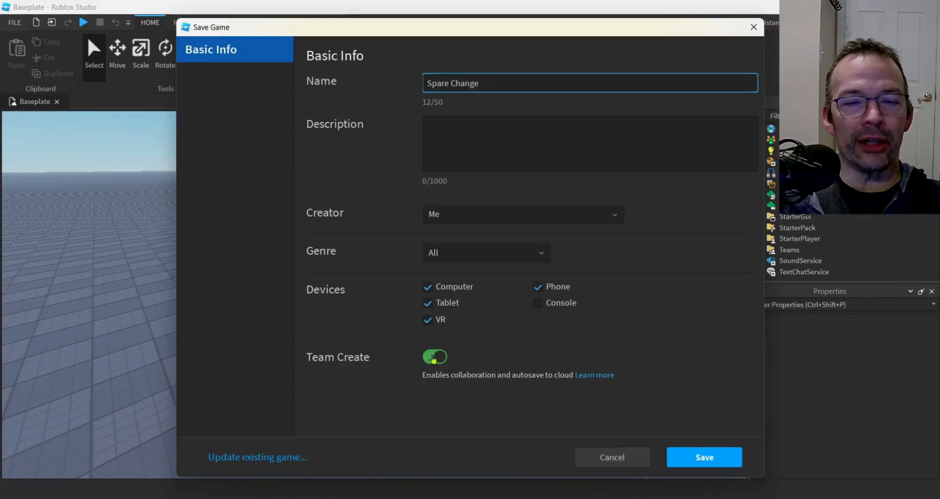
pyautogui.click(434, 356)
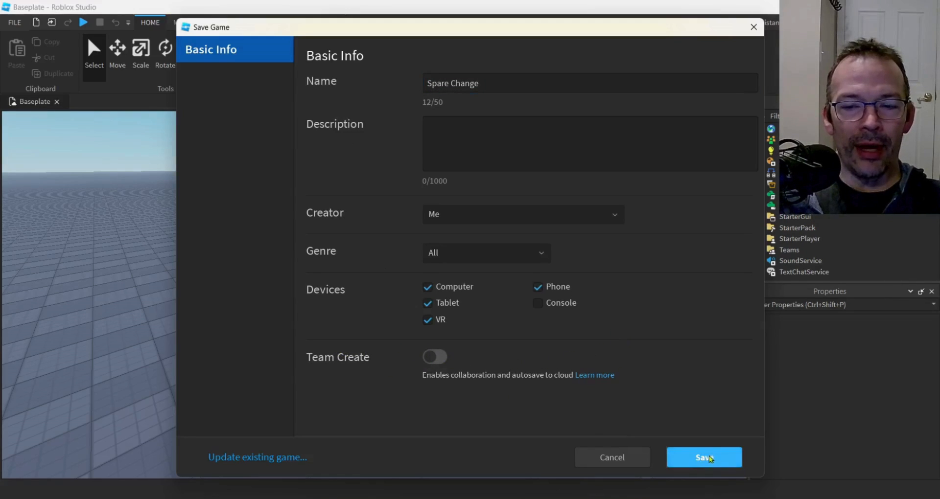
pyautogui.click(704, 458)
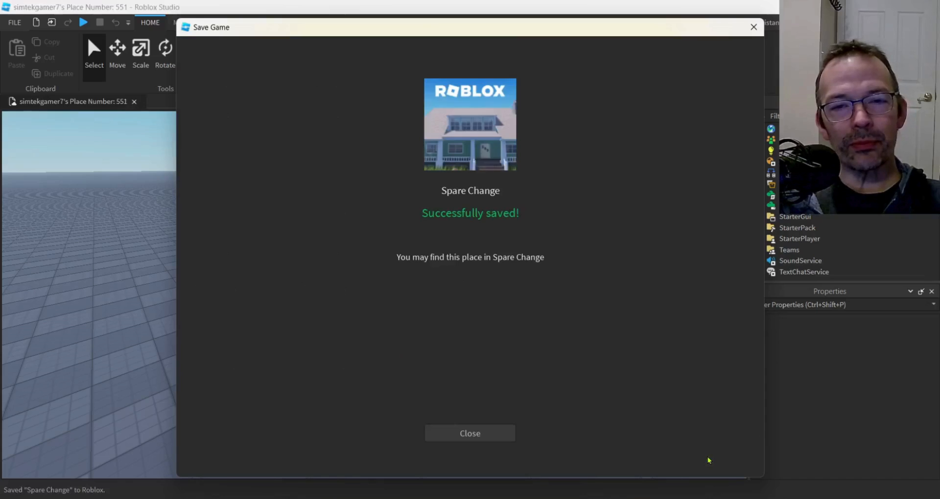
pyautogui.click(469, 434)
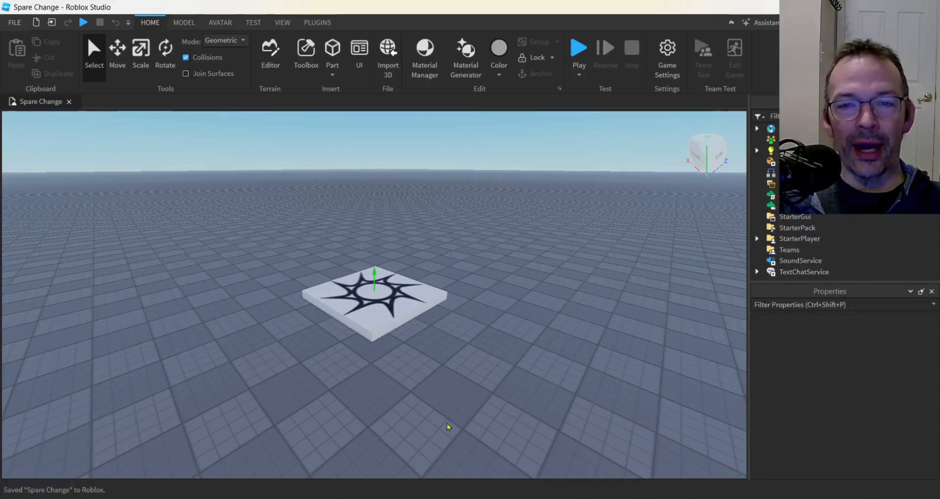
pyautogui.moveTo(443, 401)
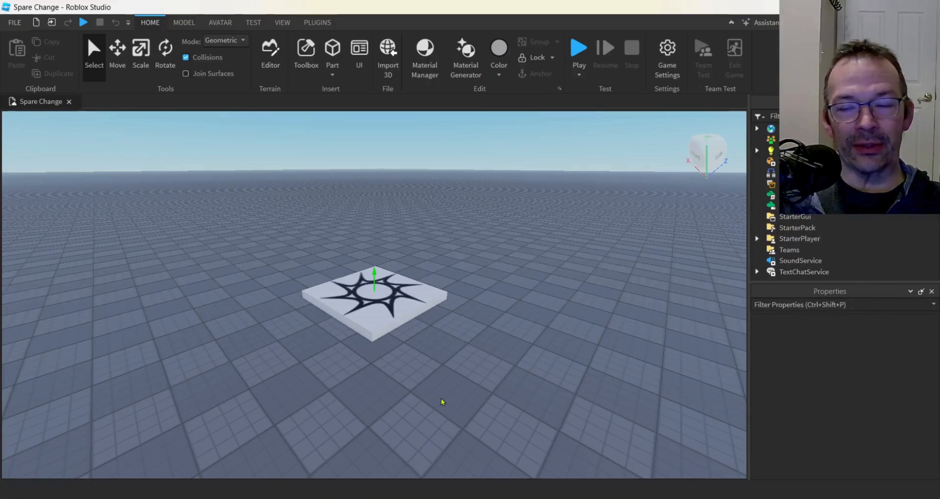
pyautogui.moveTo(428, 405)
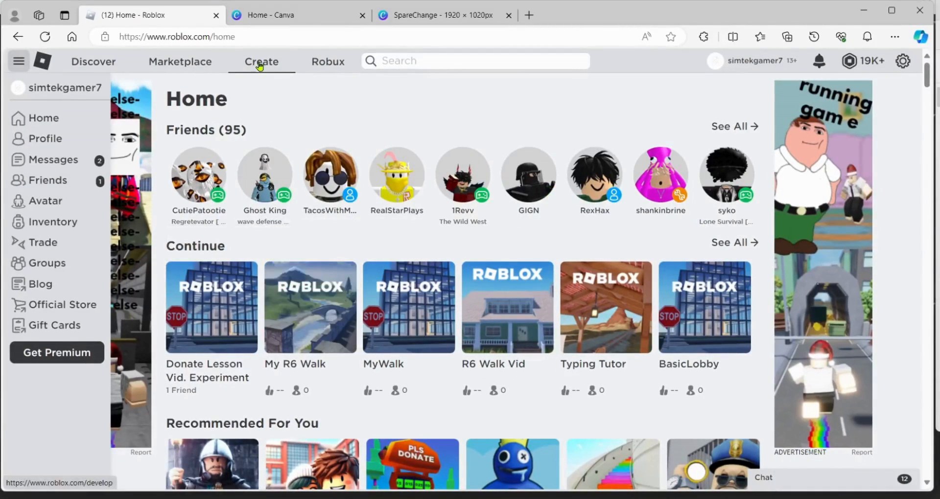
# Go to the creator dashboard and open Spare Change's Monetization > Passes page
pyautogui.click(260, 60)
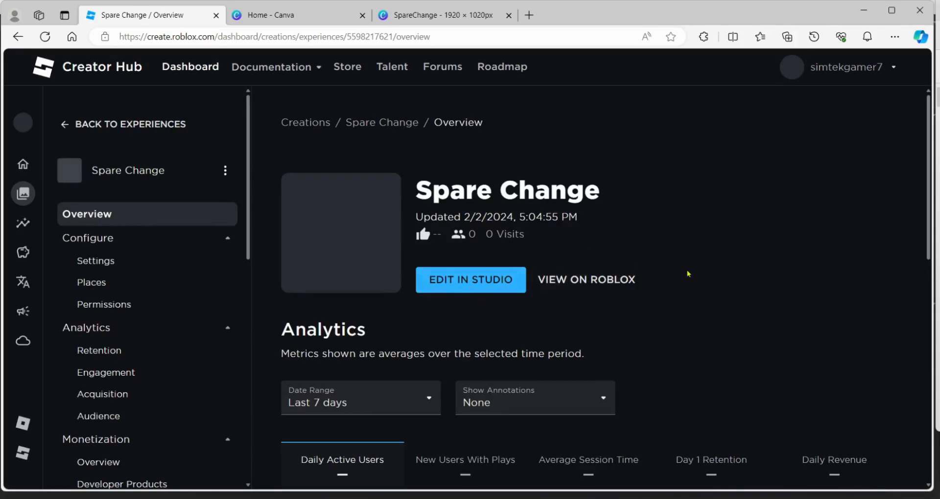
pyautogui.scroll(-3)
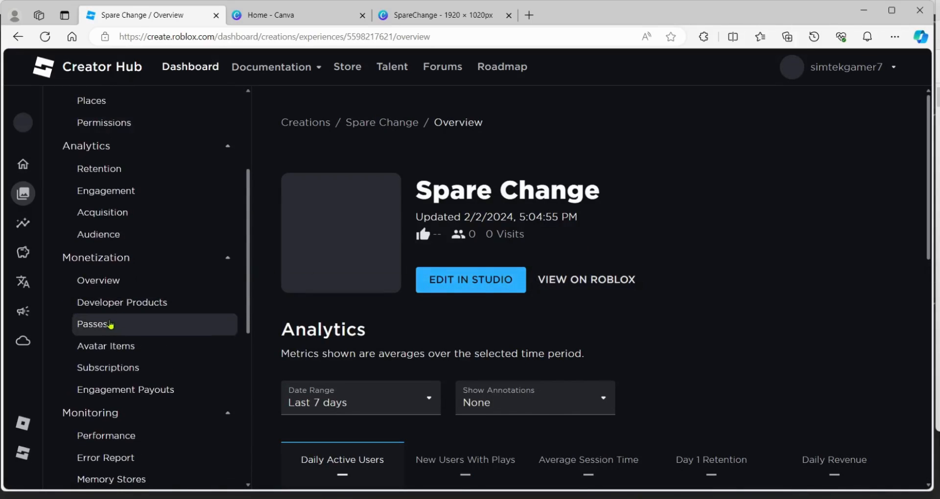
pyautogui.click(92, 324)
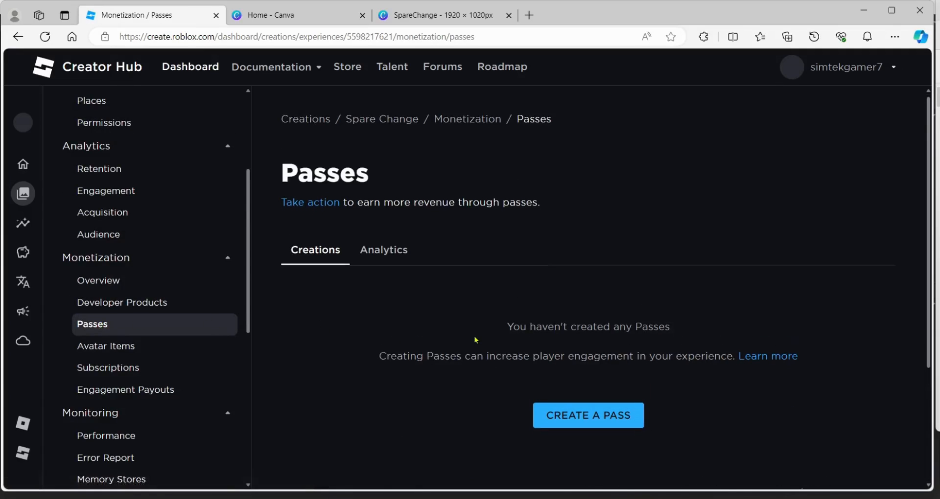
# Create a new pass for Spare Change named 10R Donation
pyautogui.click(588, 415)
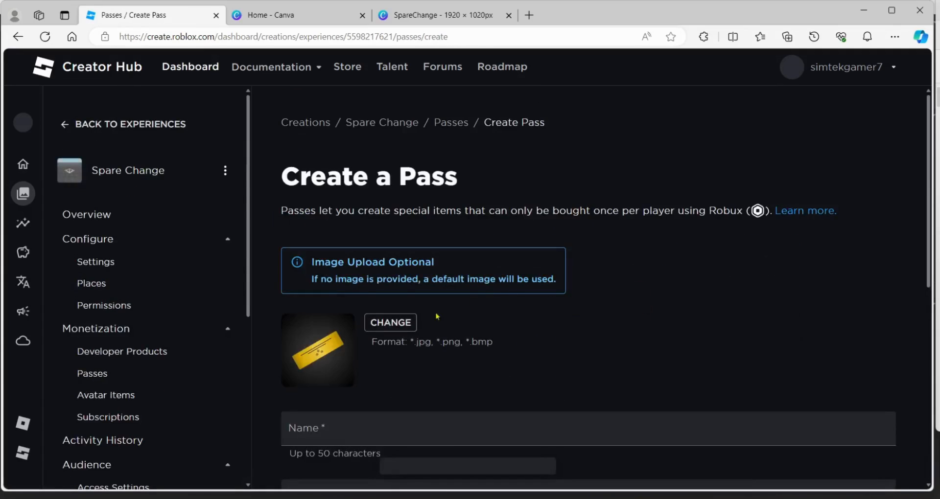
pyautogui.scroll(-3)
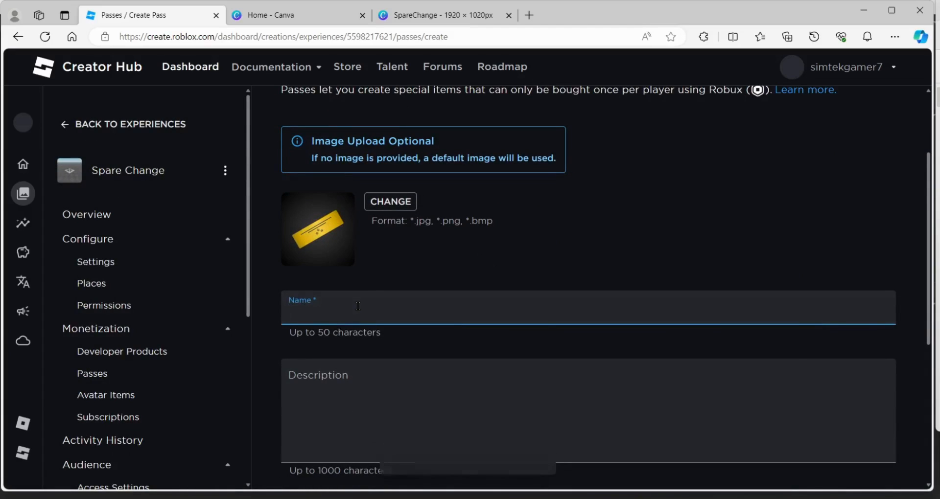
pyautogui.write('10R D')
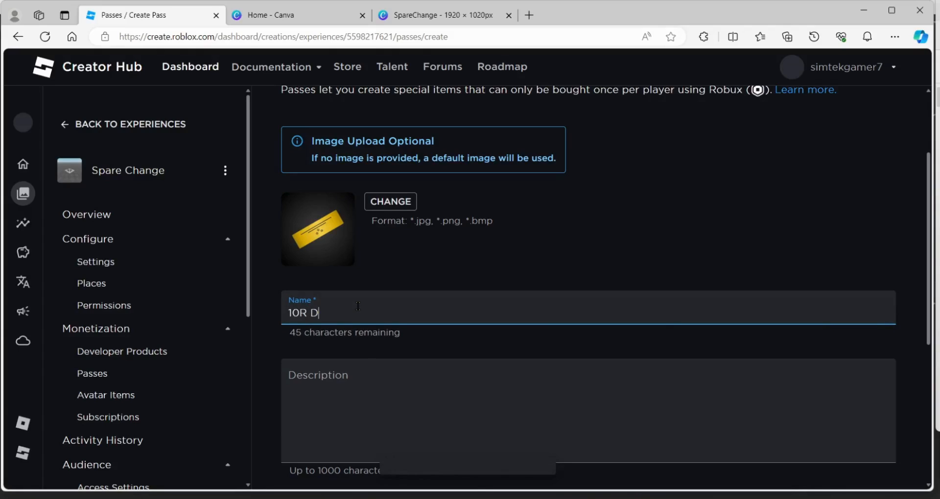
pyautogui.write('onation')
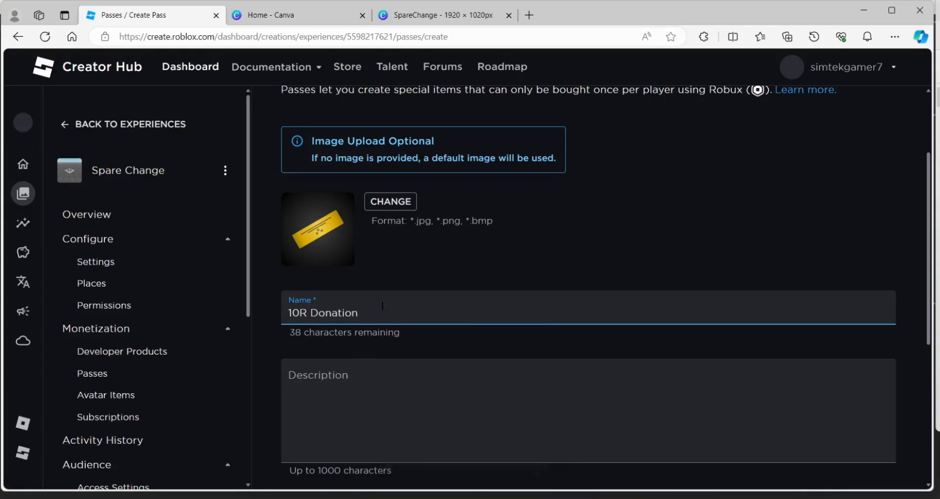
pyautogui.scroll(-3)
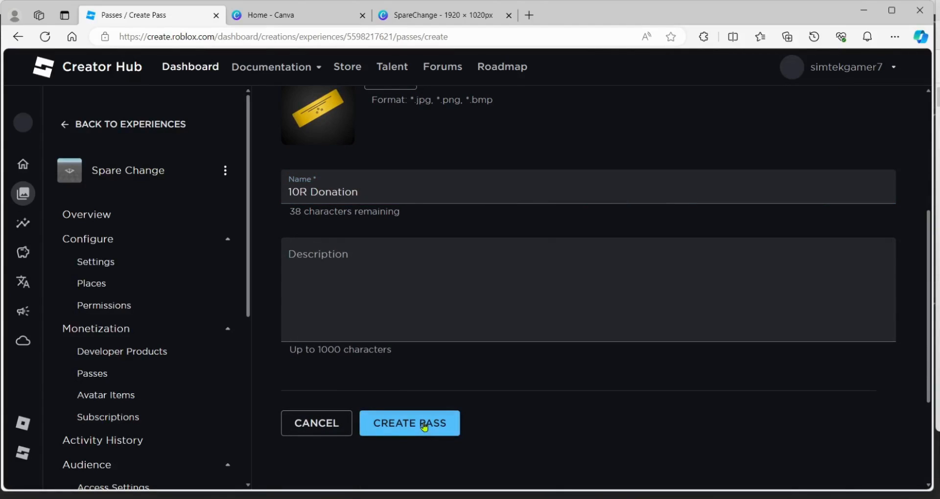
pyautogui.click(409, 423)
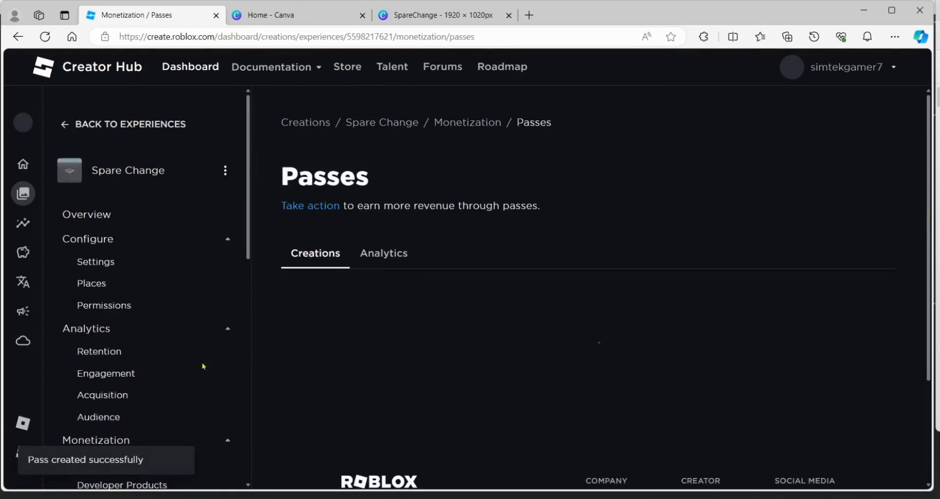
pyautogui.scroll(-3)
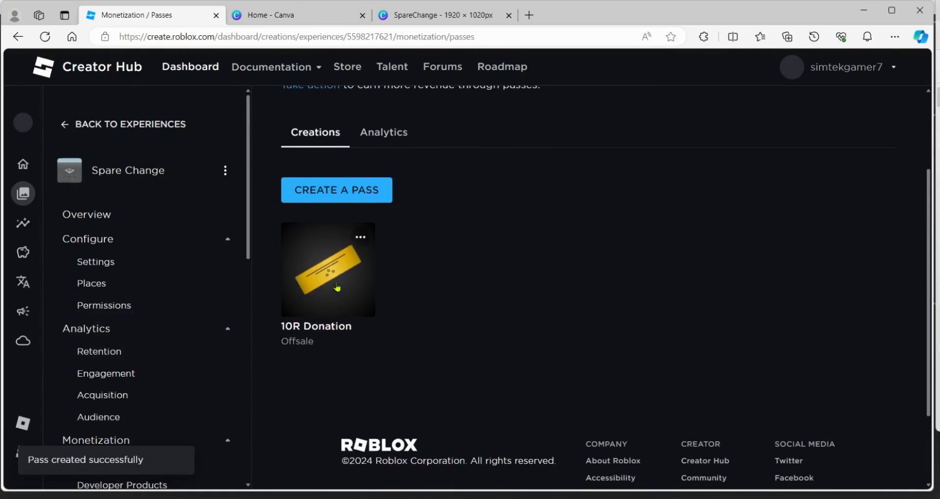
# Put the 10R Donation pass on sale at a price of 10 Robux and save the change
pyautogui.click(328, 268)
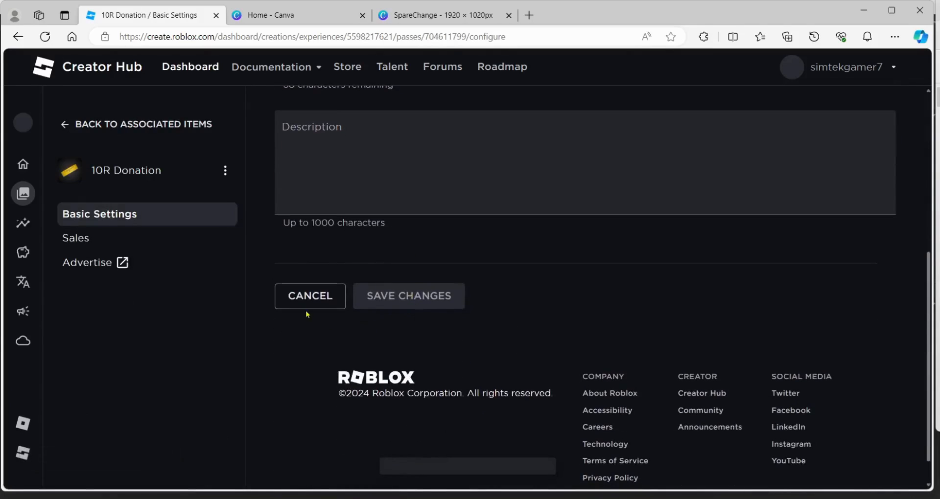
pyautogui.click(76, 237)
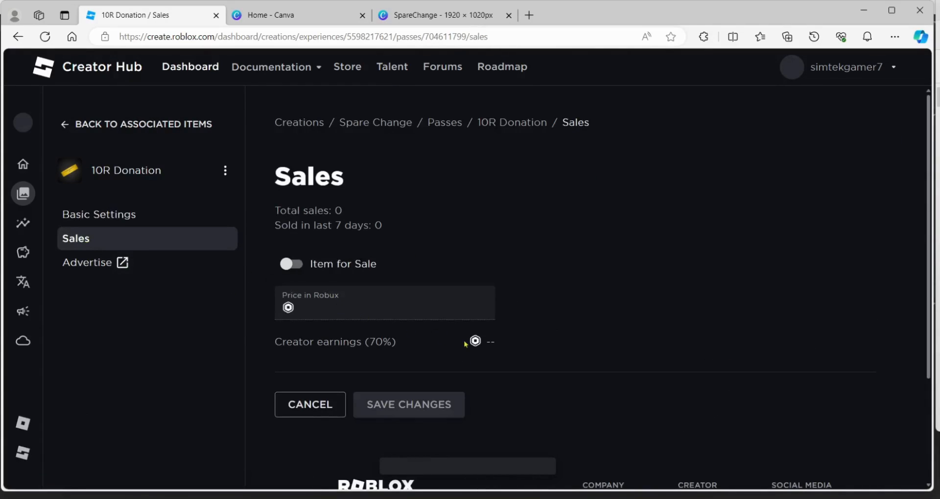
pyautogui.moveTo(315, 283)
pyautogui.write('10')
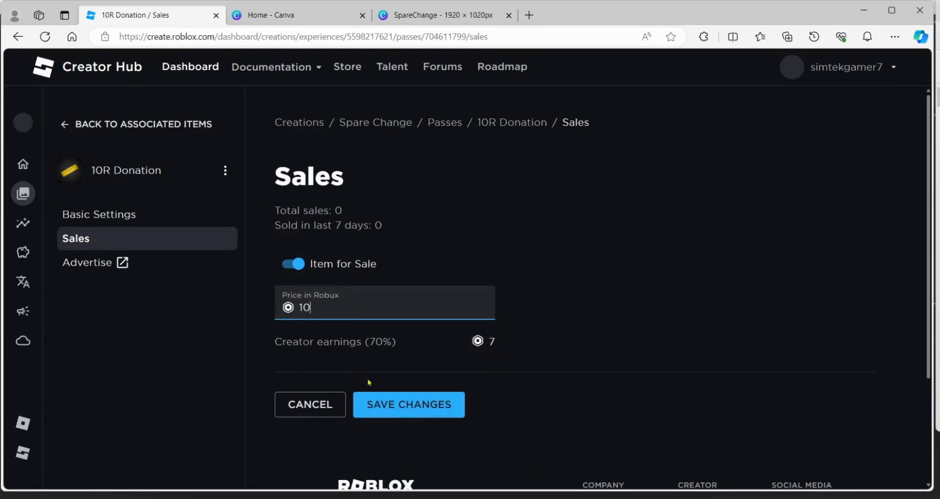
pyautogui.click(408, 404)
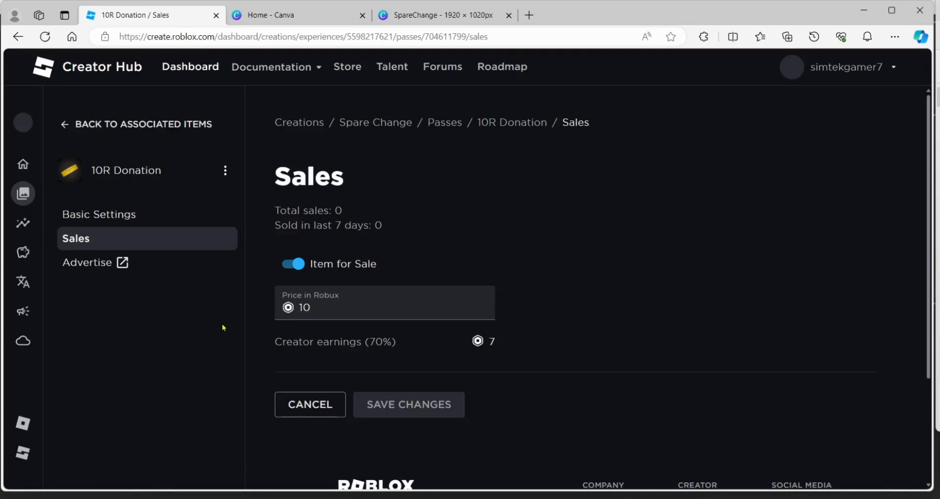
pyautogui.moveTo(144, 220)
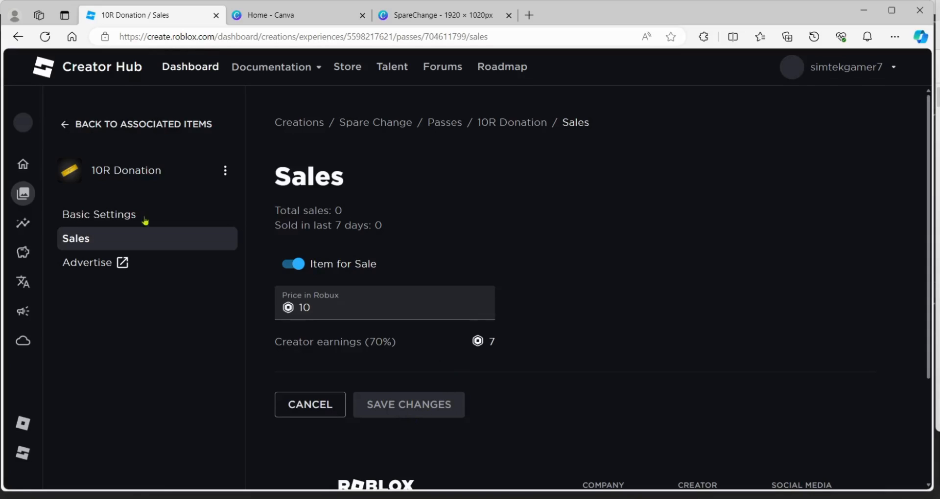
pyautogui.moveTo(111, 130)
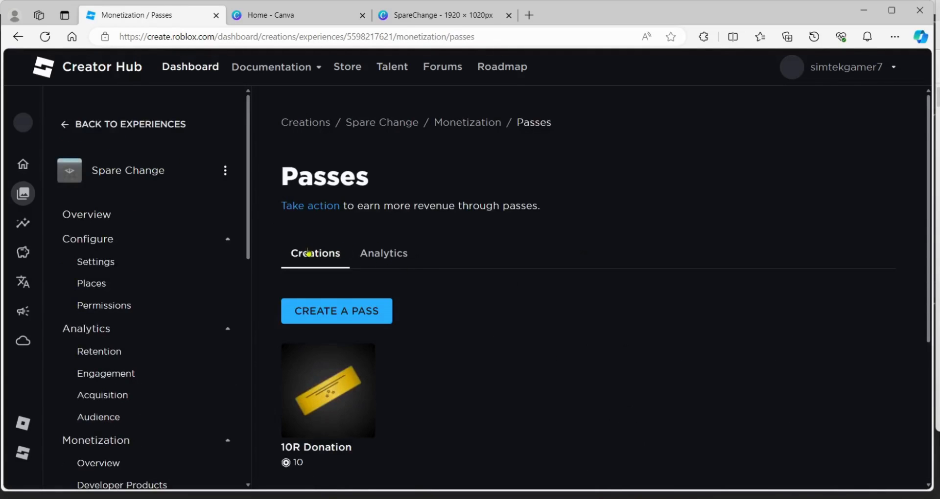
# Create a second pass named 20R Donation, correcting the mistyped name
pyautogui.click(336, 311)
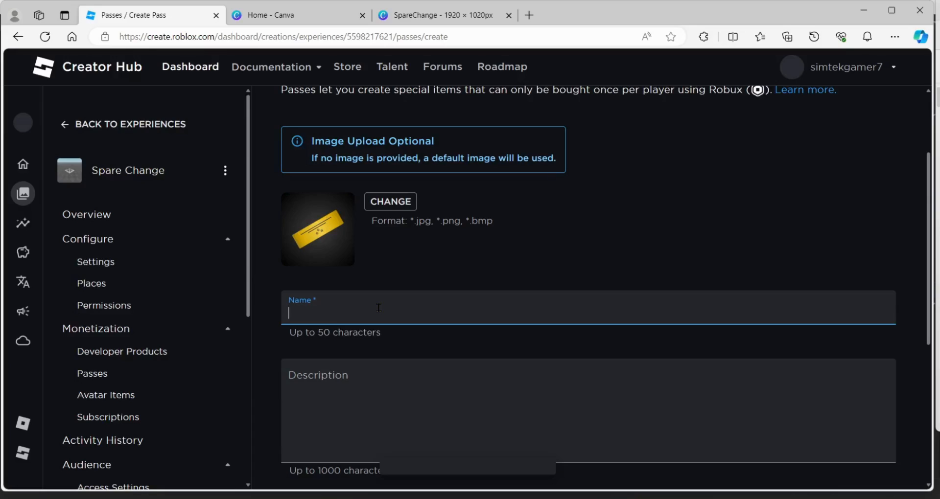
pyautogui.write('20 R')
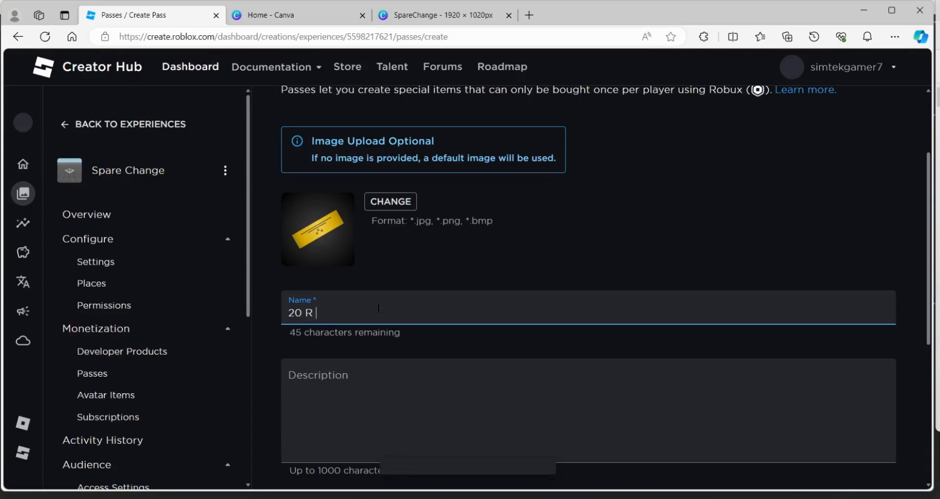
pyautogui.press('Backspace')
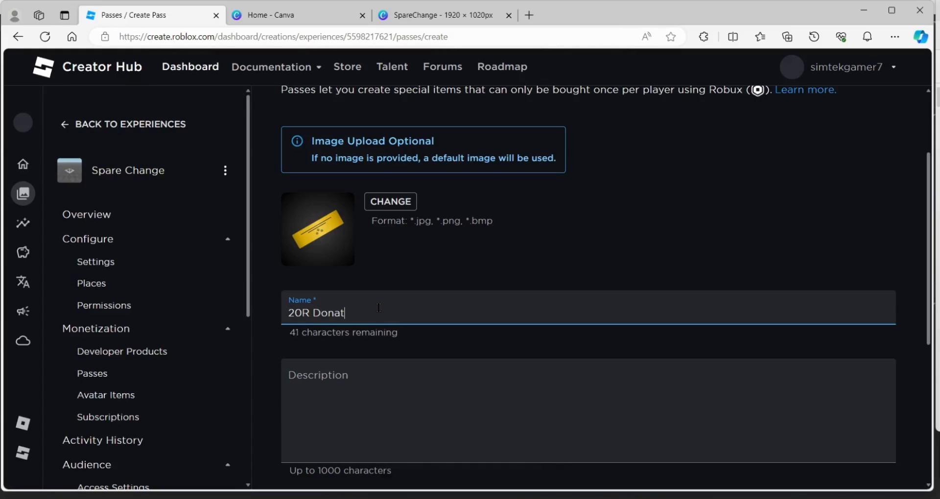
pyautogui.write('ion')
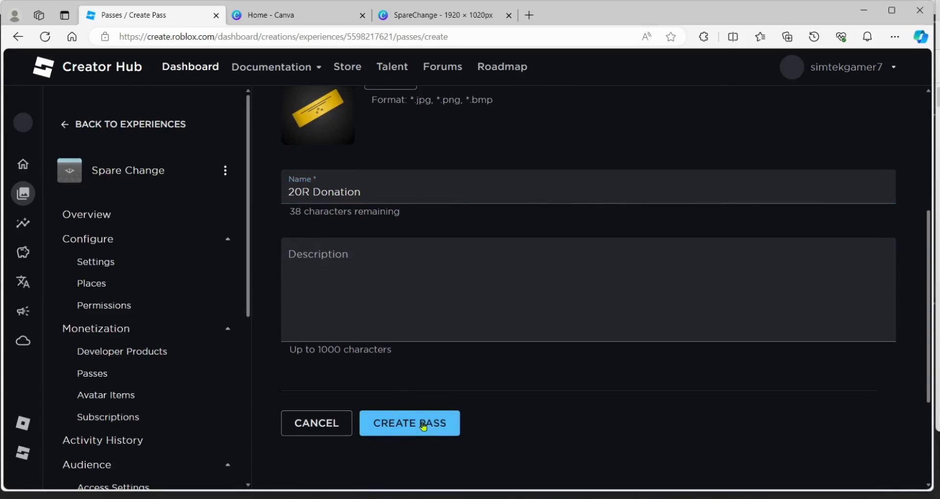
pyautogui.click(409, 423)
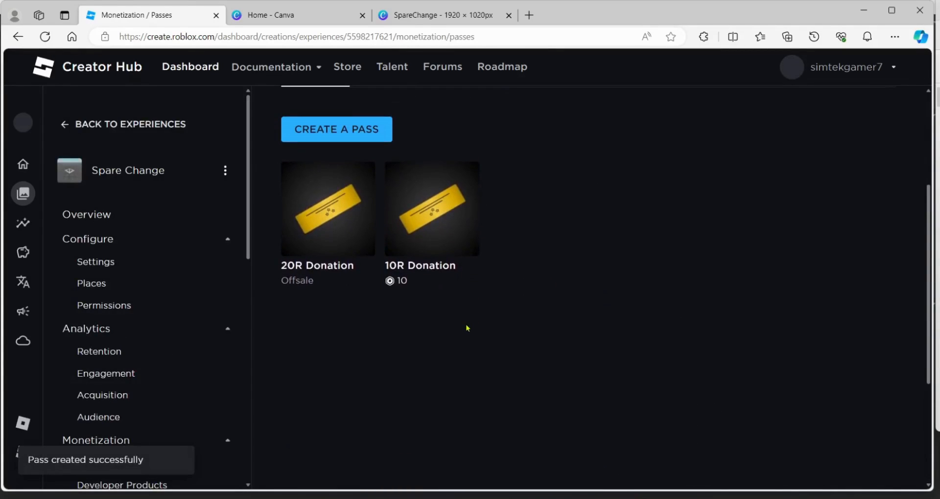
pyautogui.scroll(3)
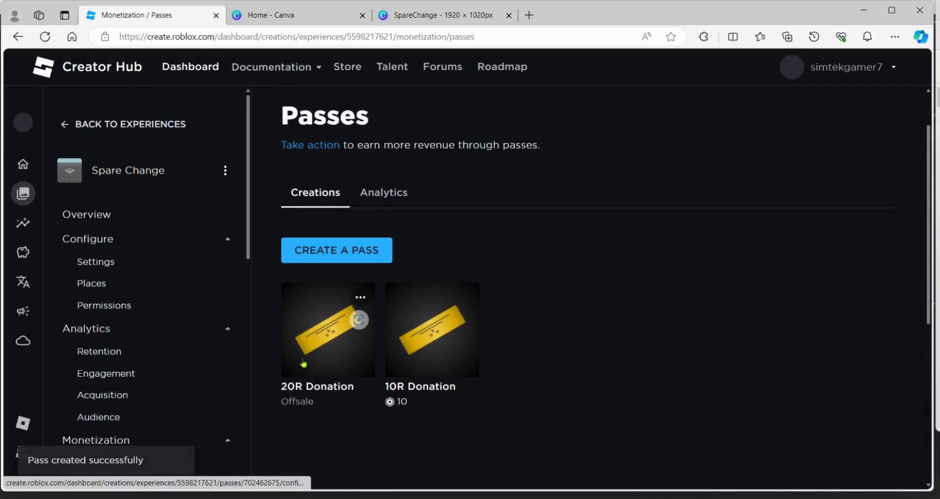
# Turn on Item for Sale for 20R Donation, price it at 20 Robux and save
pyautogui.click(328, 329)
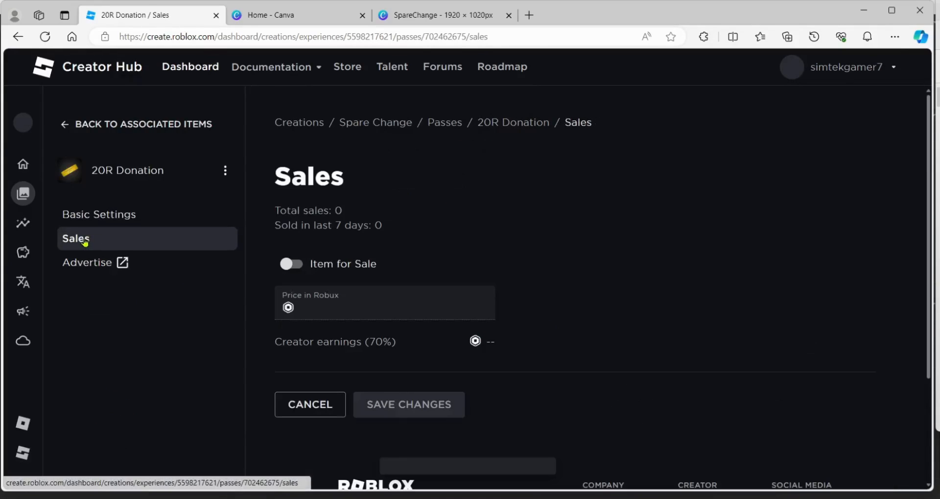
pyautogui.scroll(-3)
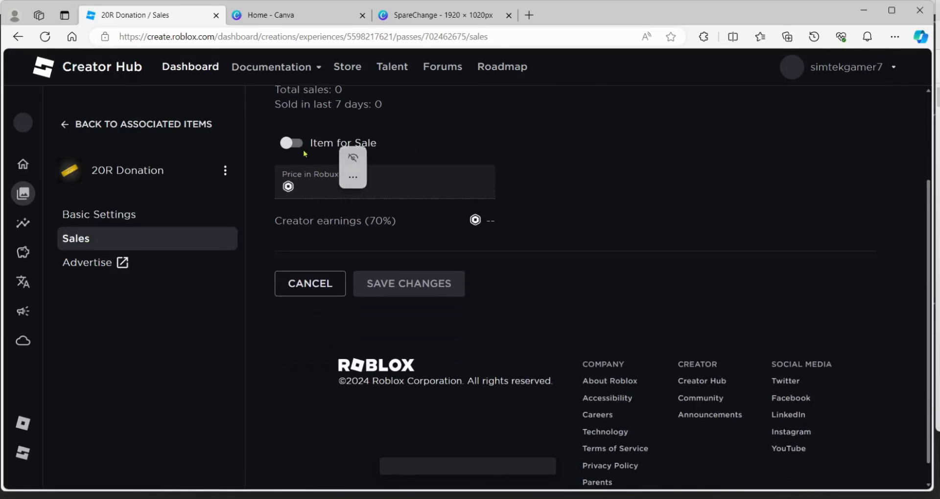
pyautogui.click(292, 143)
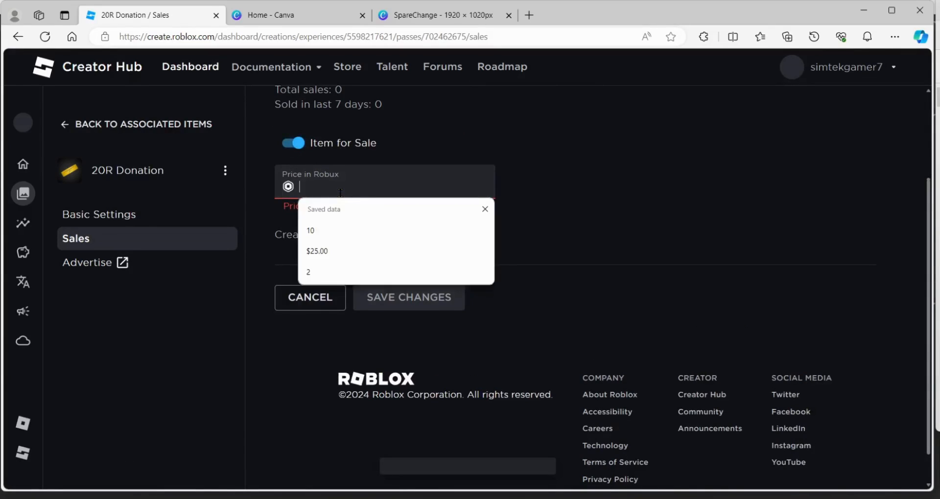
pyautogui.write('20')
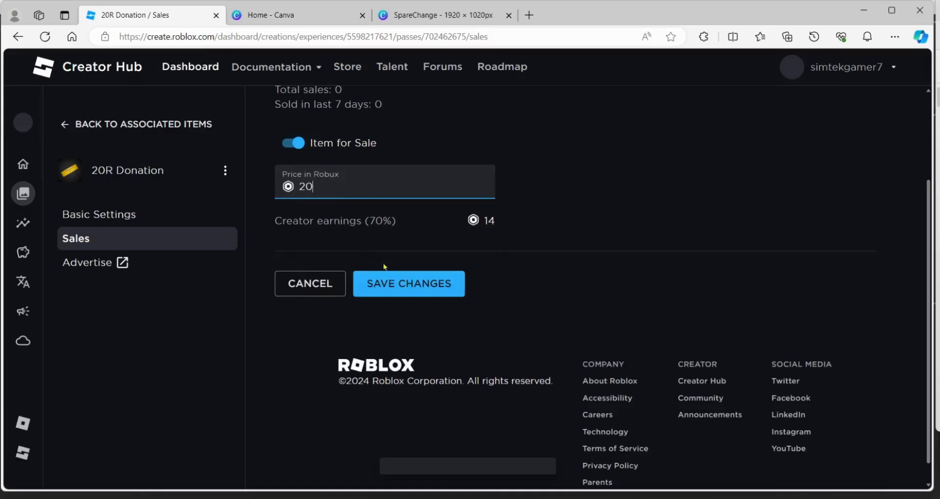
pyautogui.click(408, 284)
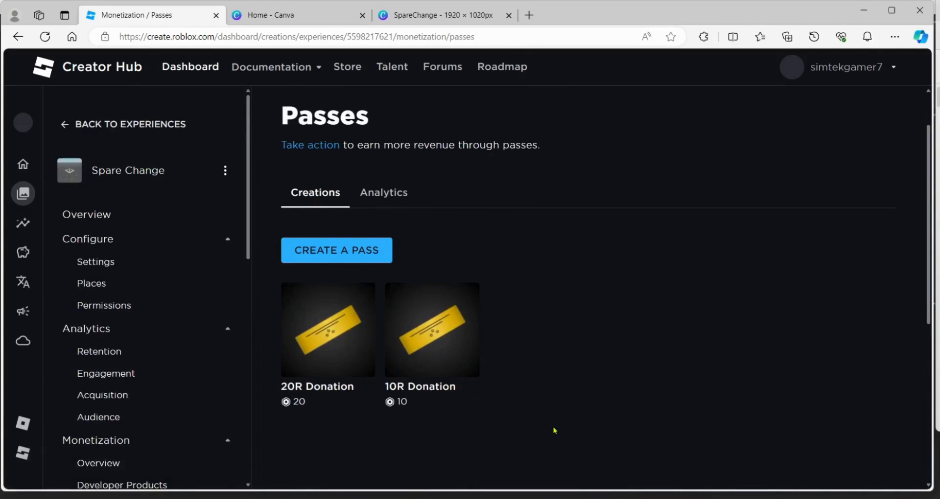
pyautogui.moveTo(458, 337)
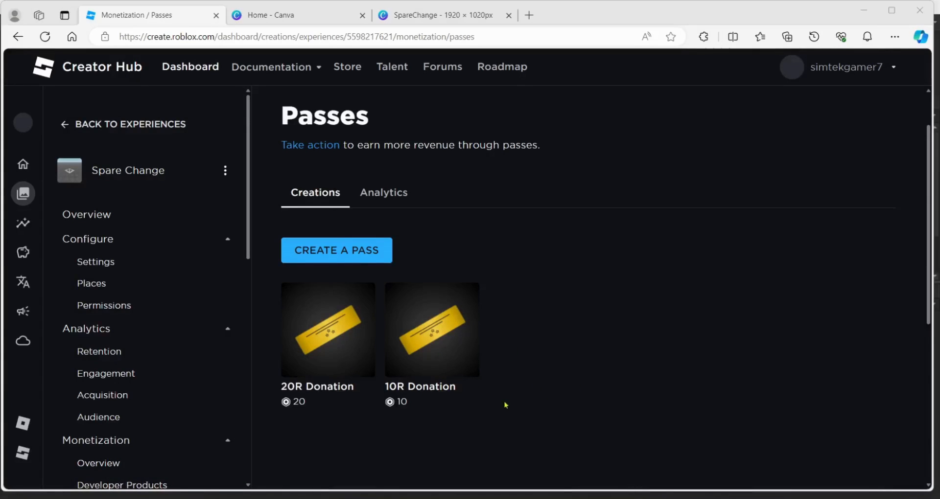
pyautogui.moveTo(431, 324)
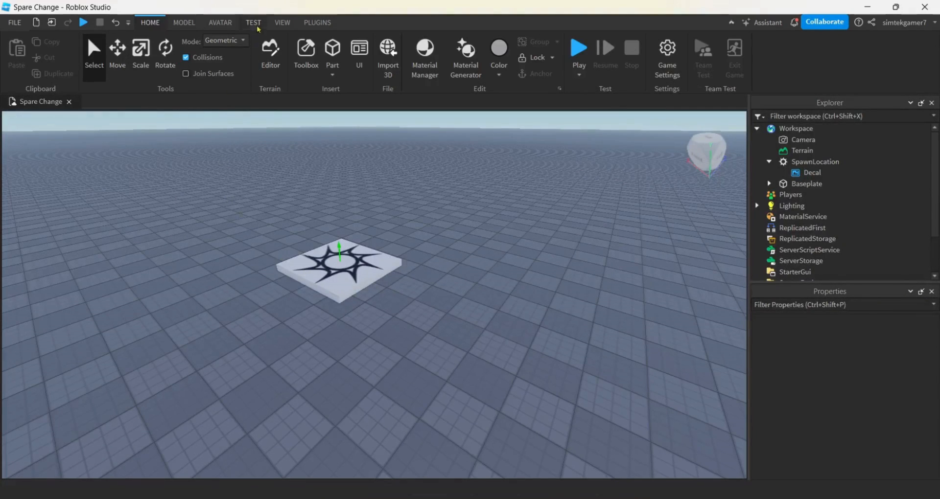
# Generate an R15 masculine character rig with the Avatar tab's Rig Builder
pyautogui.click(220, 23)
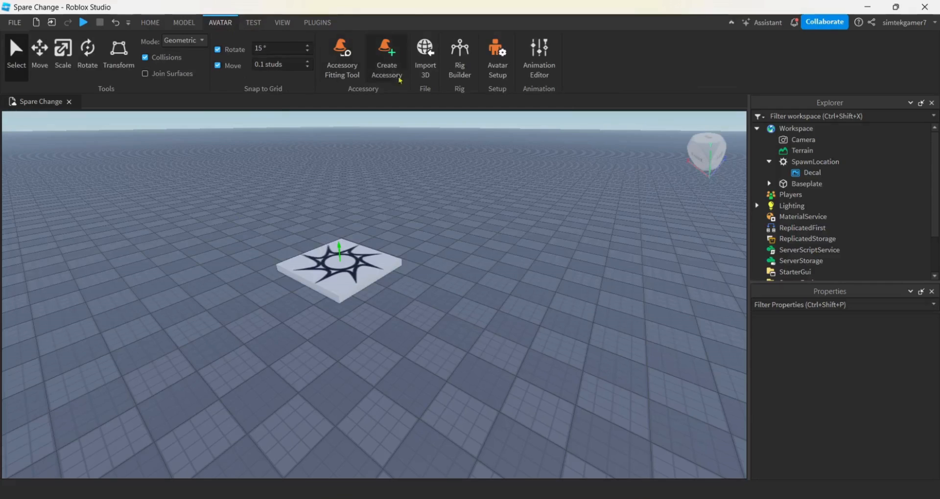
pyautogui.click(459, 54)
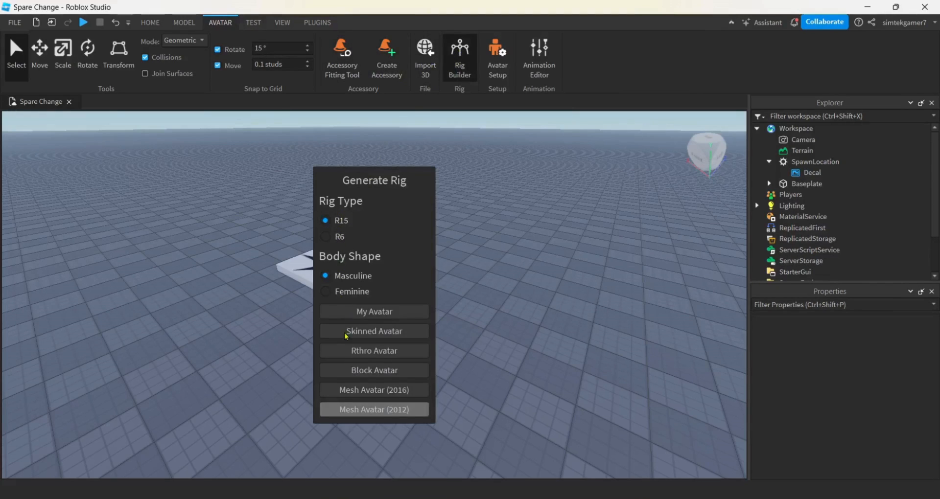
pyautogui.moveTo(373, 409)
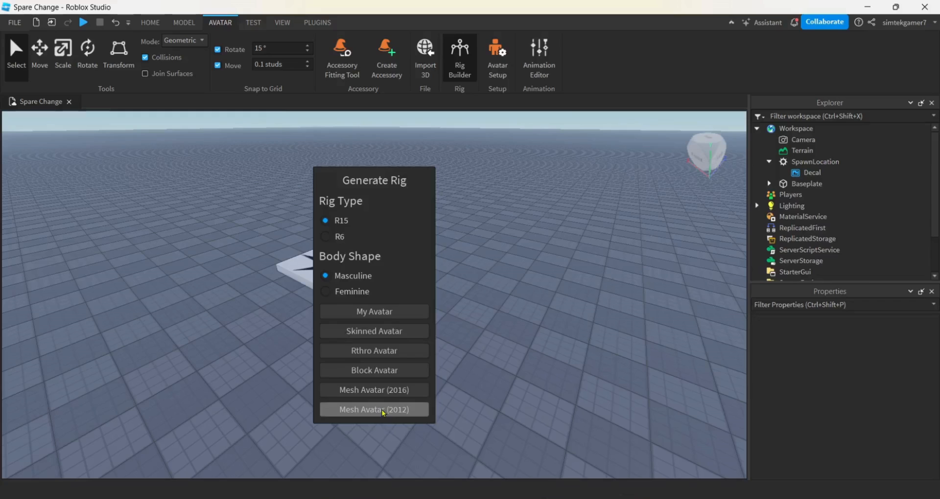
pyautogui.click(373, 409)
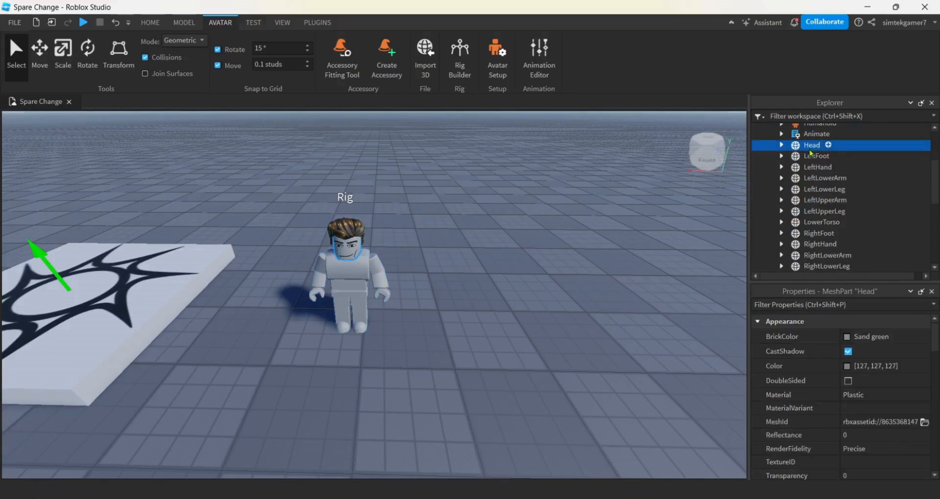
# Insert a Dialog object into the rig's Head and show its properties
pyautogui.click(828, 144)
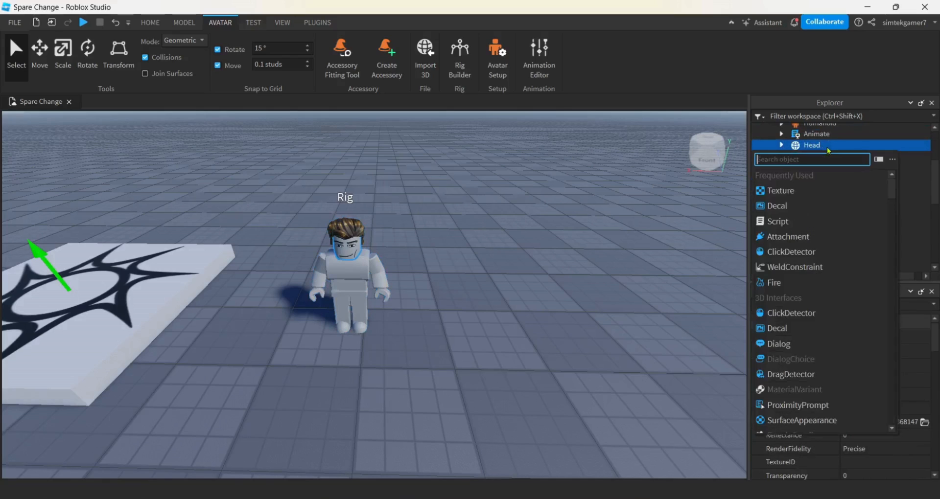
pyautogui.write('d')
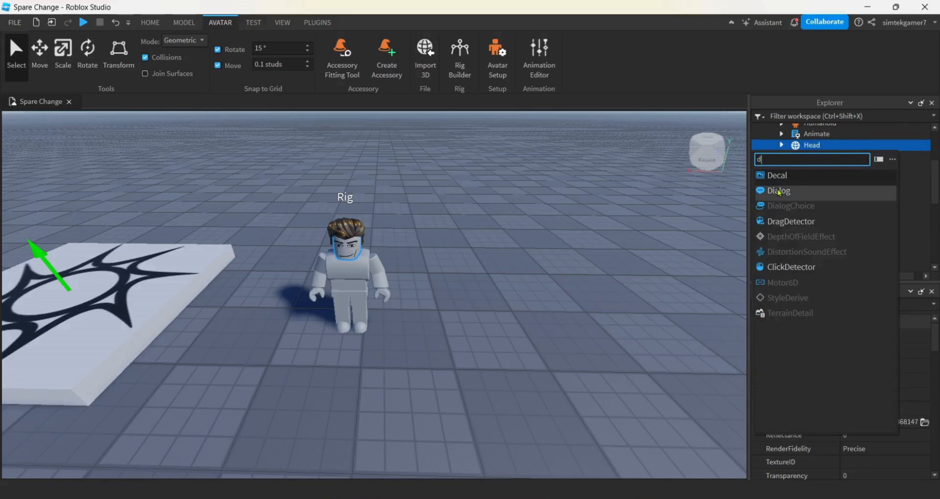
pyautogui.click(779, 191)
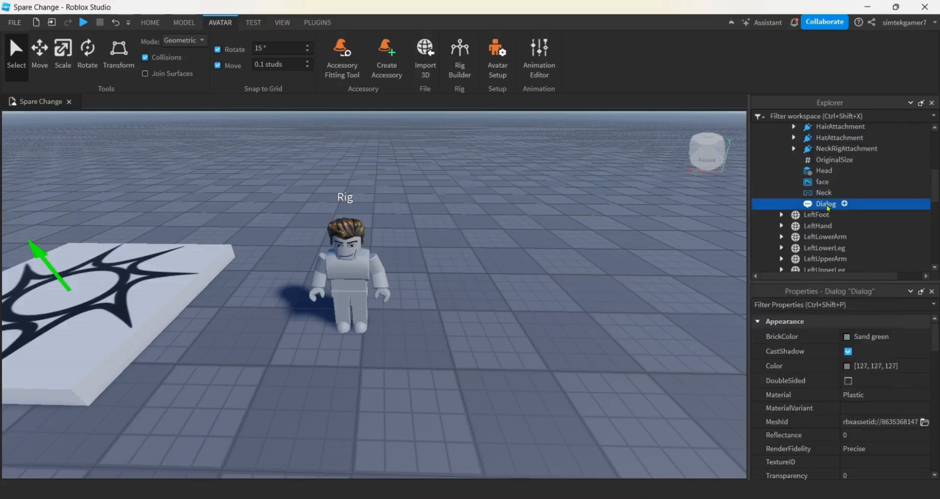
pyautogui.click(826, 204)
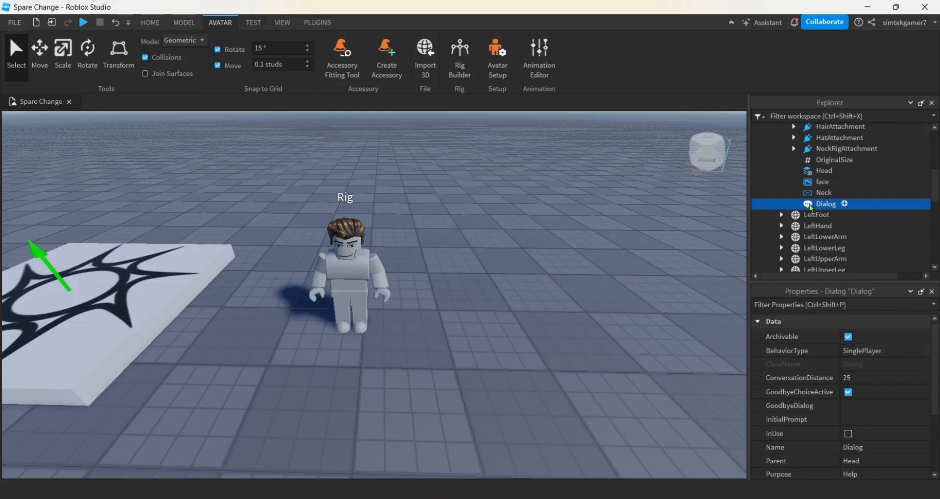
# Set the Dialog's InitialPrompt to the 'Bruh... you got some spare R...' greeting
pyautogui.click(884, 419)
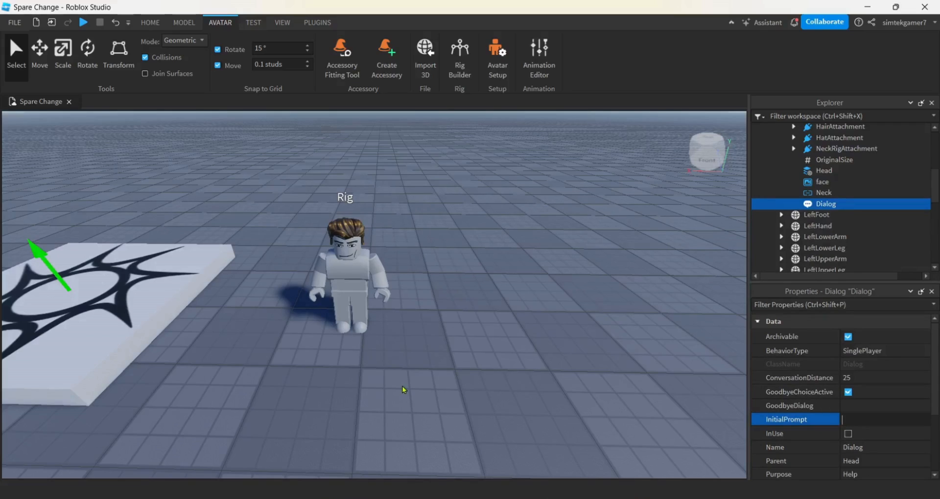
pyautogui.write('Bruh... you got some s')
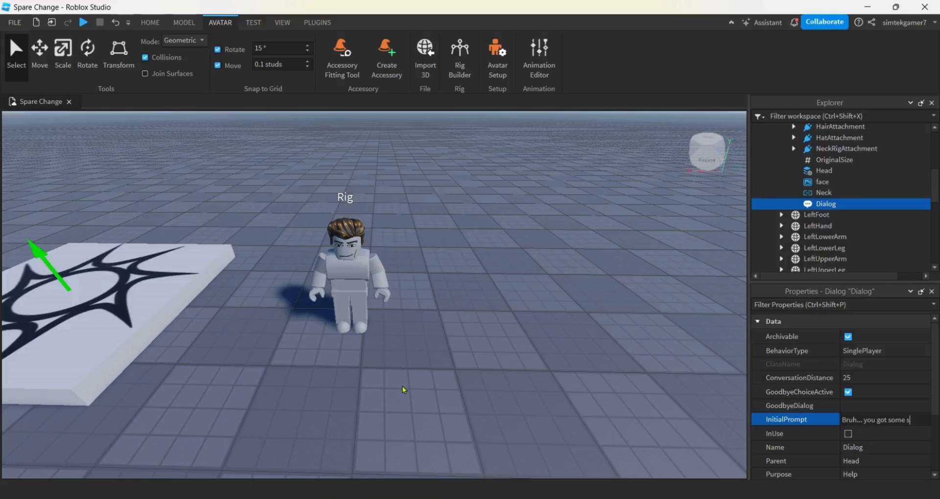
pyautogui.write('pare R')
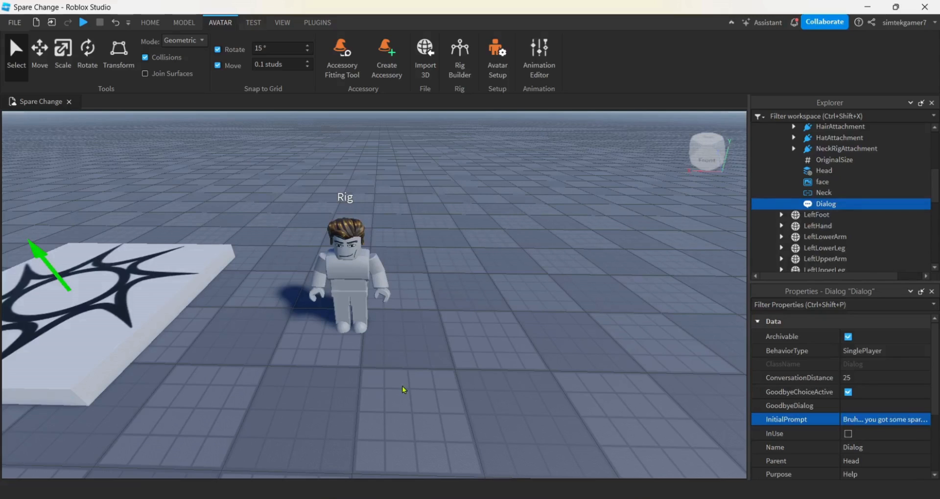
pyautogui.moveTo(854, 208)
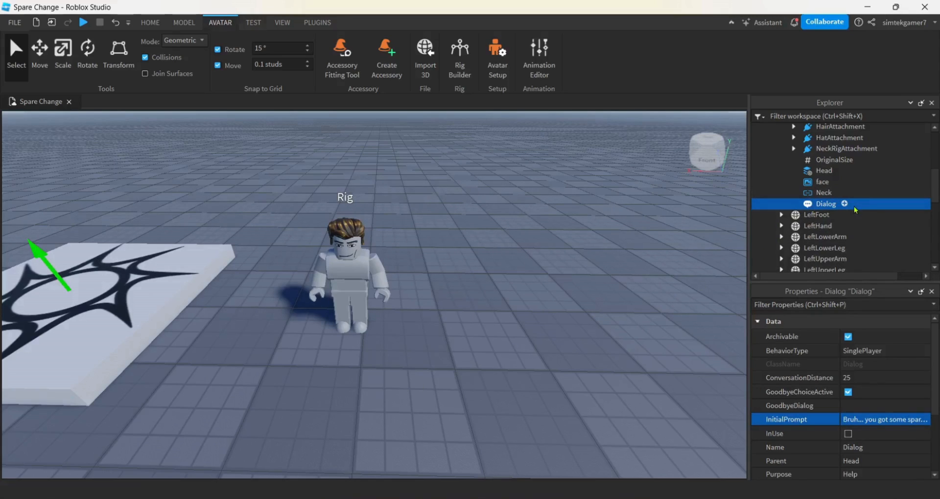
# Insert a DialogChoice under the Dialog and rename it No
pyautogui.click(845, 204)
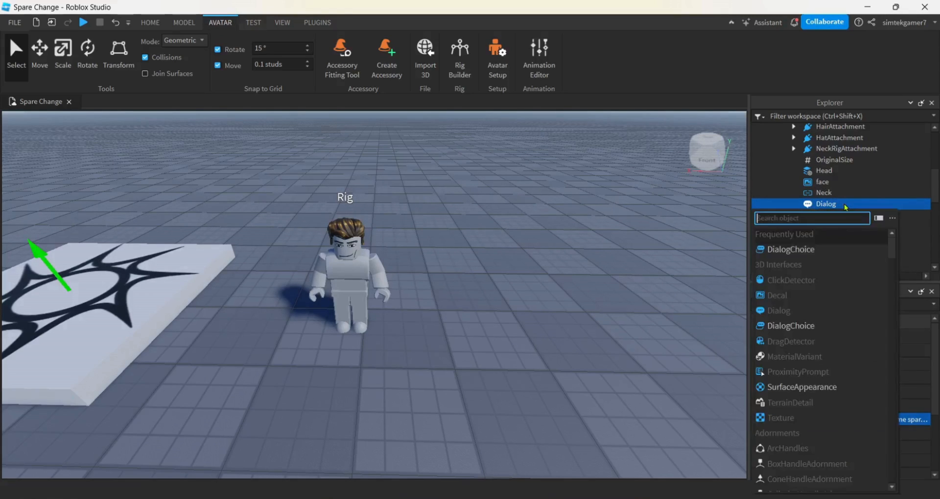
pyautogui.moveTo(790, 250)
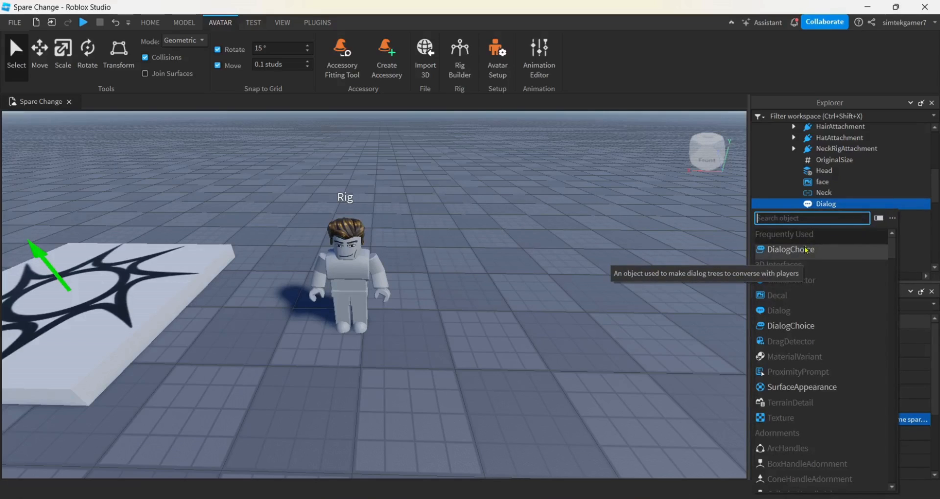
pyautogui.click(791, 249)
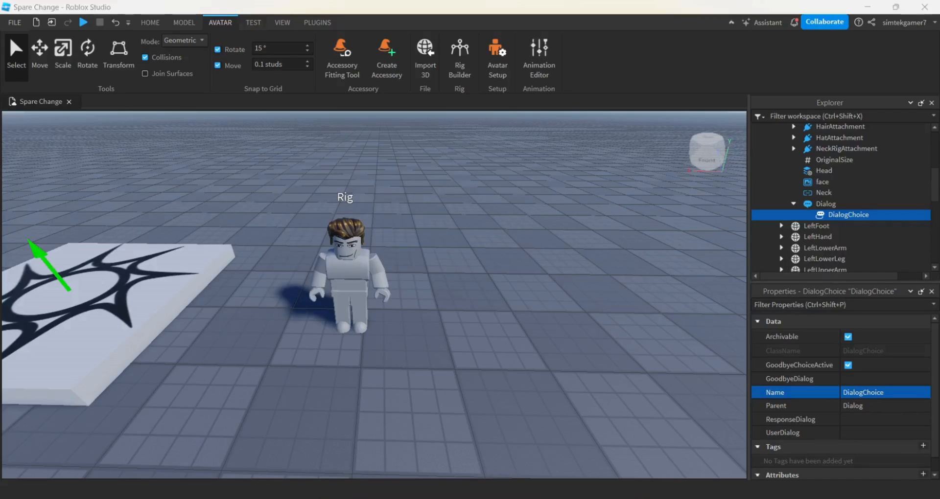
pyautogui.doubleClick(847, 214)
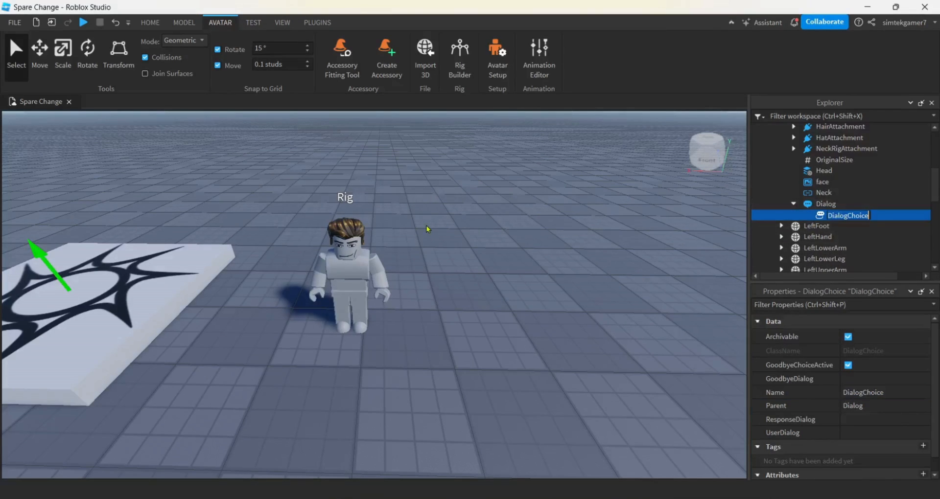
pyautogui.write('No')
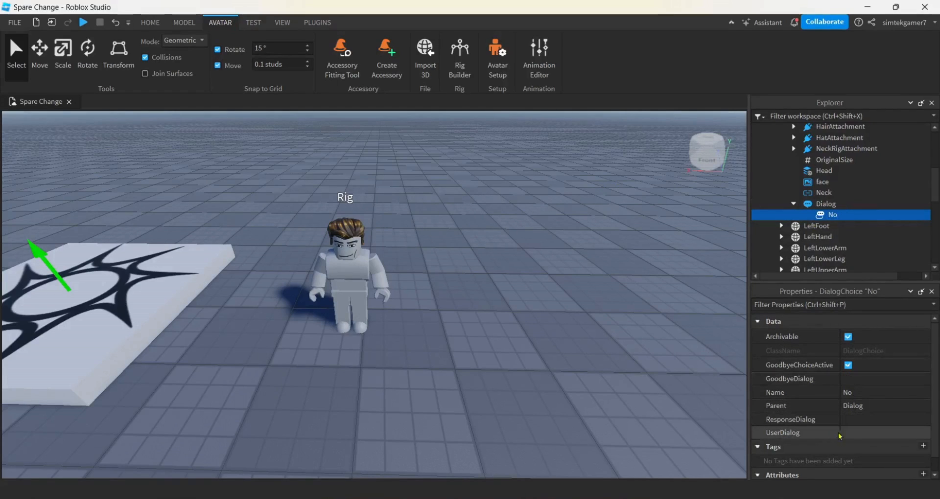
# Set the No choice's UserDialog to 'No! Get a Job!' and reselect the Dialog
pyautogui.click(803, 432)
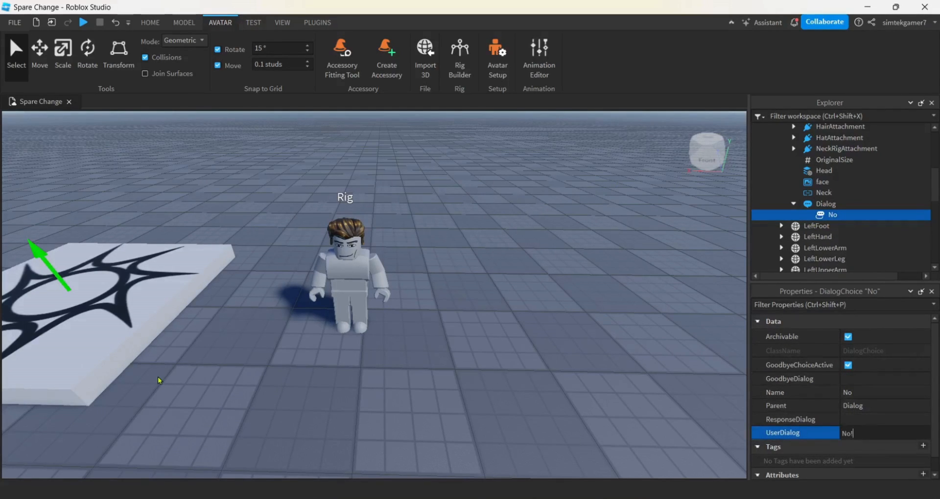
pyautogui.write('Get a')
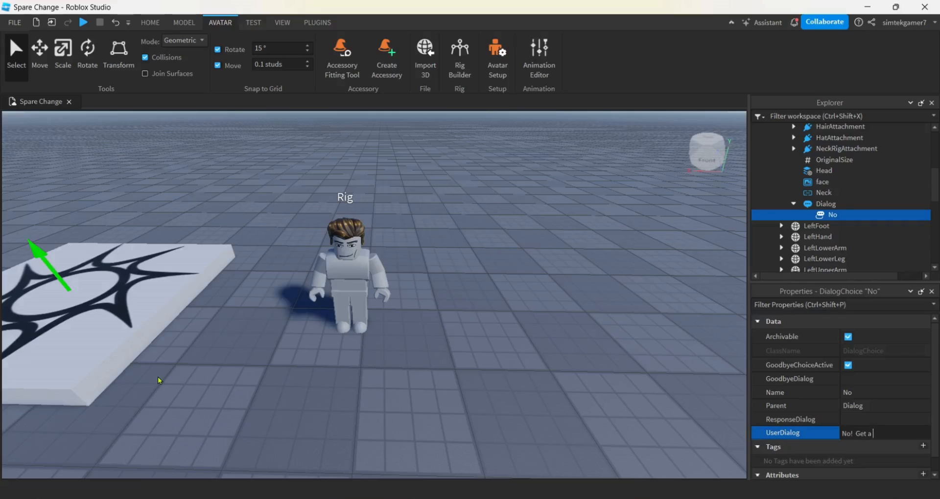
pyautogui.write('Job!')
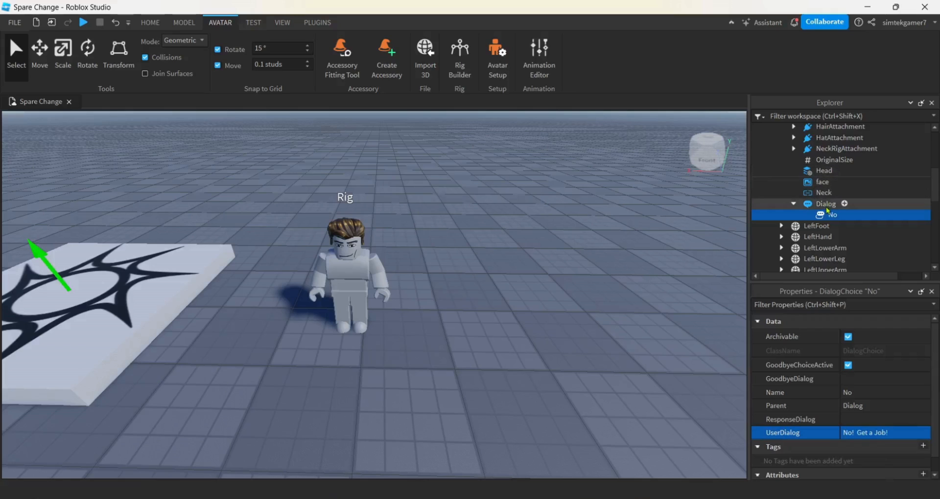
pyautogui.click(825, 203)
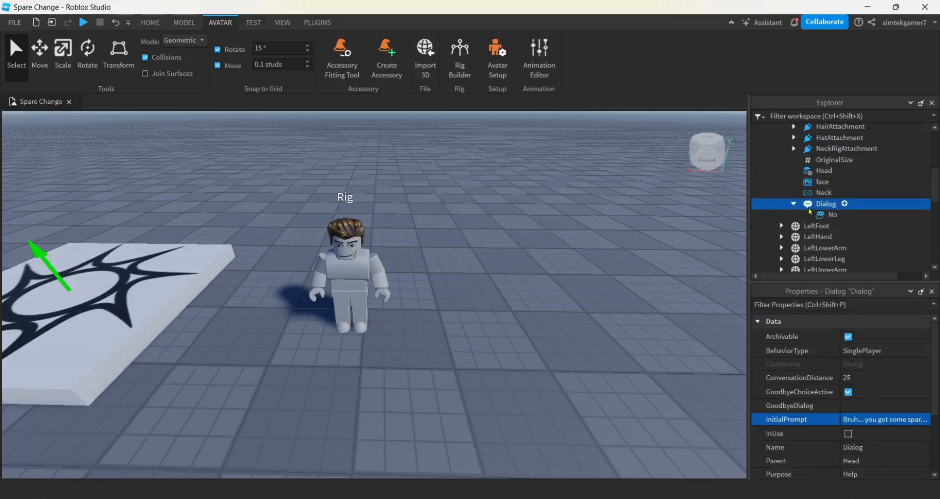
# Insert another DialogChoice under Dialog, named Yes, with UserDialog text "Yeah..."
pyautogui.click(845, 204)
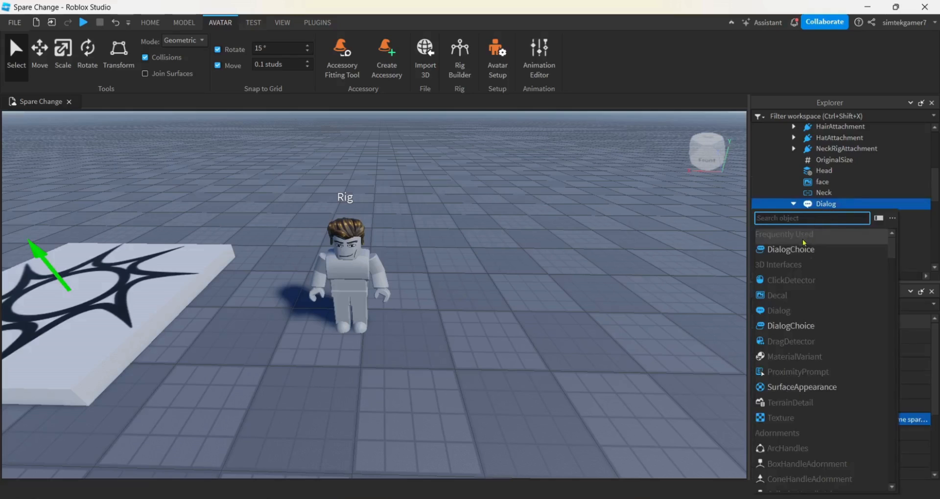
pyautogui.click(792, 249)
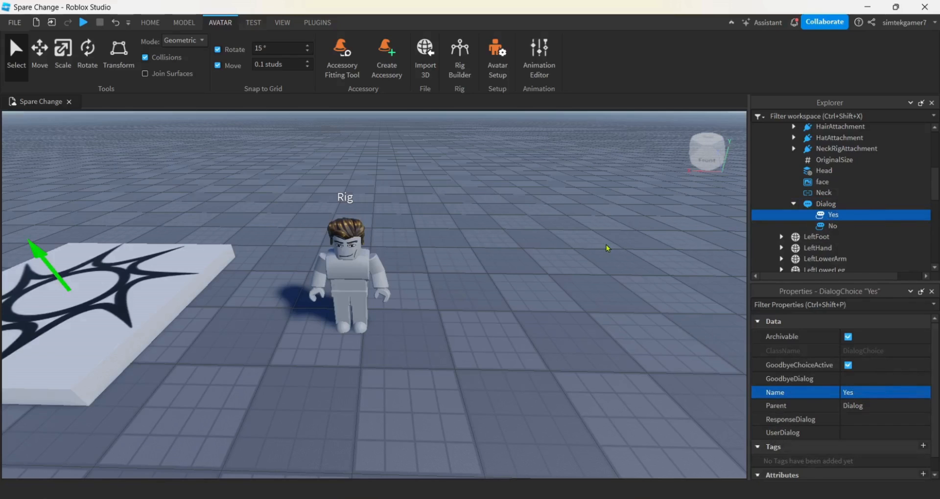
pyautogui.click(884, 431)
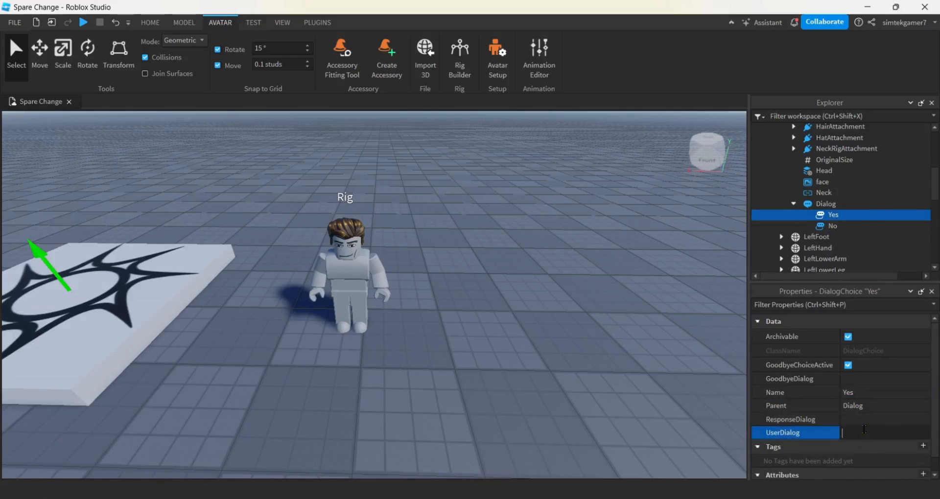
pyautogui.write('Uy')
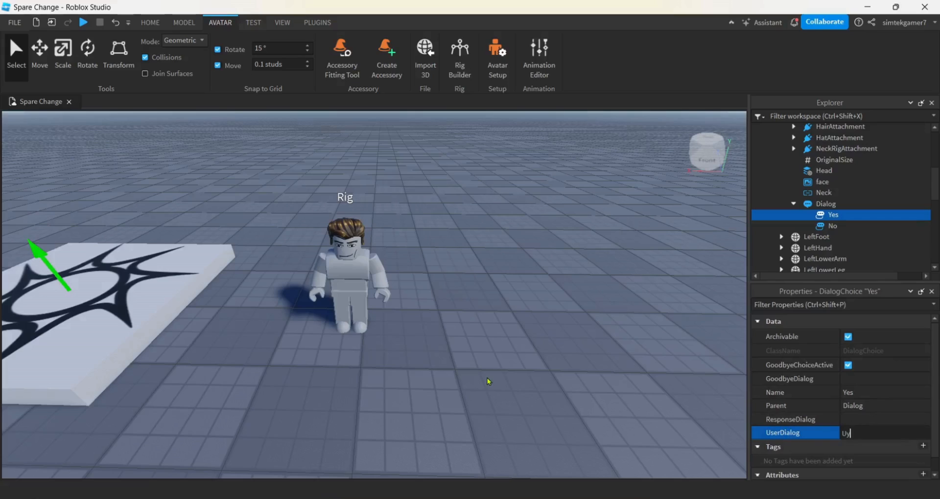
pyautogui.write('Yeah')
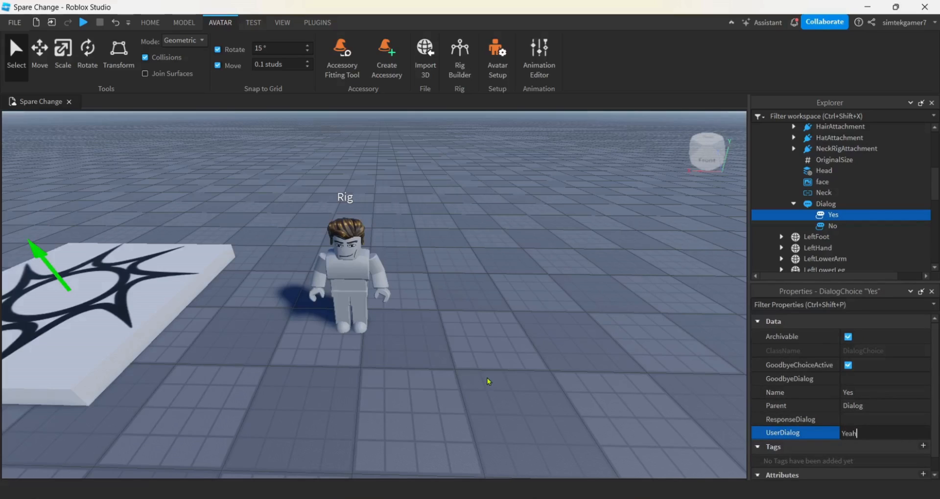
pyautogui.write('...')
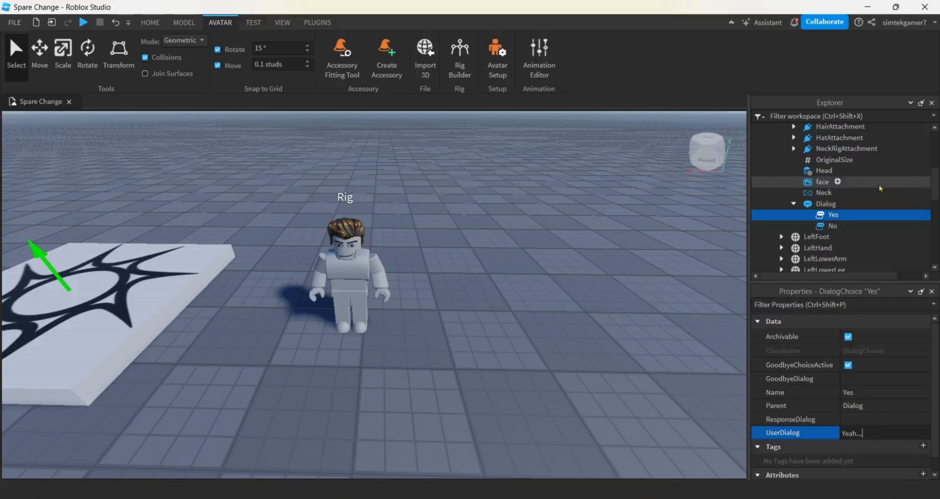
pyautogui.moveTo(847, 215)
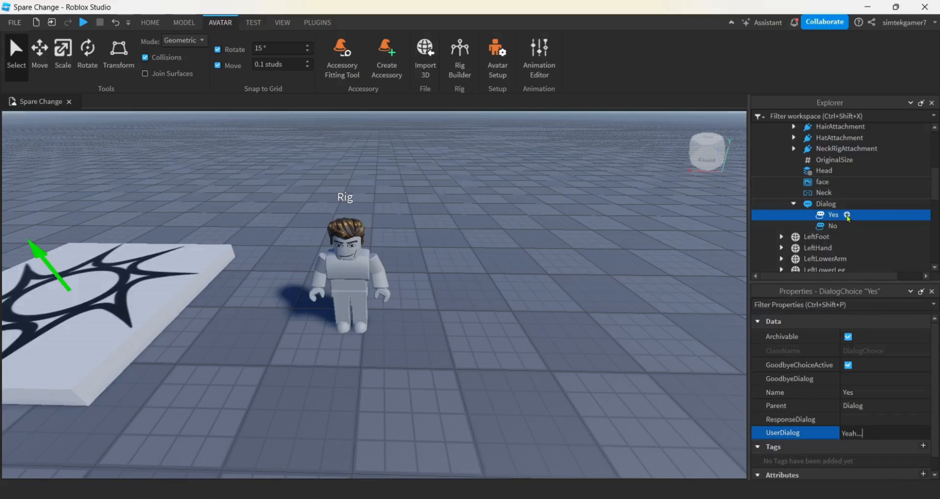
pyautogui.moveTo(848, 218)
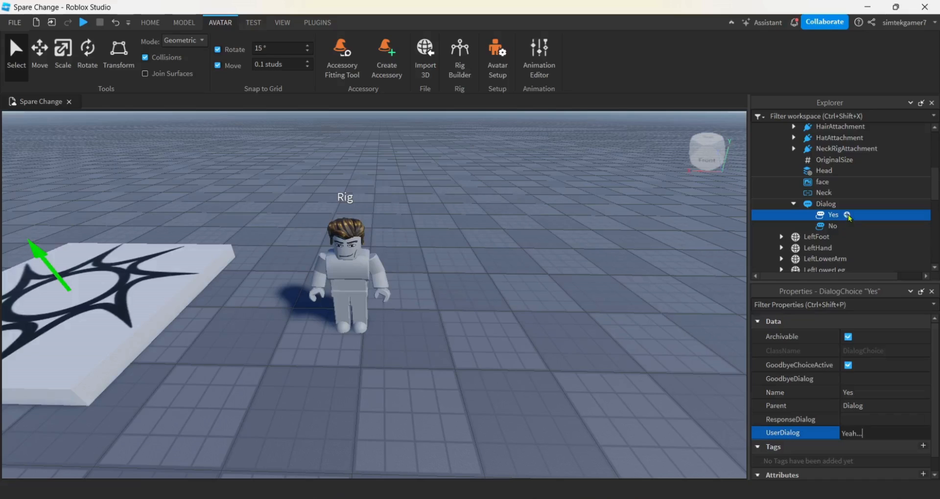
# Insert a DialogChoice nested under Yes and rename it HowMuch
pyautogui.click(848, 214)
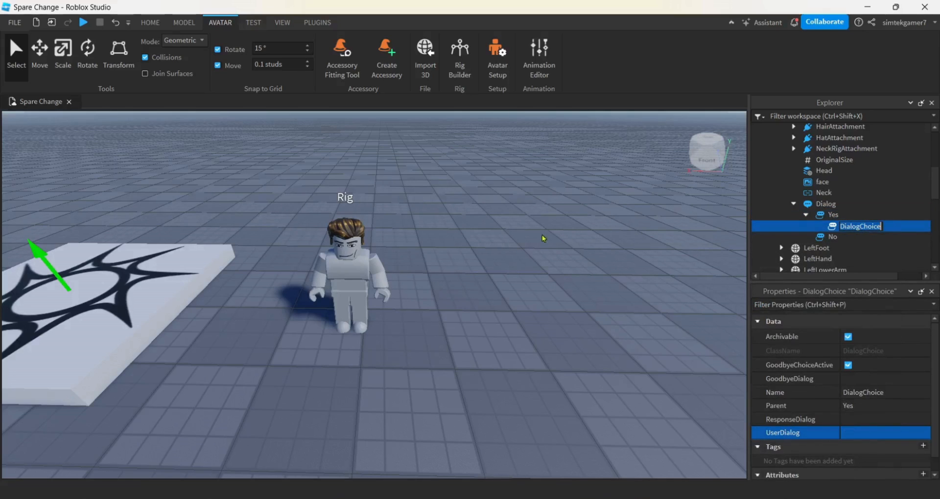
pyautogui.write('How')
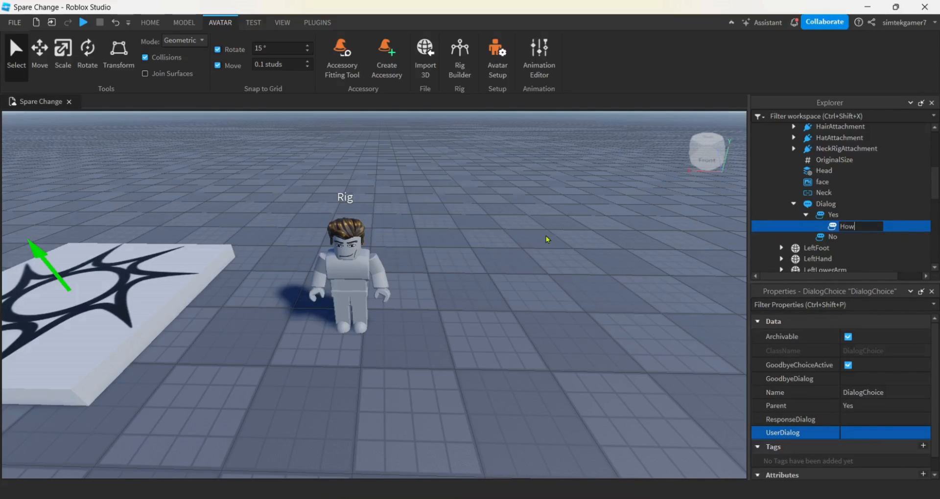
pyautogui.write('Much')
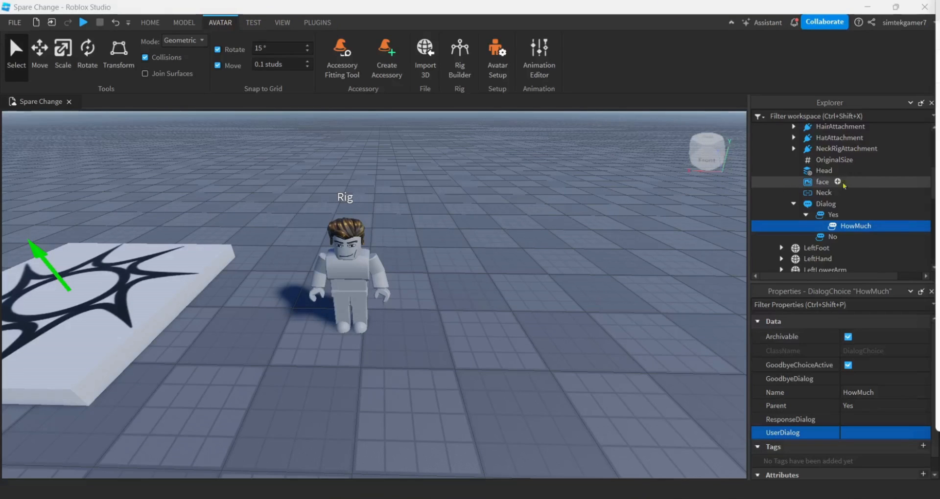
pyautogui.scroll(-3)
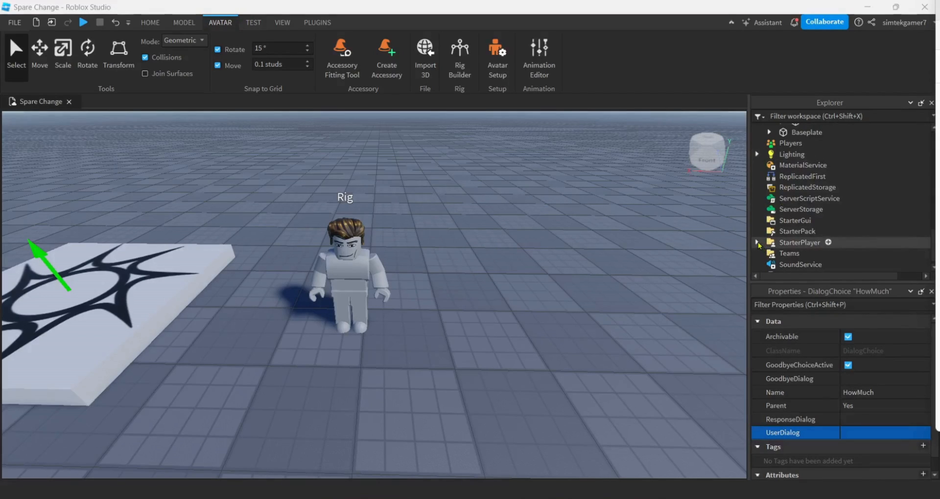
# Insert a LocalScript under StarterPlayerScripts and rename it DonateLoc
pyautogui.click(757, 241)
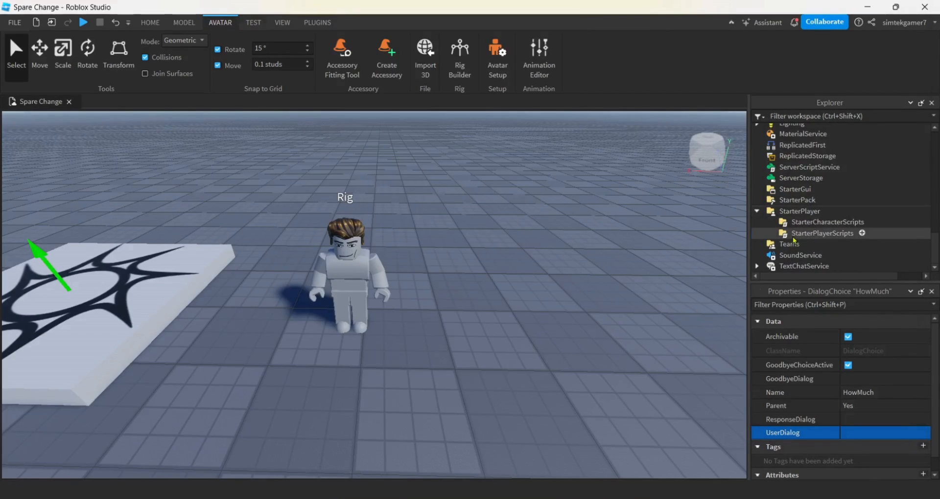
pyautogui.click(862, 233)
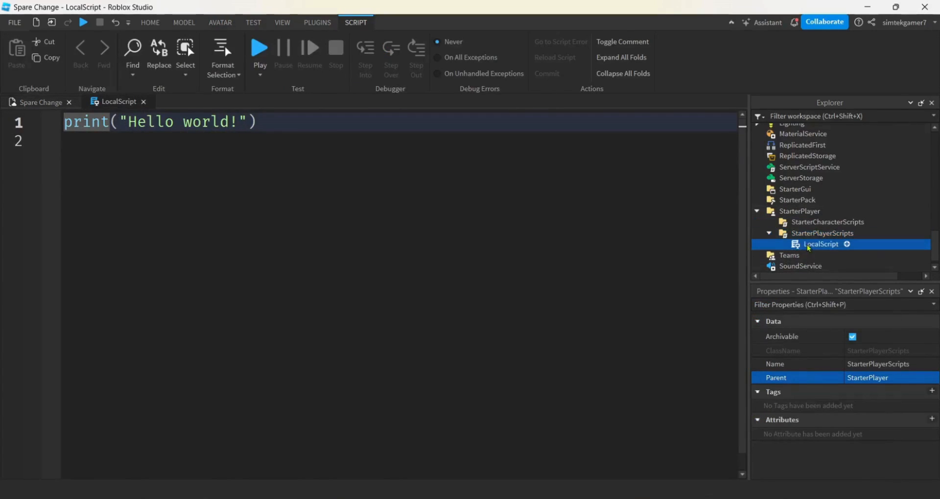
pyautogui.click(820, 244)
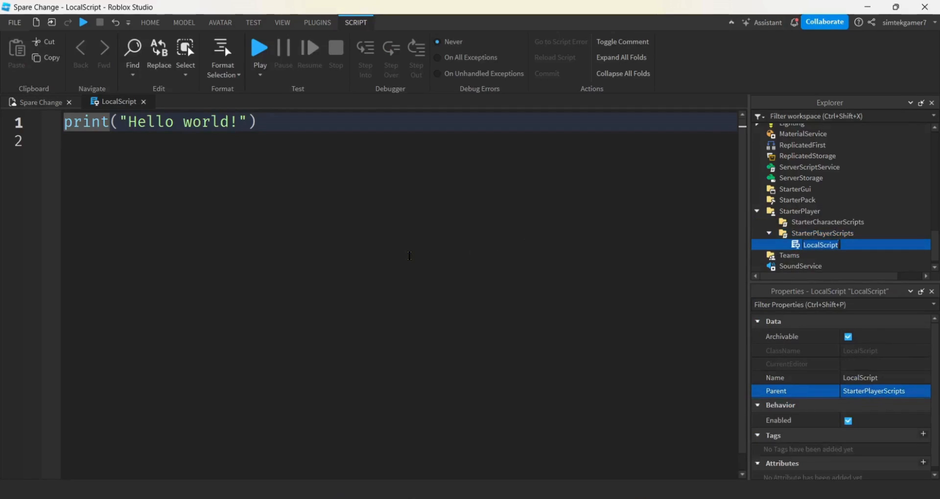
pyautogui.write('Donat')
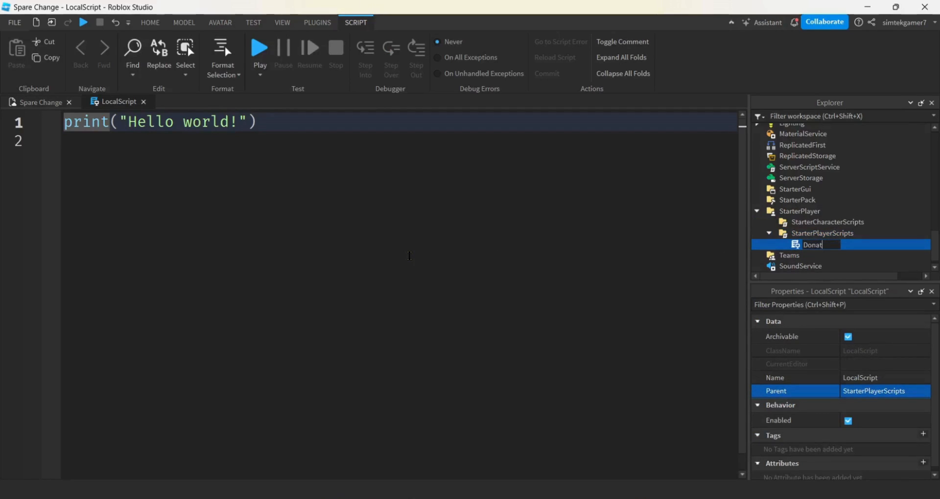
pyautogui.write('Loc')
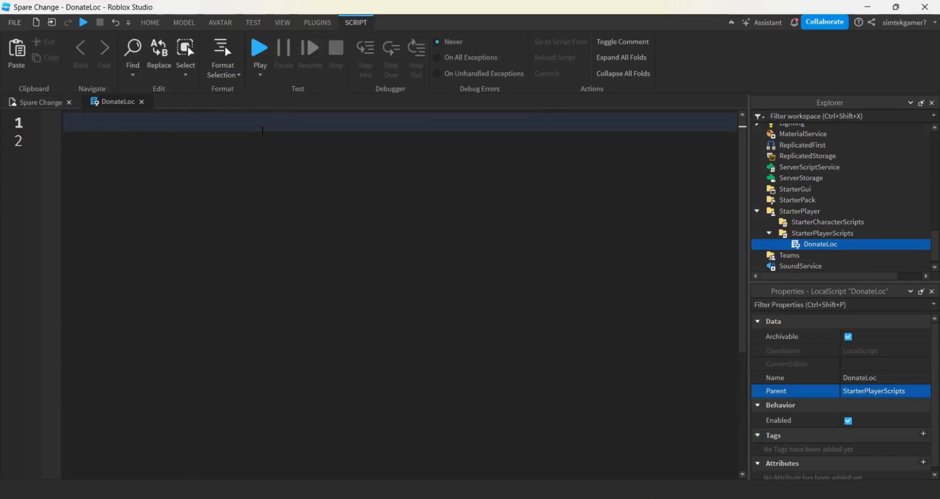
# Declare local mps = game:GetService("MarketplaceService")
pyautogui.write('local m')
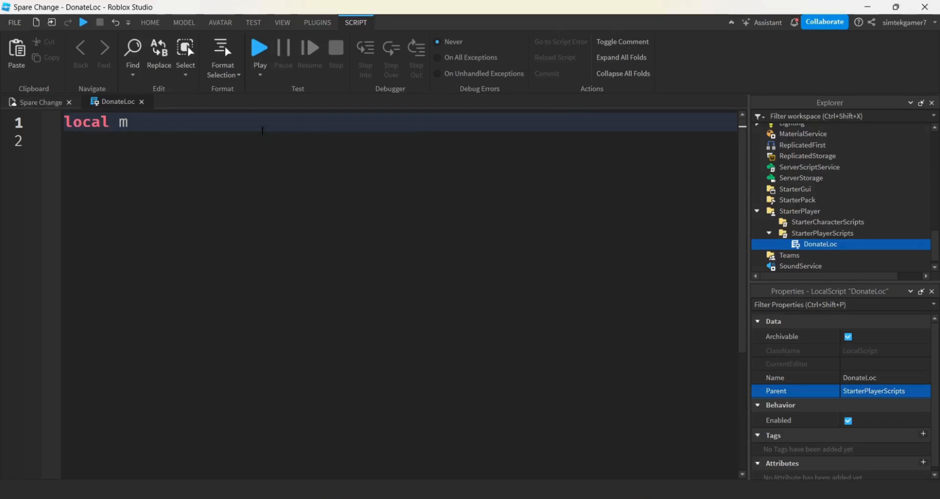
pyautogui.write('ps =')
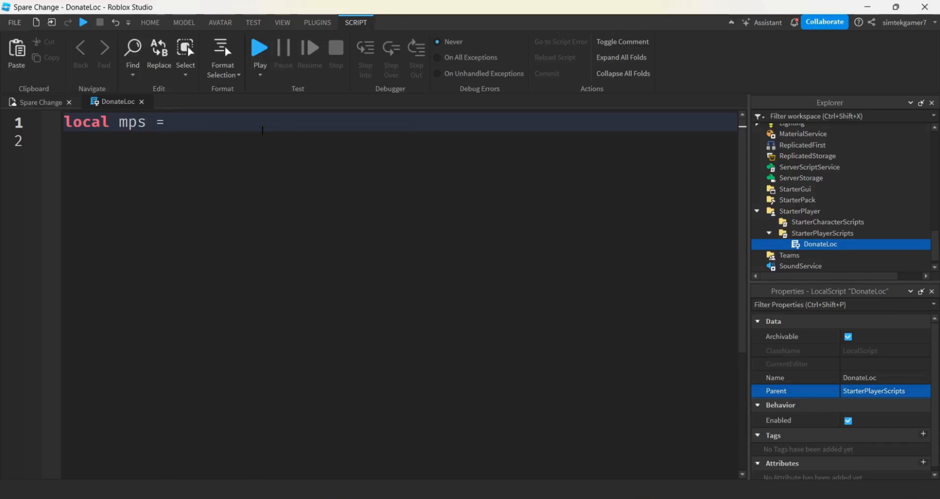
pyautogui.write('game:GetService()')
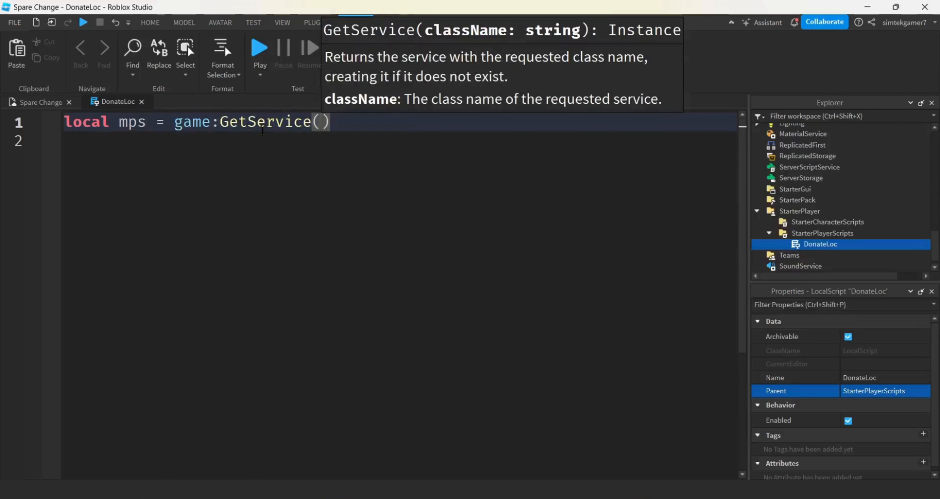
pyautogui.write('"MarketplaceService"')
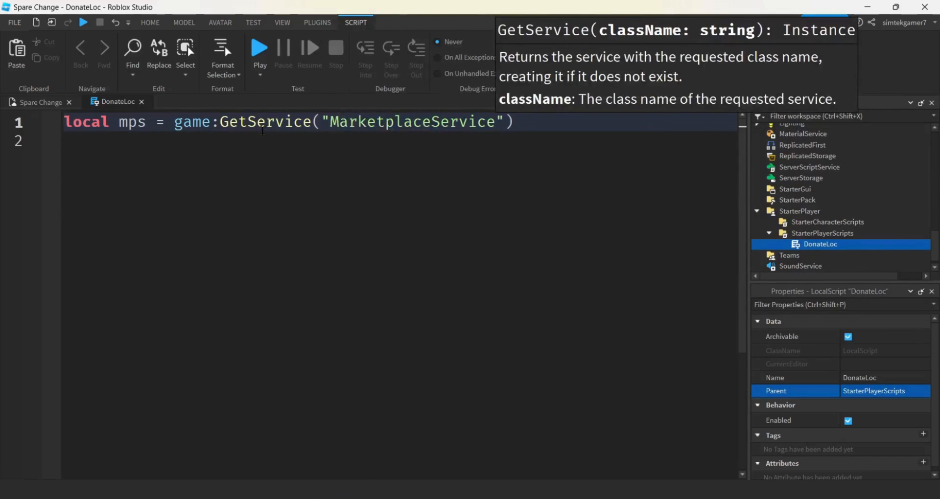
# Declare local rig = workspace:WaitForChild("Rig")
pyautogui.write('local')
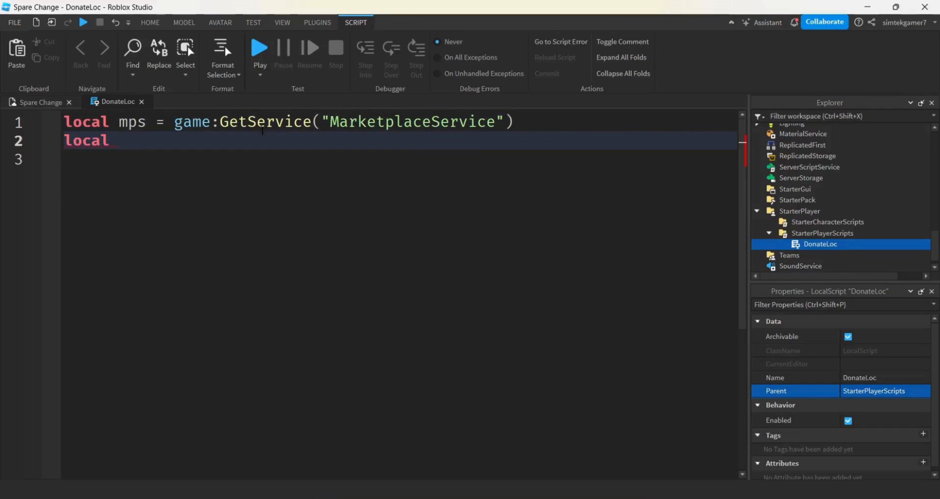
pyautogui.write('rig =')
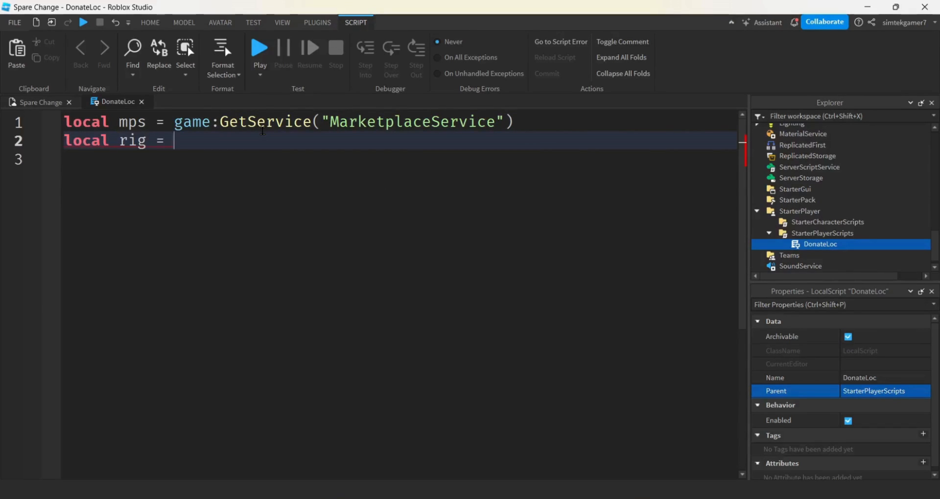
pyautogui.write('workspace')
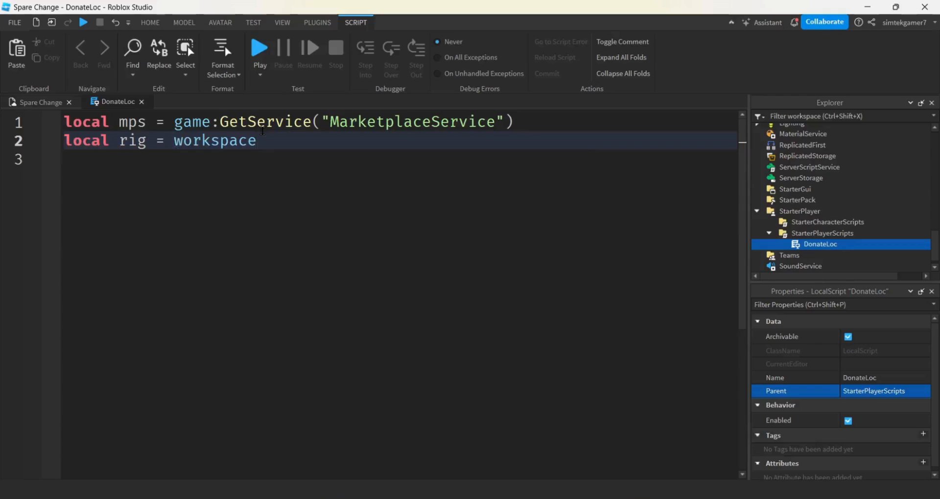
pyautogui.write(':WaitForChild(')
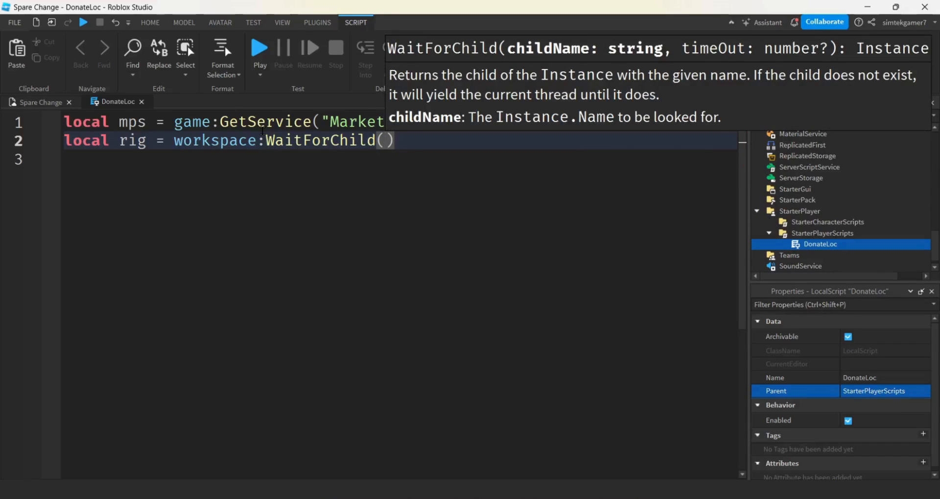
pyautogui.write('"')
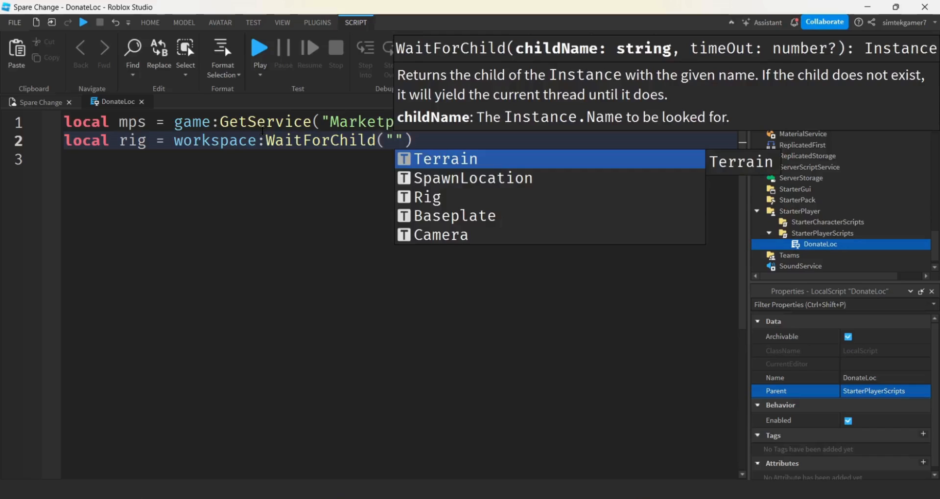
pyautogui.write('Rig')
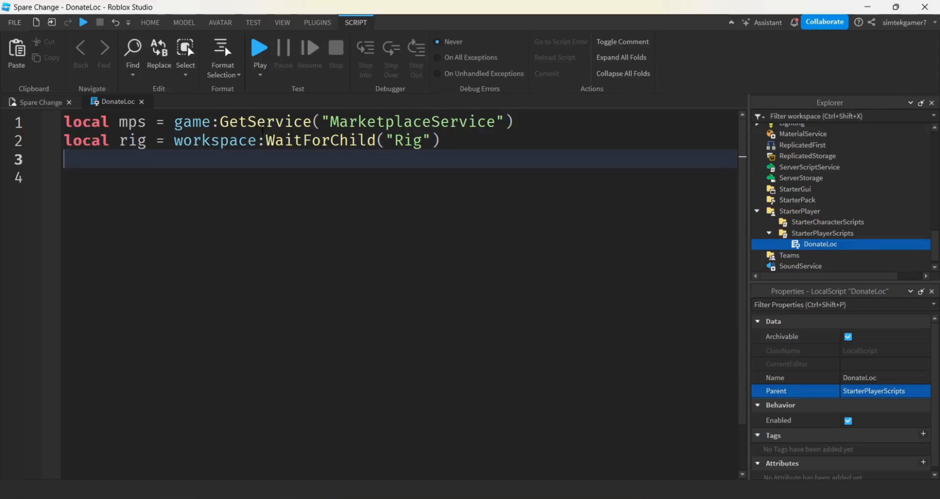
# Declare local head = rig:WaitForChild("Head") and local dialog = head:WaitForChild("Dialog")
pyautogui.write('local head =')
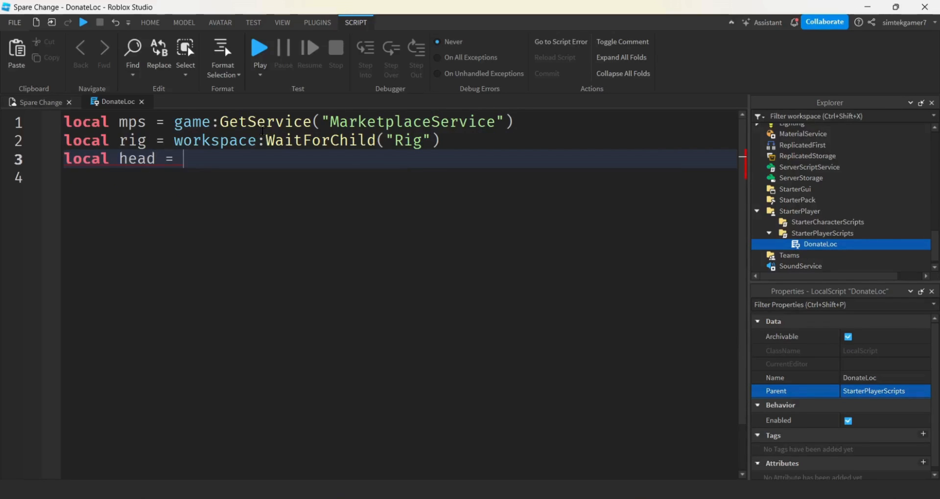
pyautogui.write('rig')
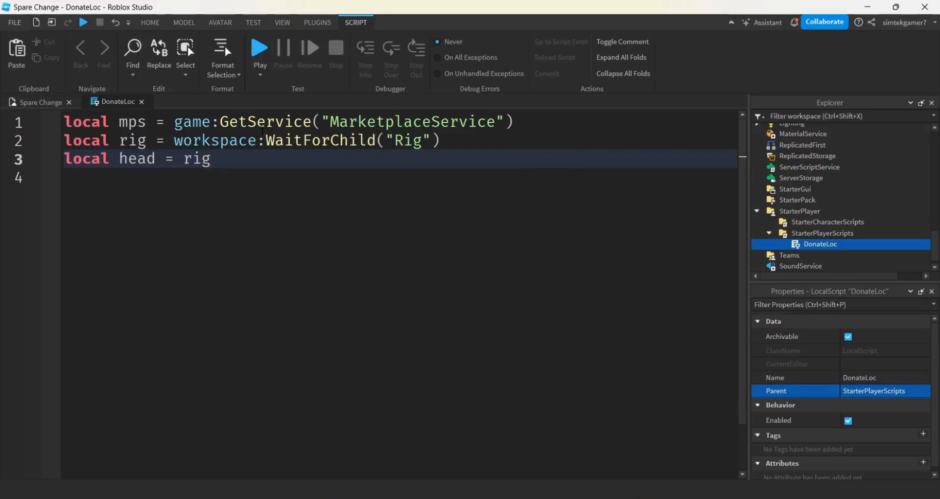
pyautogui.write(':WaitForChild()')
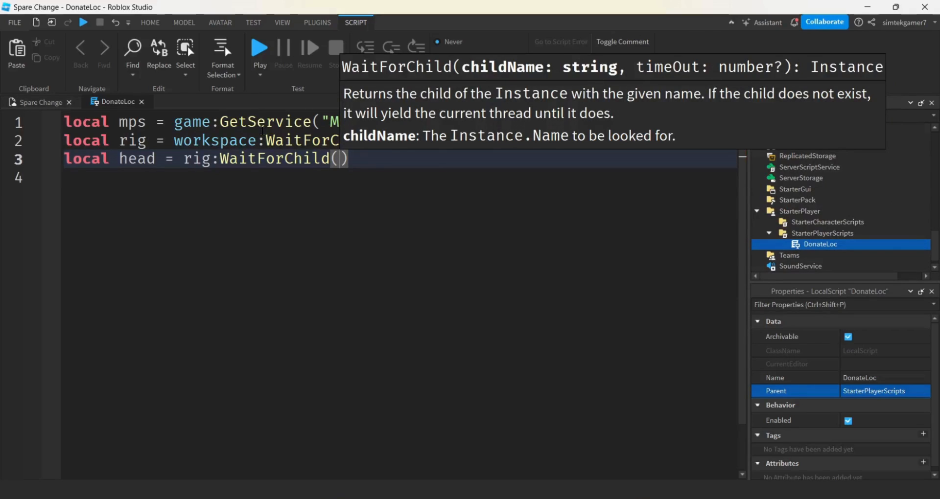
pyautogui.write('"Head"')
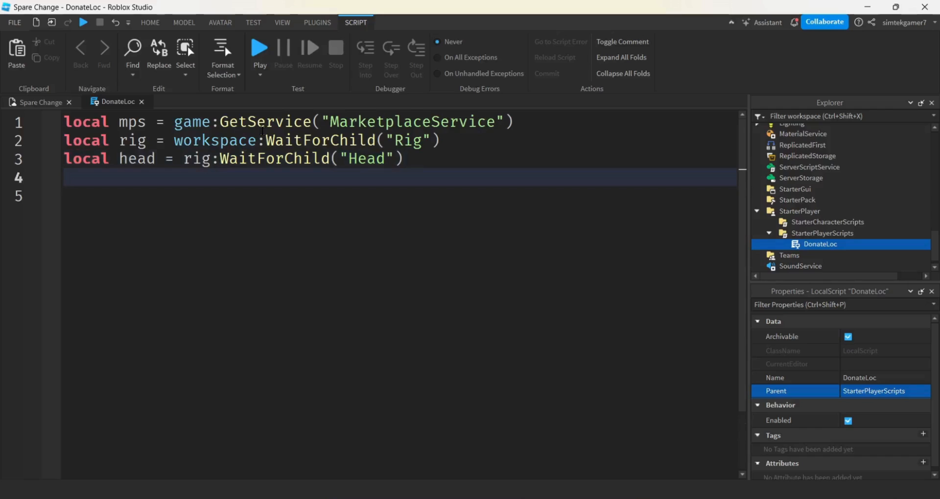
pyautogui.write('lo')
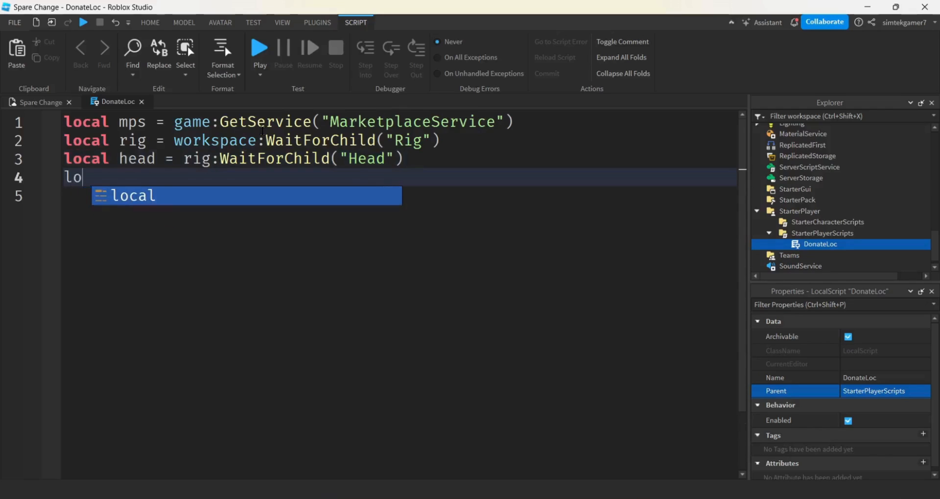
pyautogui.write('cal dialo')
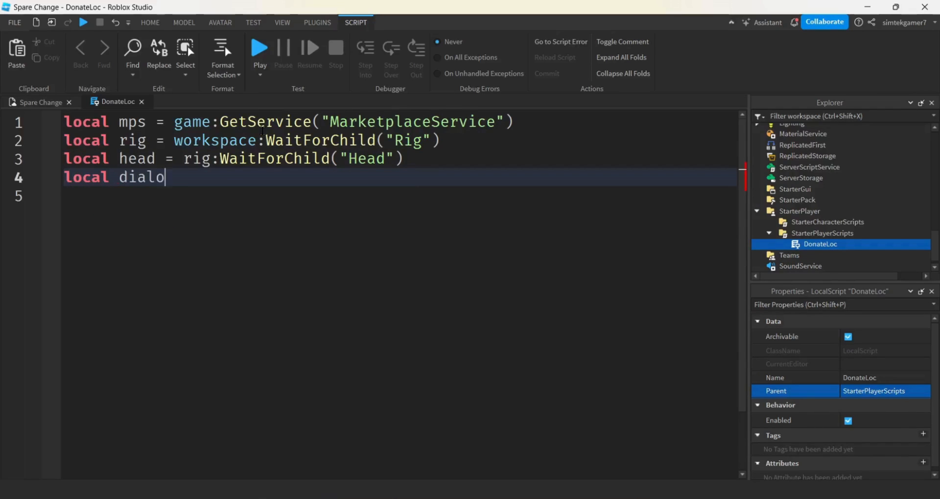
pyautogui.write('g = h')
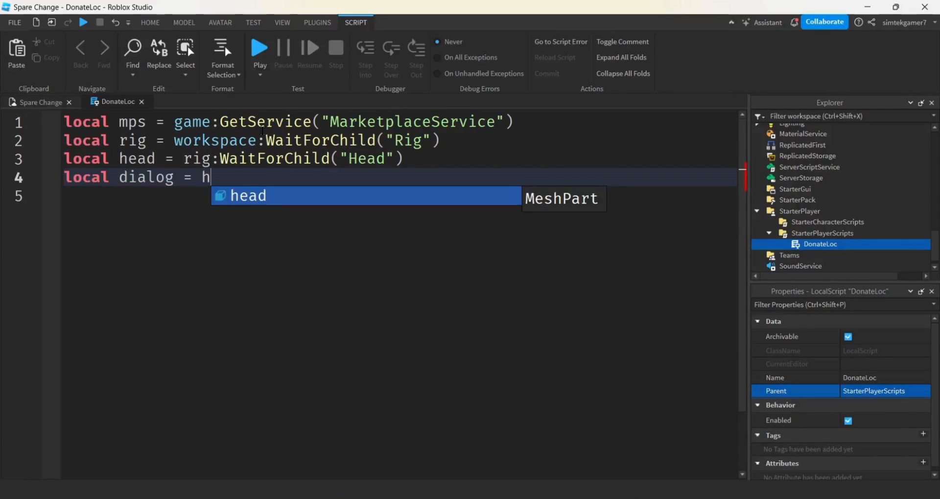
pyautogui.write('head:WaitForChild("Dialog')
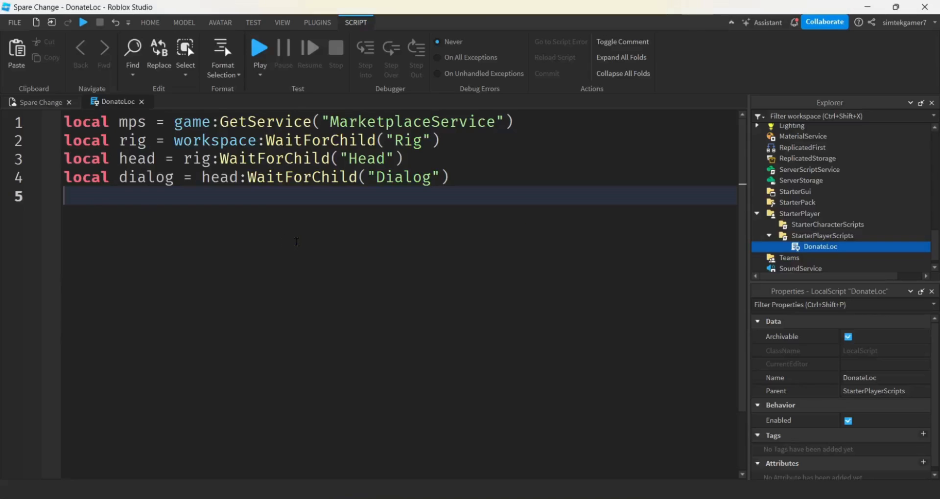
# Start local gamePassIds = { ["10R"] = } as a table with the 10R key
pyautogui.write('local')
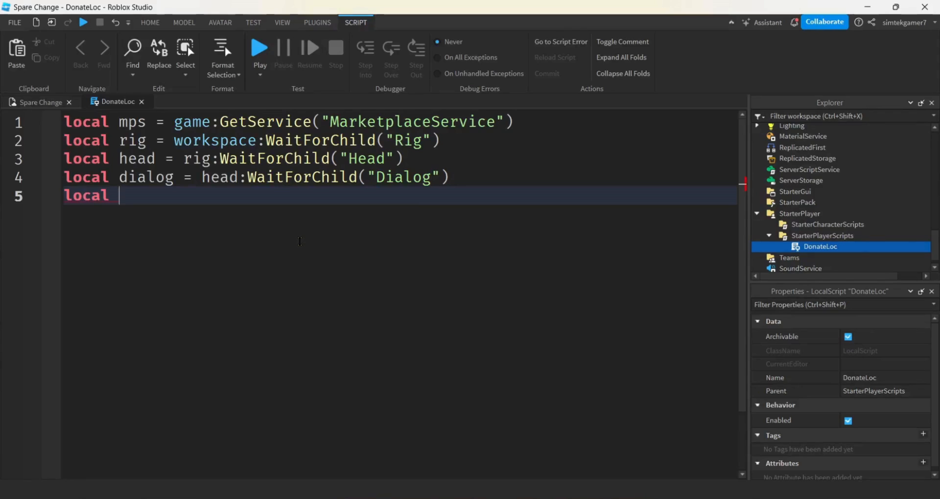
pyautogui.write('game')
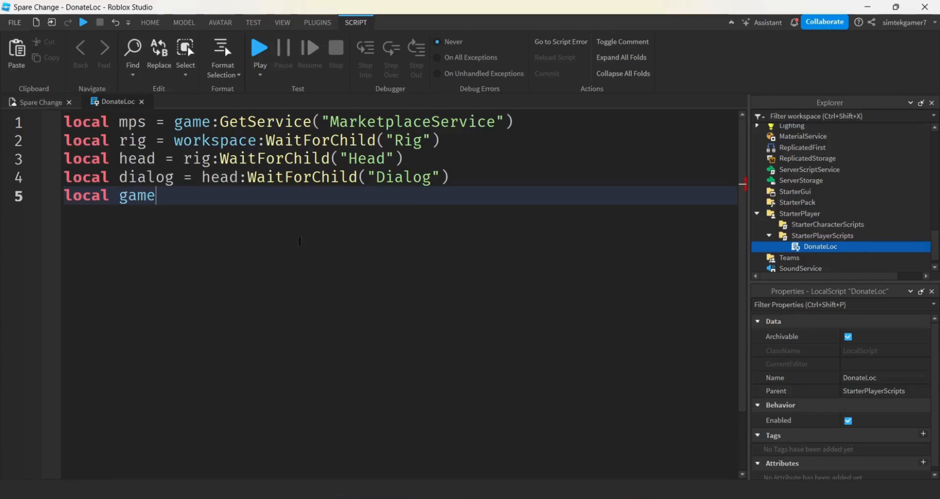
pyautogui.write('PassIds')
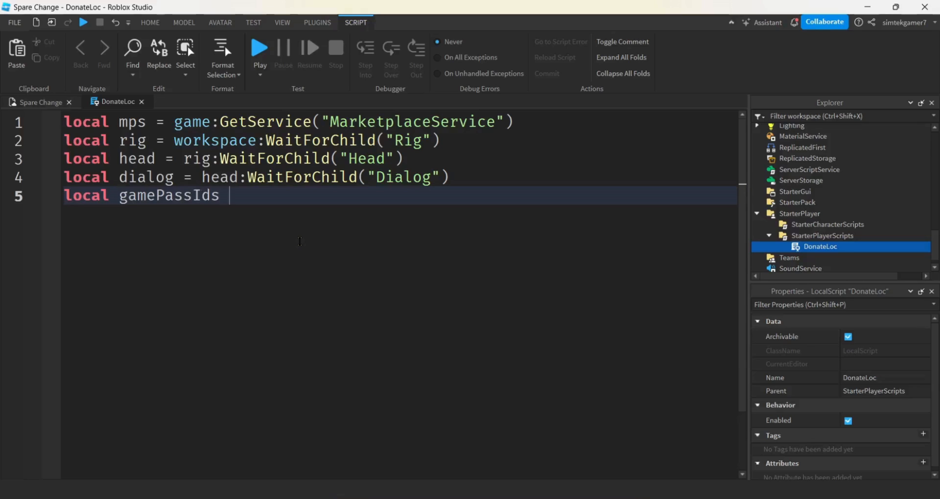
pyautogui.write('= {}')
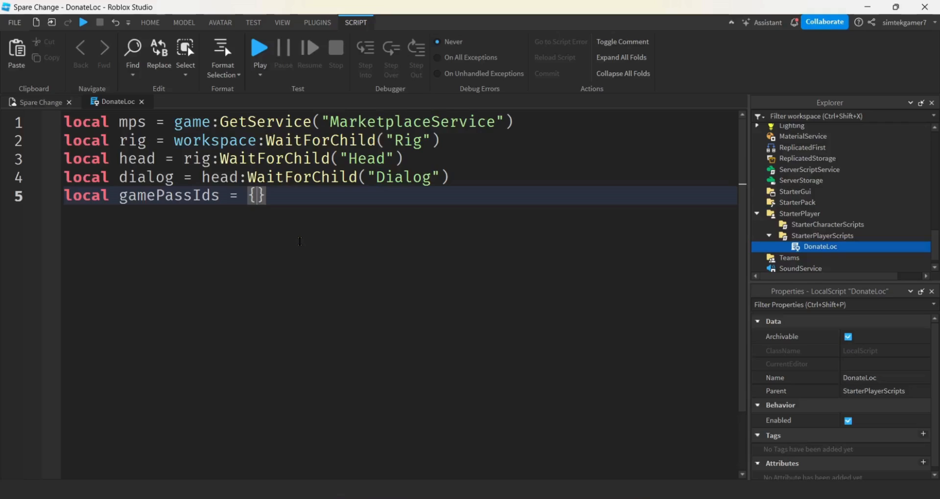
pyautogui.write('" "')
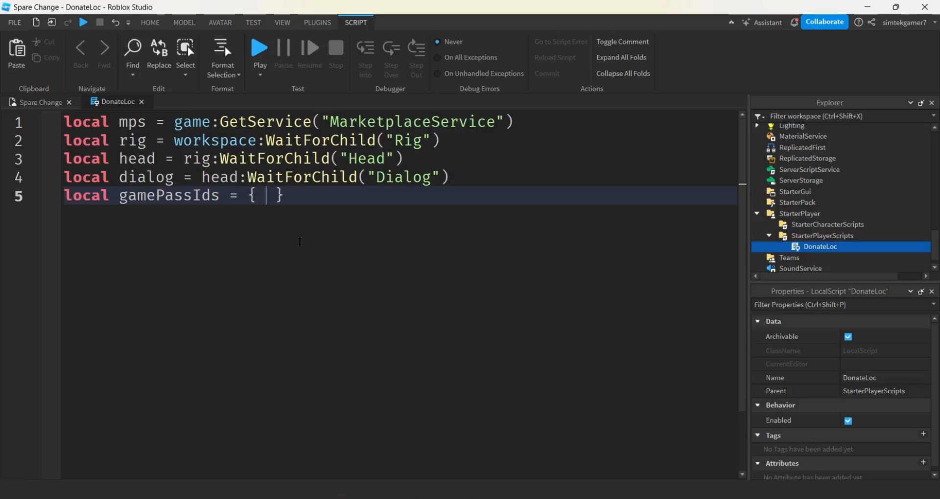
pyautogui.write('[]')
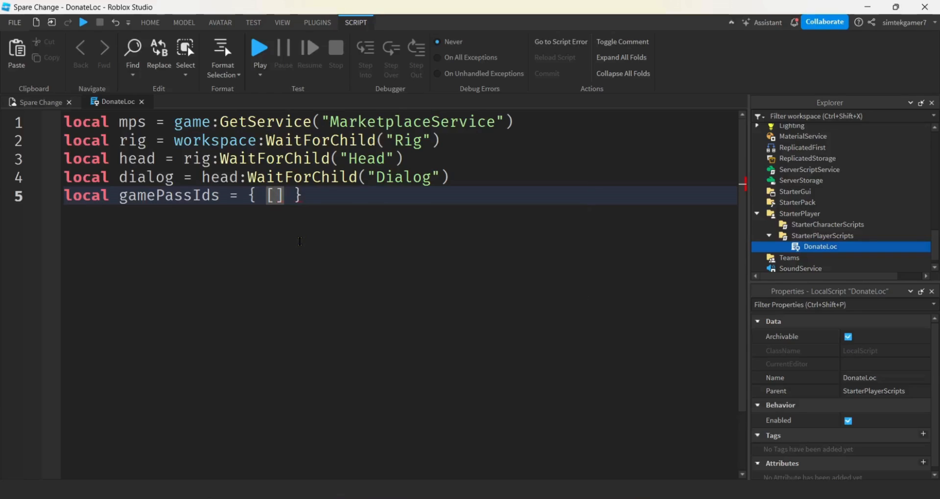
pyautogui.write('""')
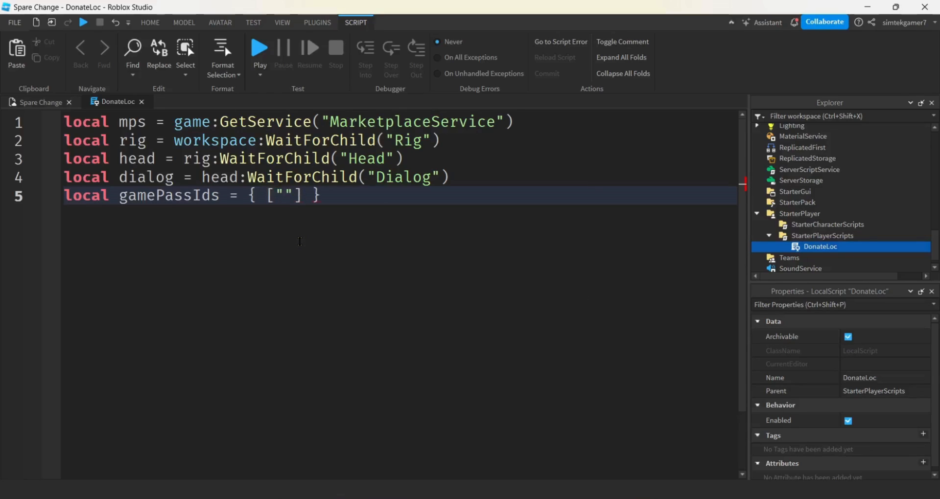
pyautogui.write('10R')
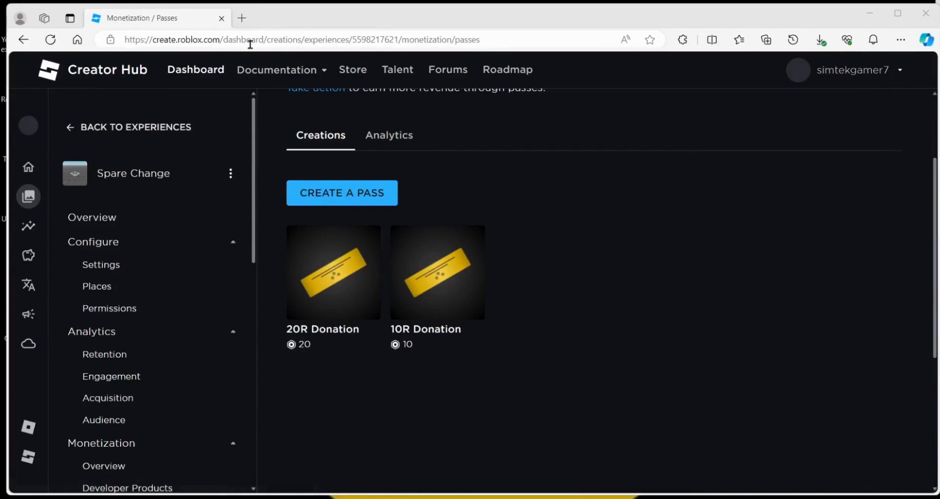
# Look up the 10R Donation pass ID in Creator Hub's passes list
pyautogui.click(471, 238)
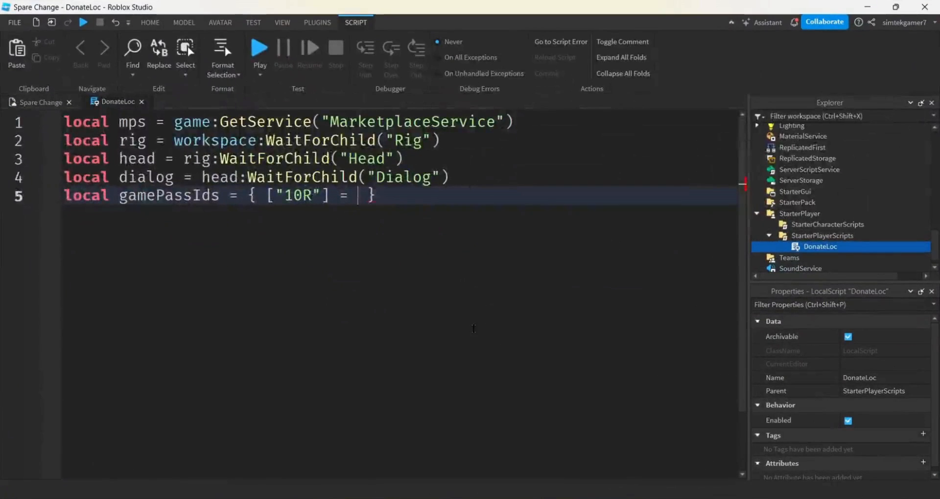
# Fill gamePassIds so "10R" = 704611799 and "20R" = 702462675
pyautogui.write('704611799')
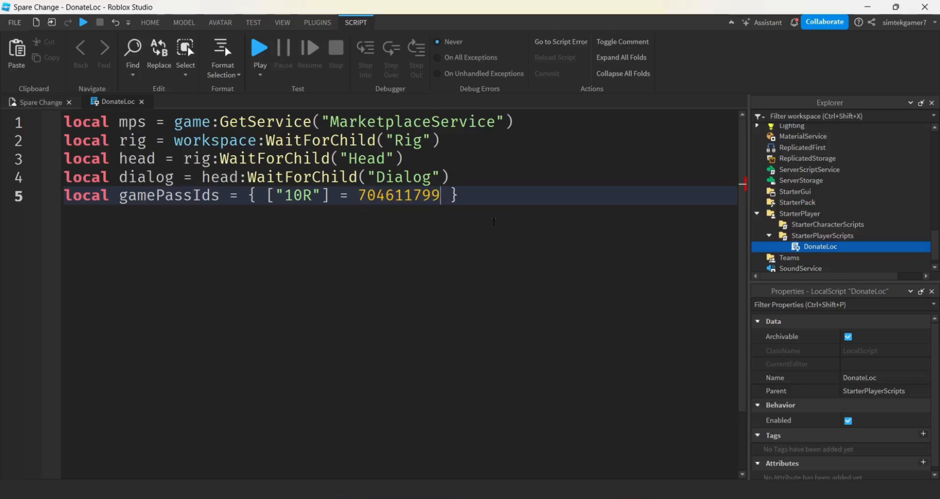
pyautogui.write(',')
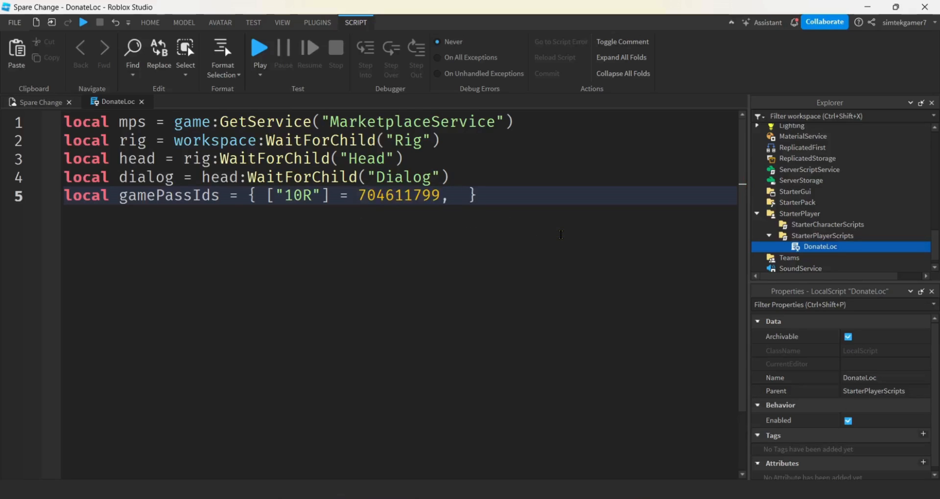
pyautogui.doubleClick(282, 195)
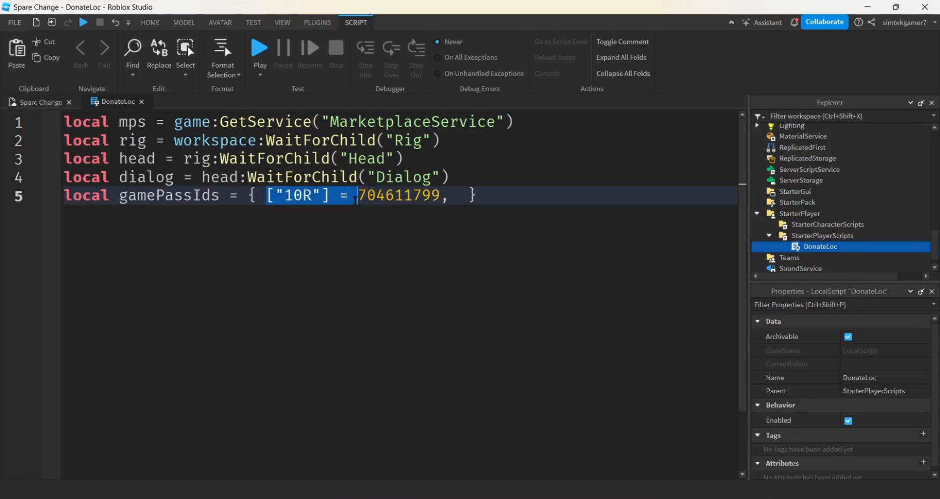
pyautogui.click(457, 196)
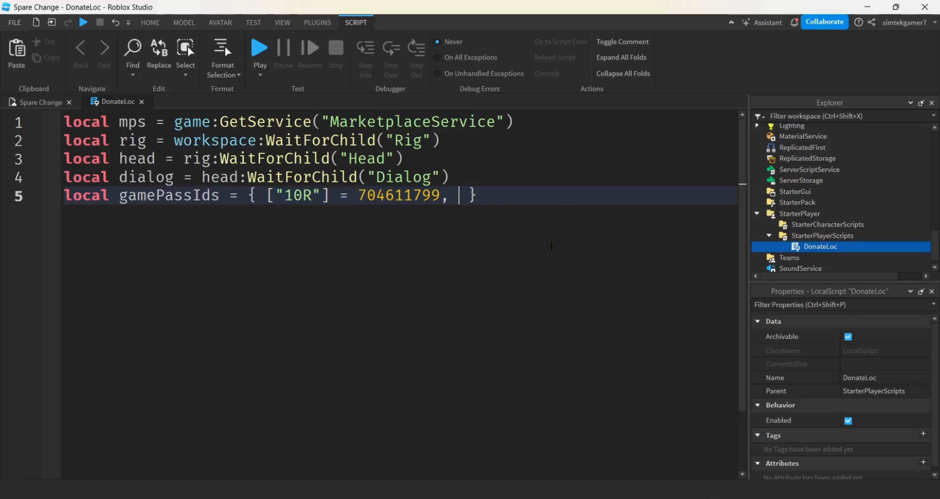
pyautogui.write('["10R"] =')
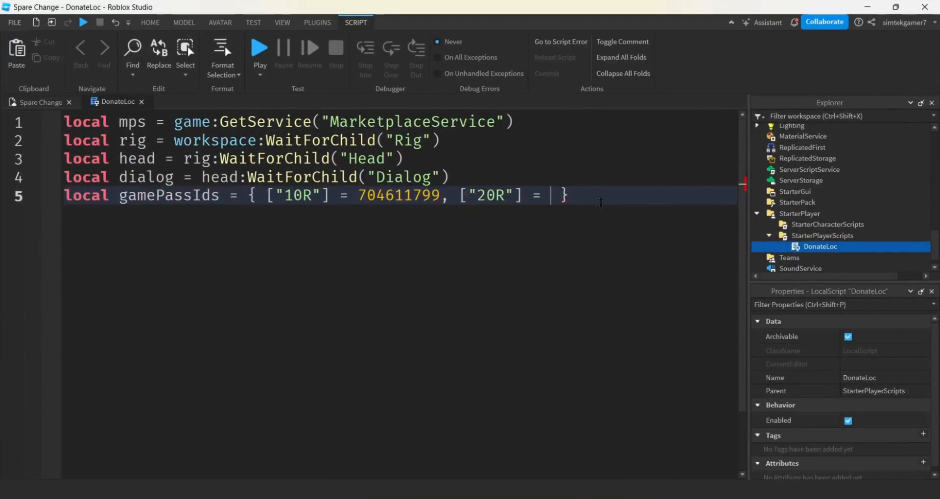
pyautogui.write('702462675')
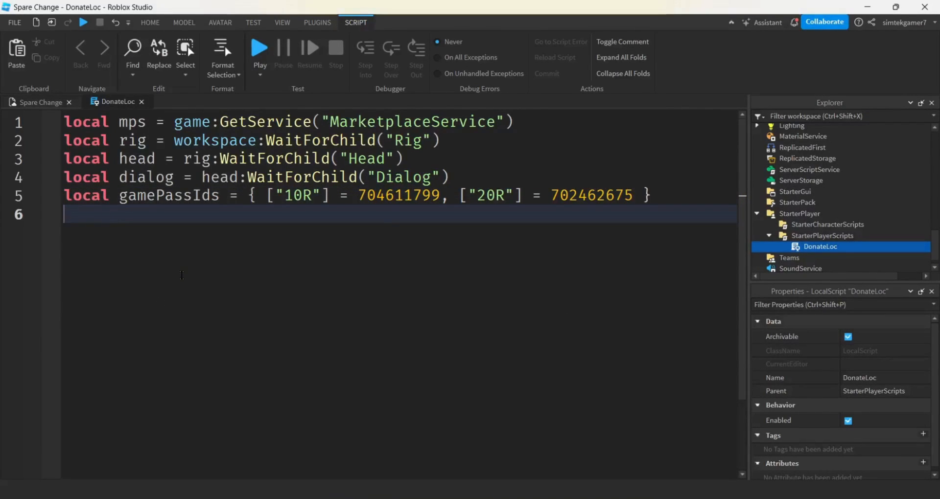
# Declare local donateChoice = nil
pyautogui.write('local')
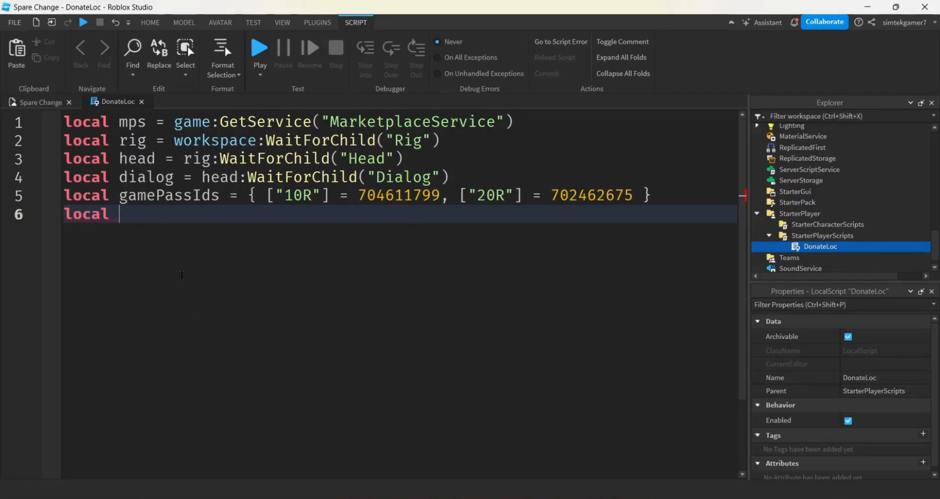
pyautogui.write('donate')
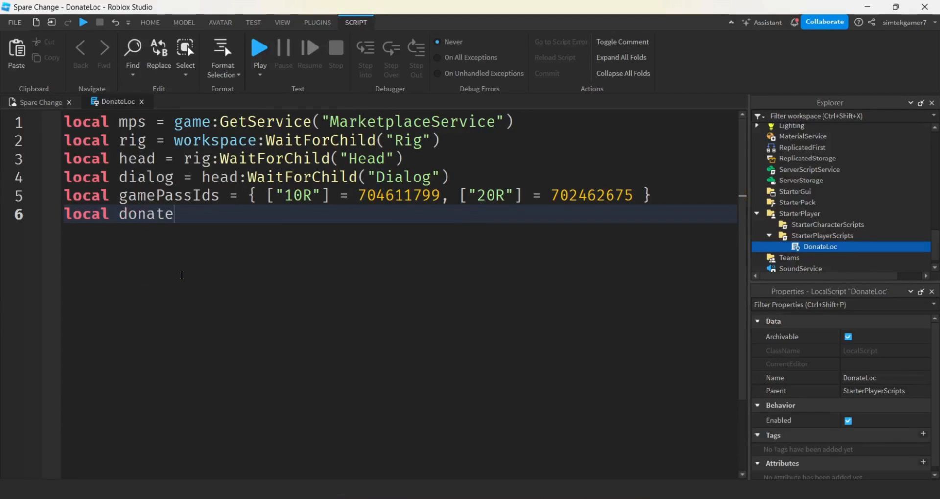
pyautogui.write('Choice = nil')
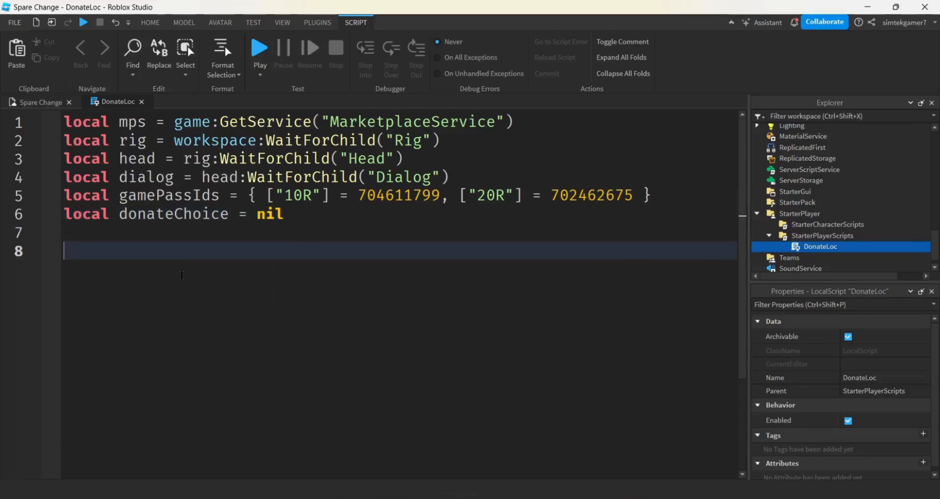
# Connect dialog.DialogChoiceSelected to a function(player, choice) and begin an if statement
pyautogui.write('dialog')
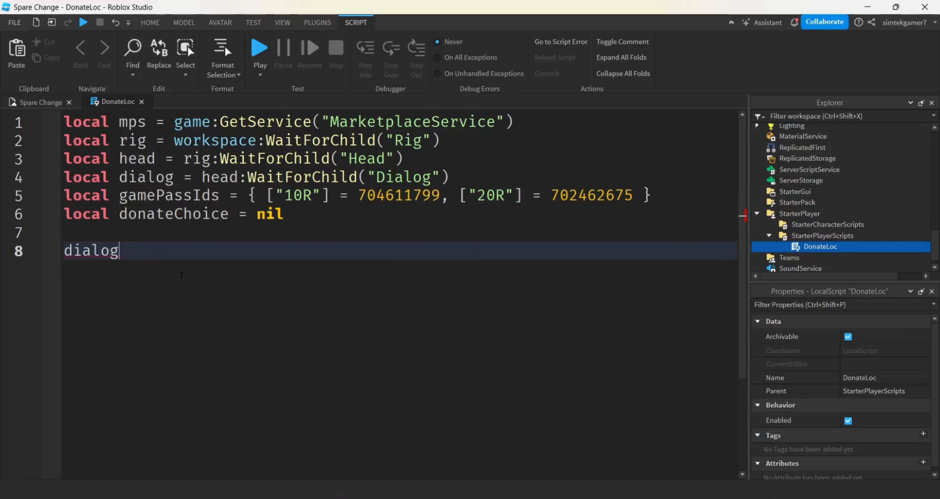
pyautogui.write('.D')
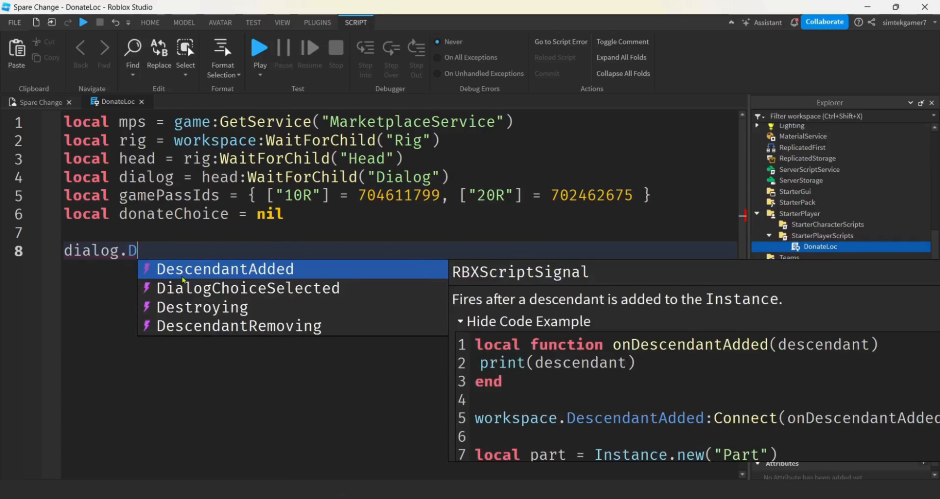
pyautogui.click(247, 288)
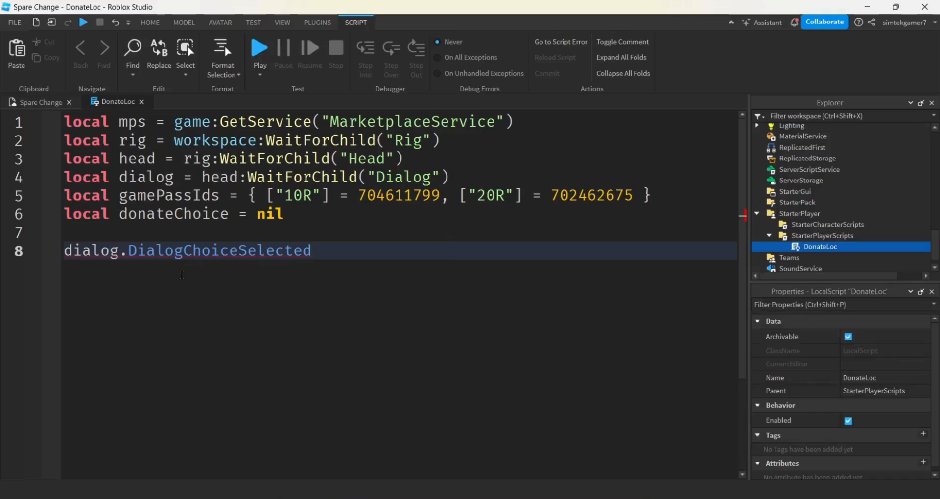
pyautogui.write(':')
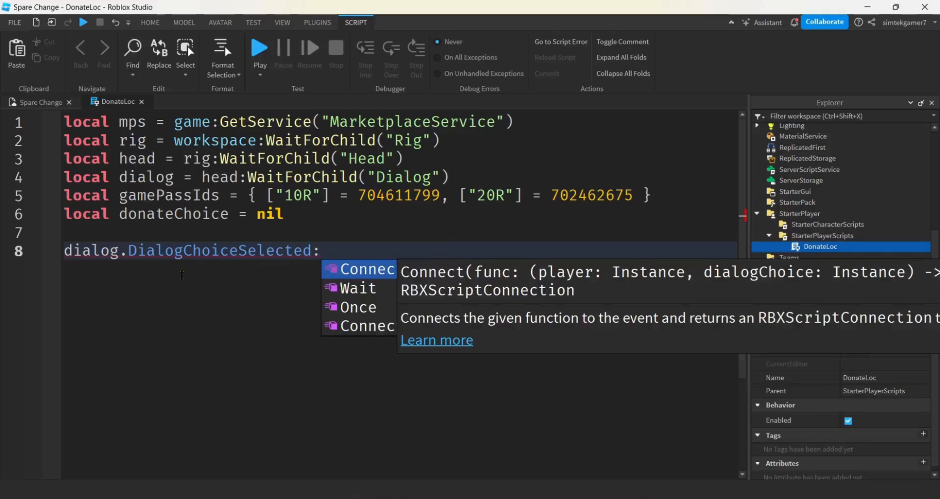
pyautogui.write('Connect(function(player')
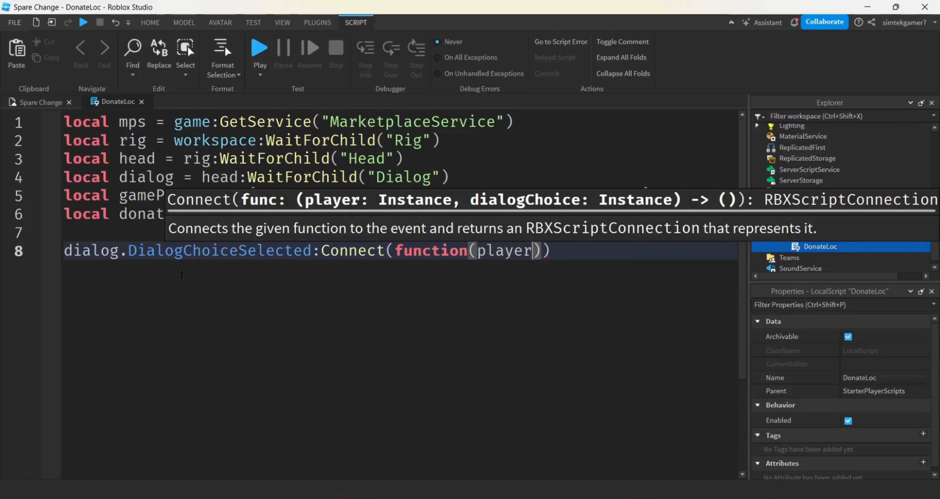
pyautogui.write(', choice')
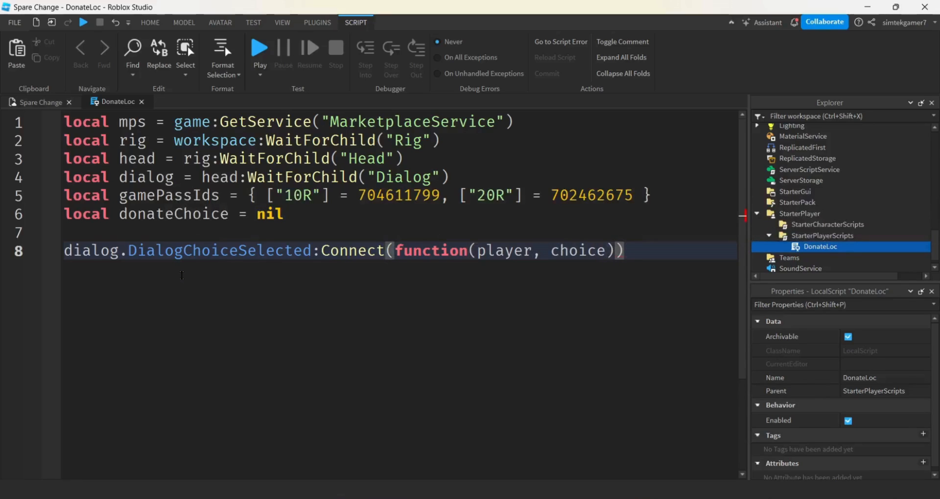
pyautogui.write('if c')
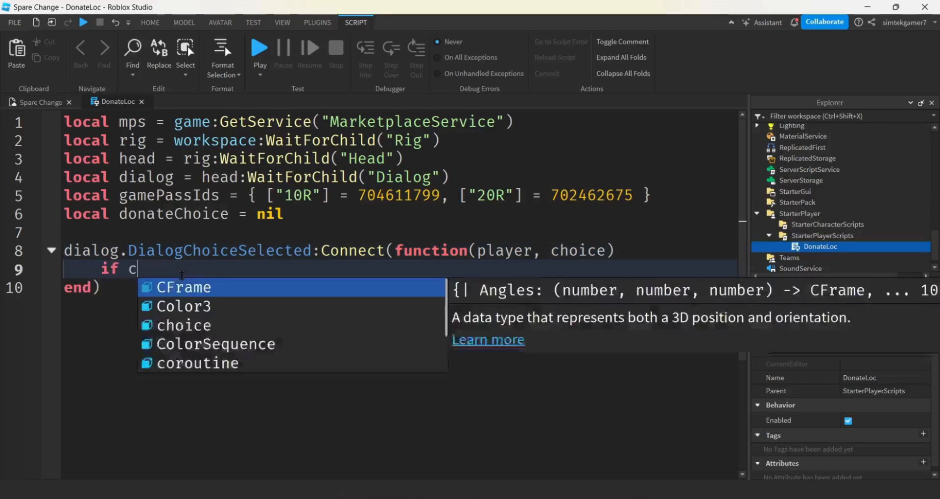
# Complete the condition if choice == dialog.Yes then
pyautogui.write('hoice')
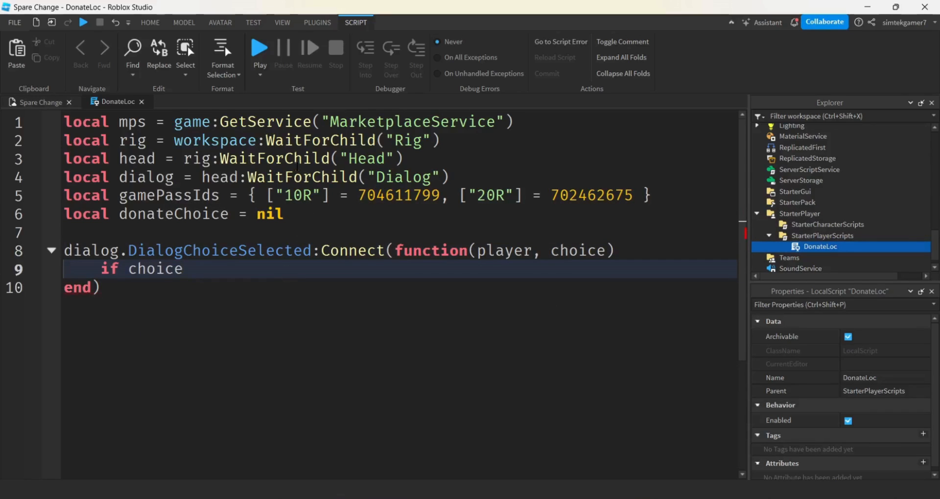
pyautogui.write('==')
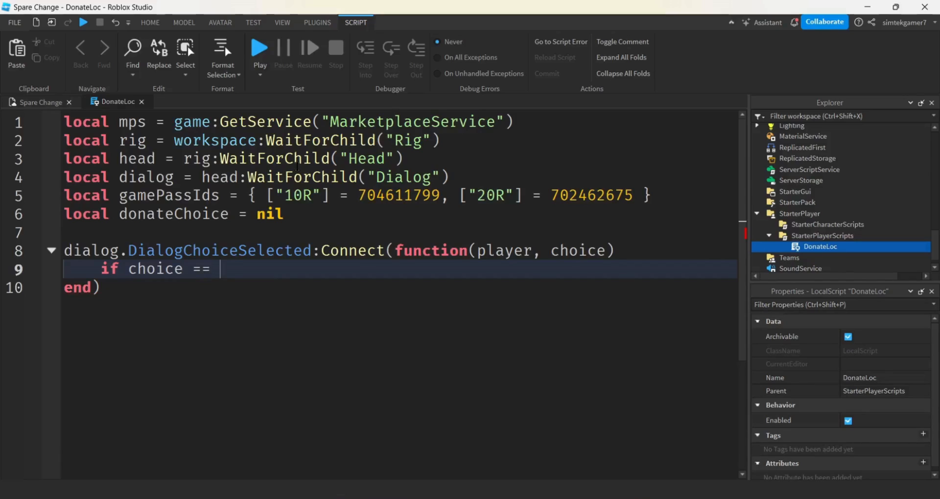
pyautogui.write('dialog.Yes then')
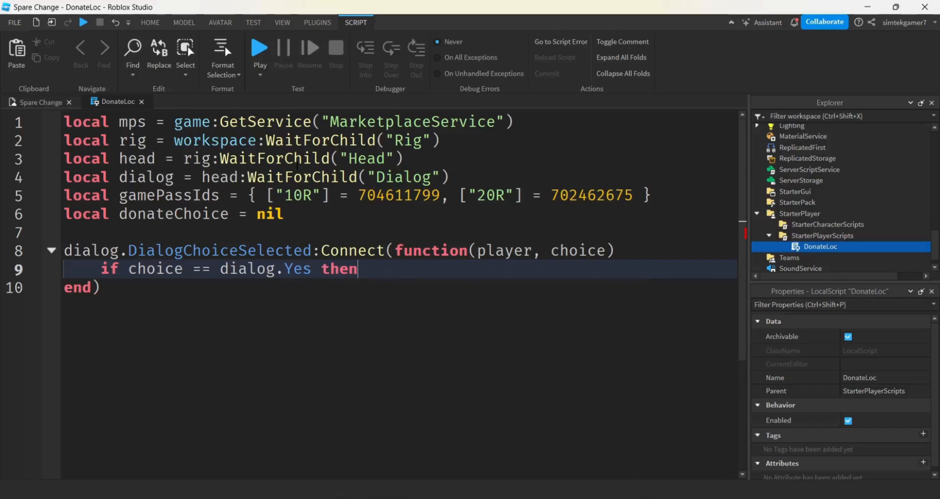
pyautogui.press('enter')
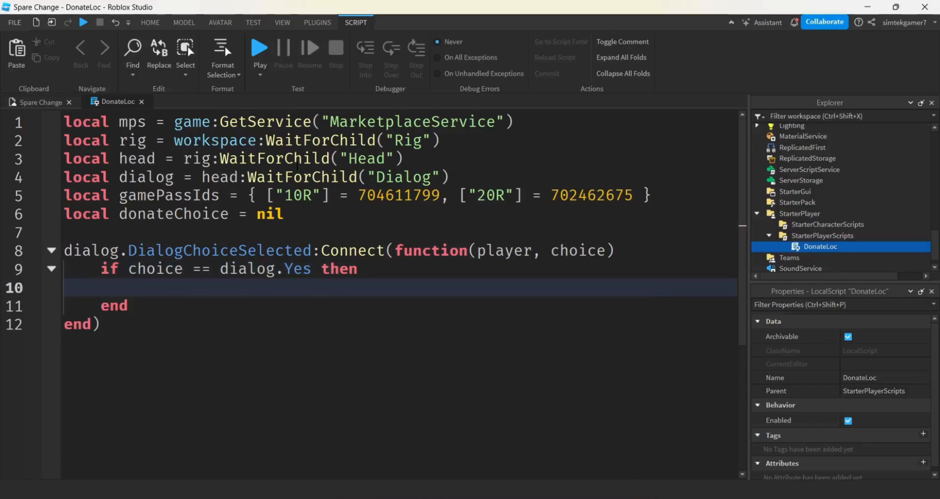
# Loop for k, v in pairs(gamePassIds) over the pass IDs
pyautogui.write('for ik')
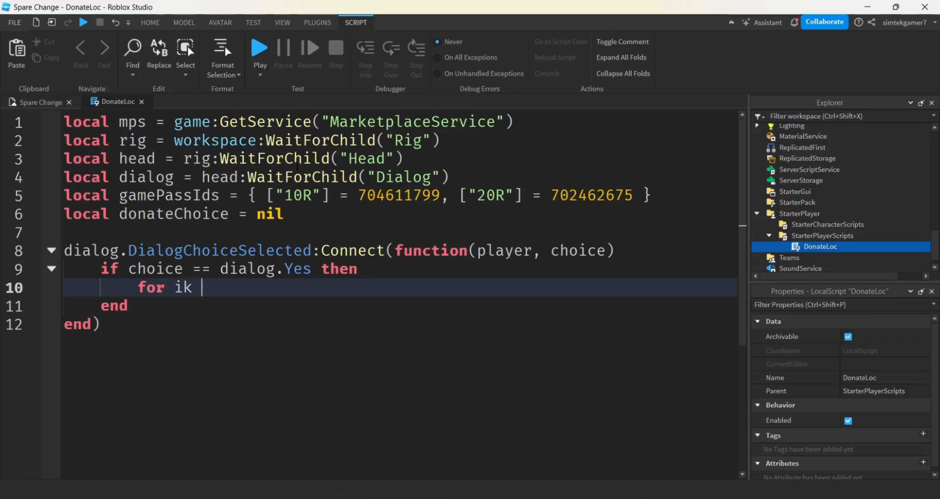
pyautogui.write(', v')
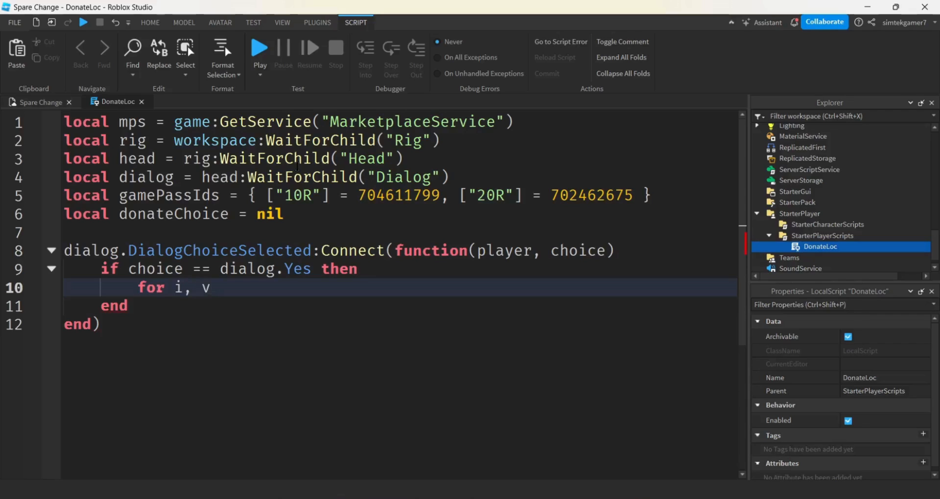
pyautogui.write('in pairs()')
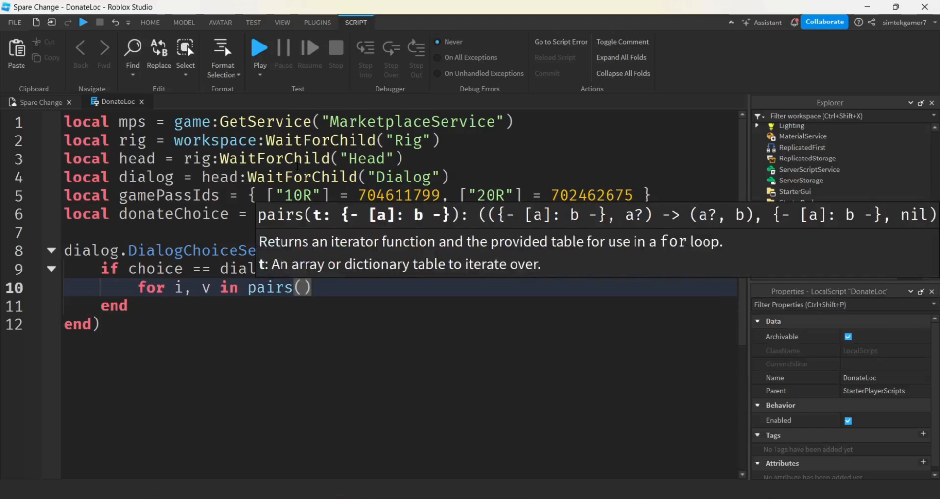
pyautogui.write('gamePassIds')
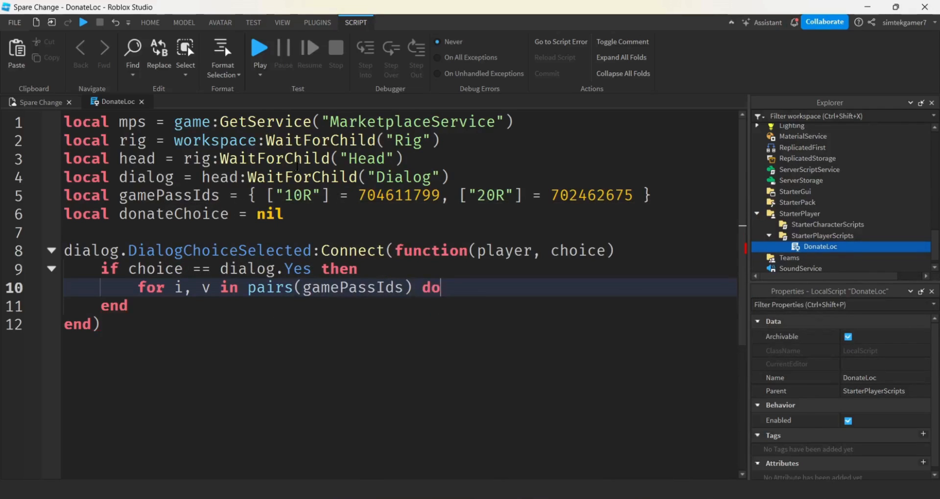
pyautogui.press('enter')
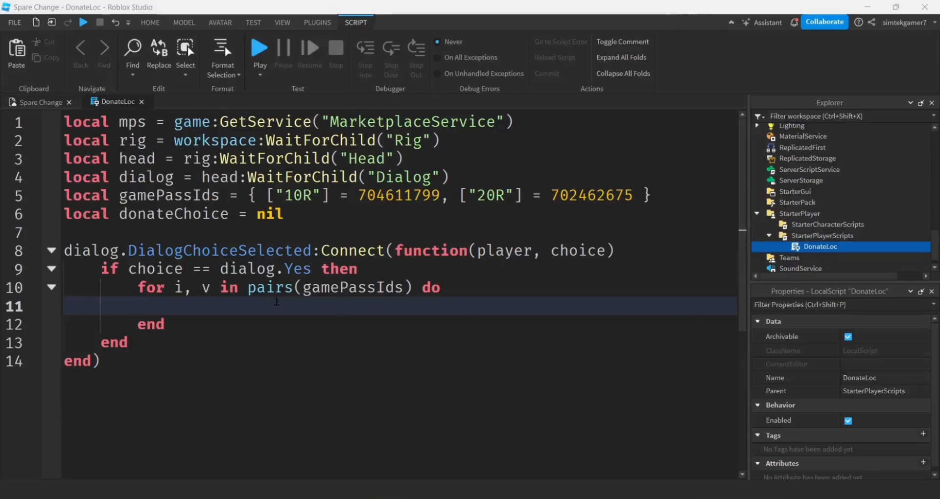
pyautogui.doubleClick(304, 196)
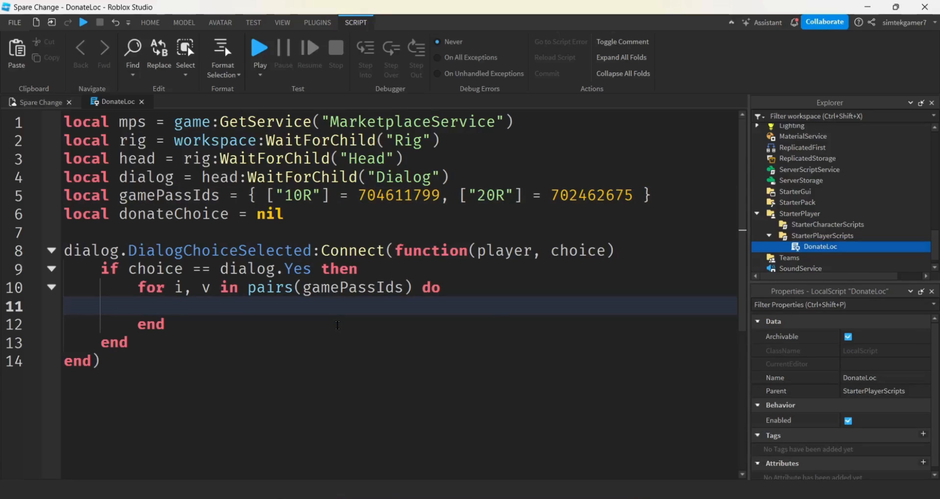
# Declare local hasPass = false and local success, msg = pcall(function() ... end)
pyautogui.write('local')
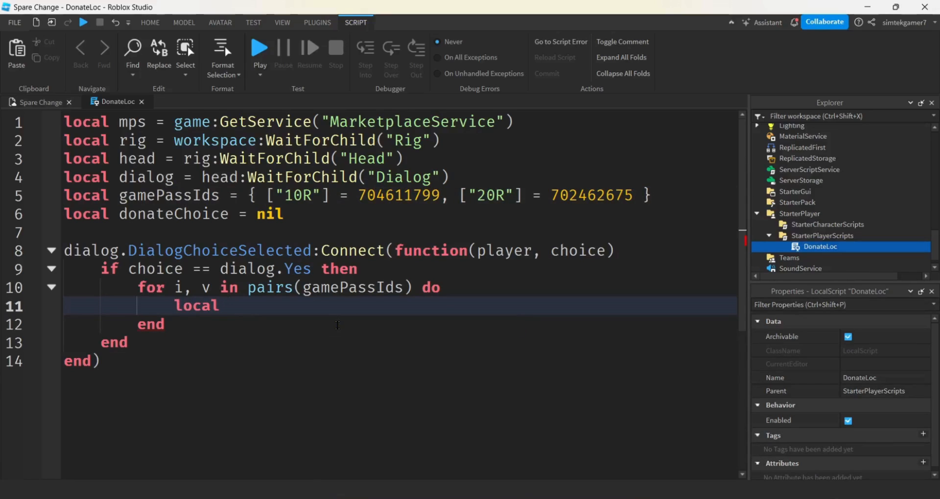
pyautogui.write('hasP')
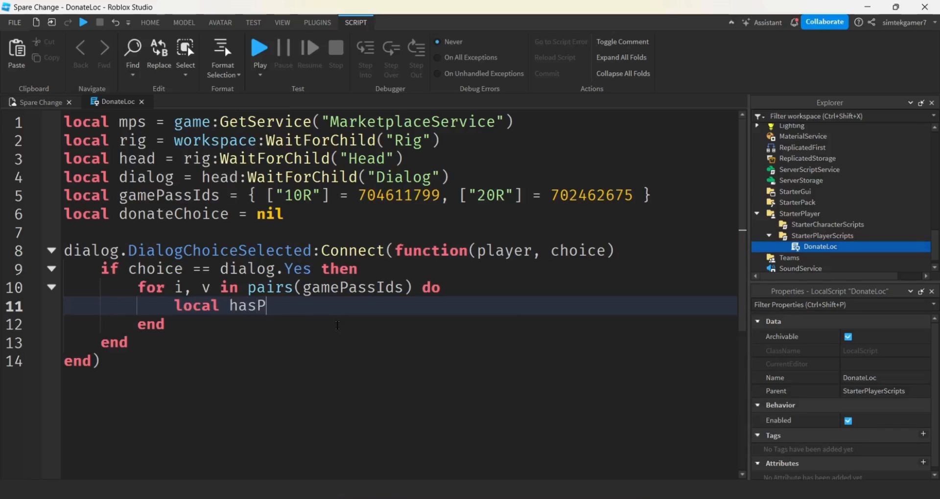
pyautogui.write('ass =')
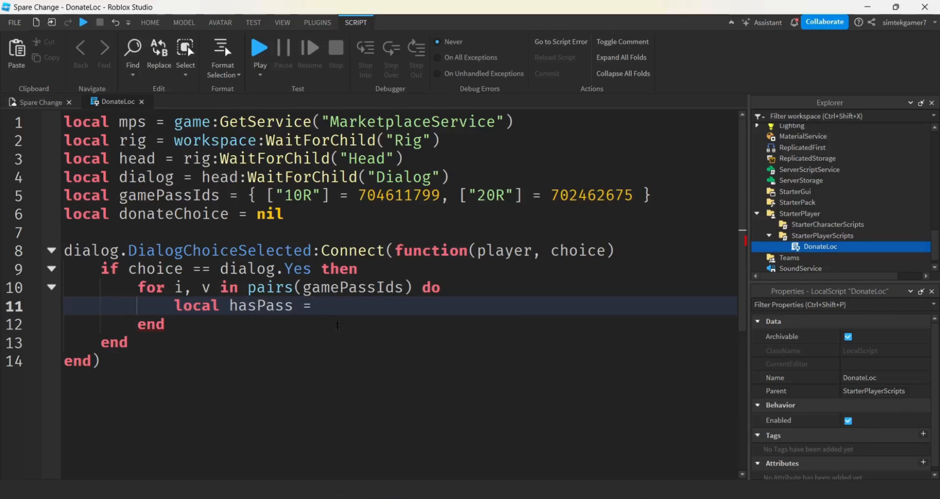
pyautogui.write('false')
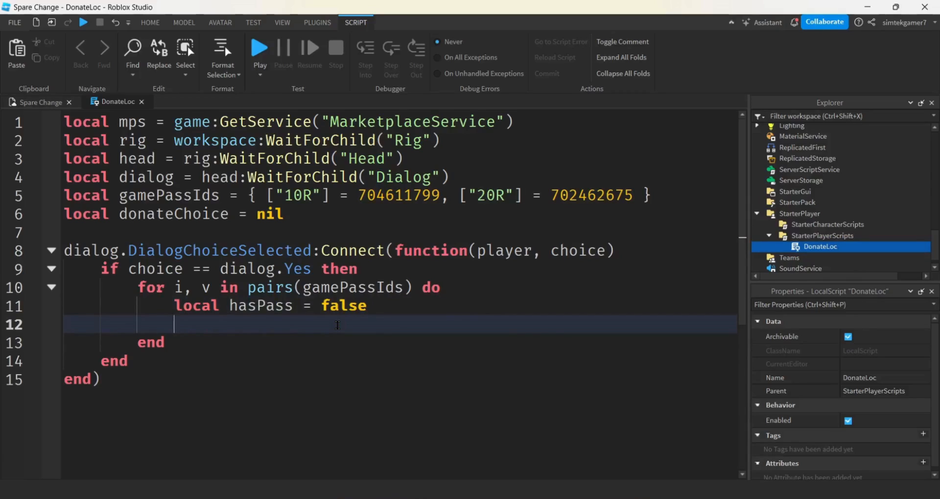
pyautogui.write('local')
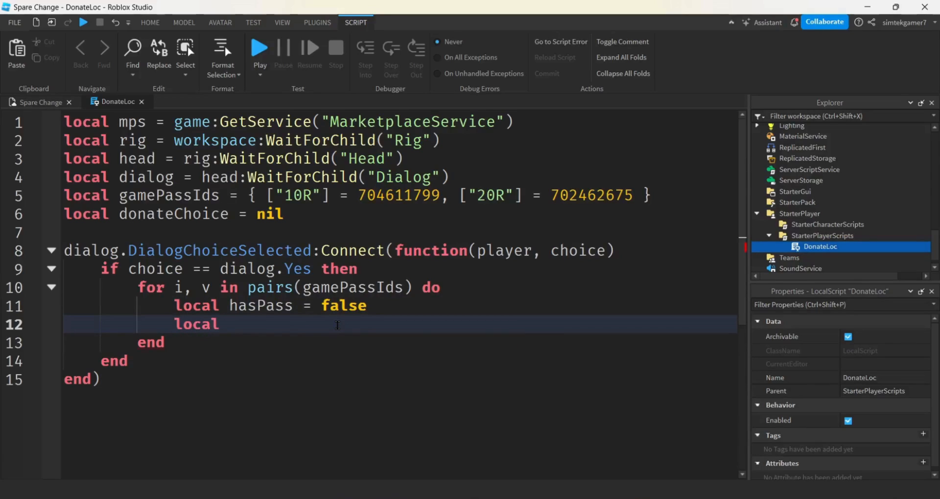
pyautogui.write('sc')
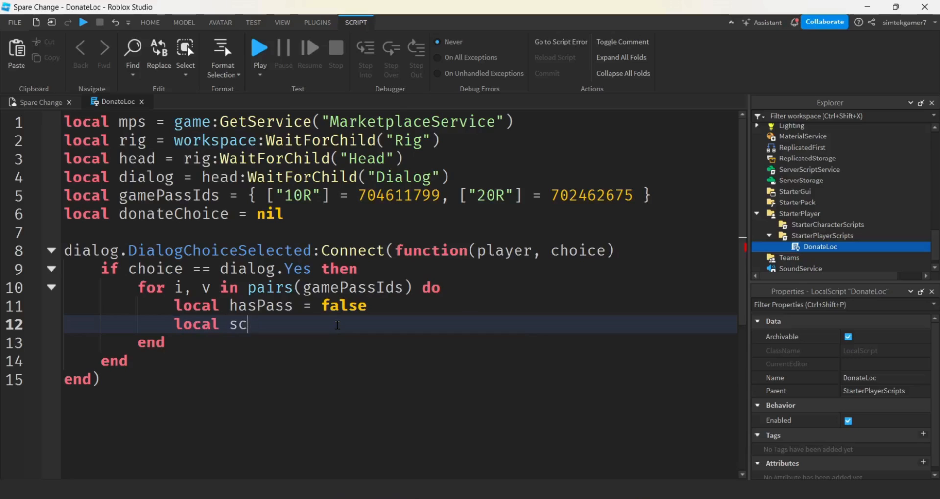
pyautogui.write('uccess, ms')
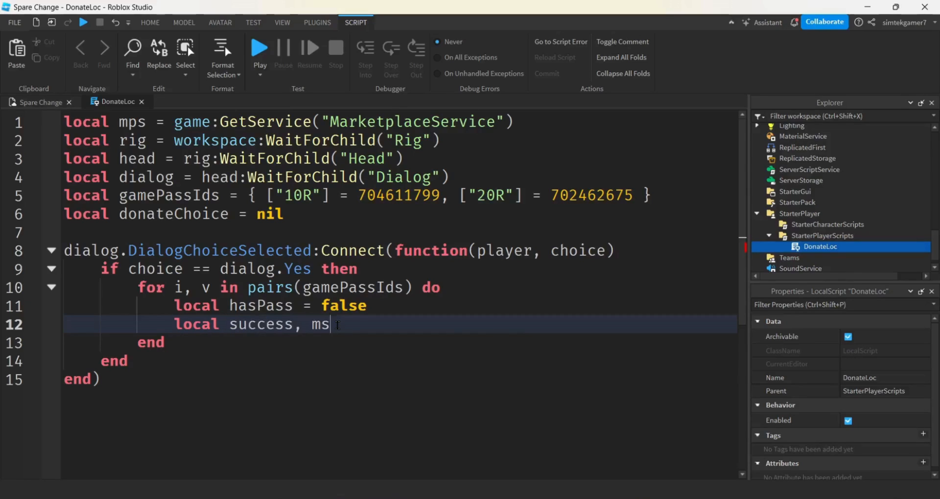
pyautogui.write('g')
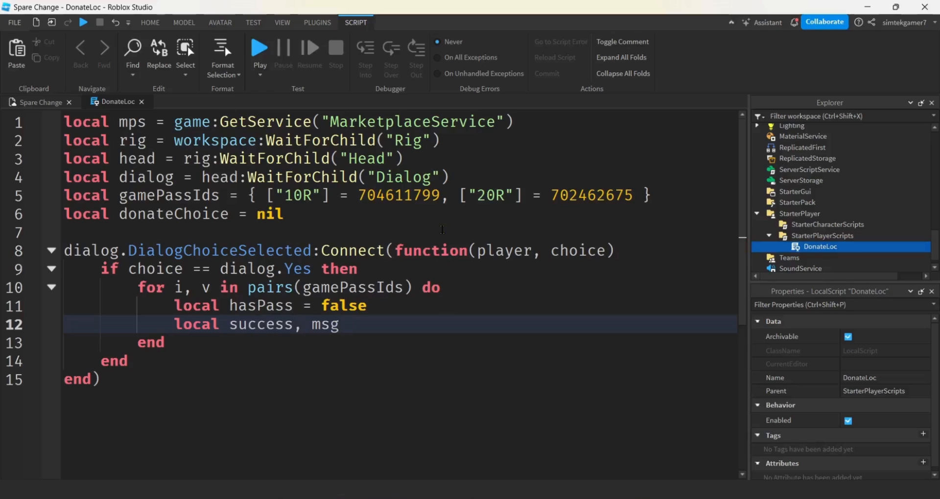
pyautogui.write('=')
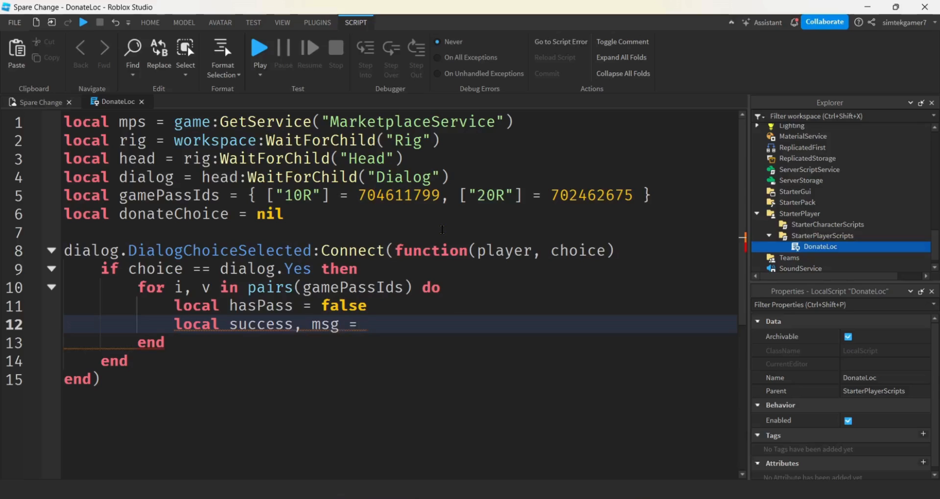
pyautogui.write('pcall(')
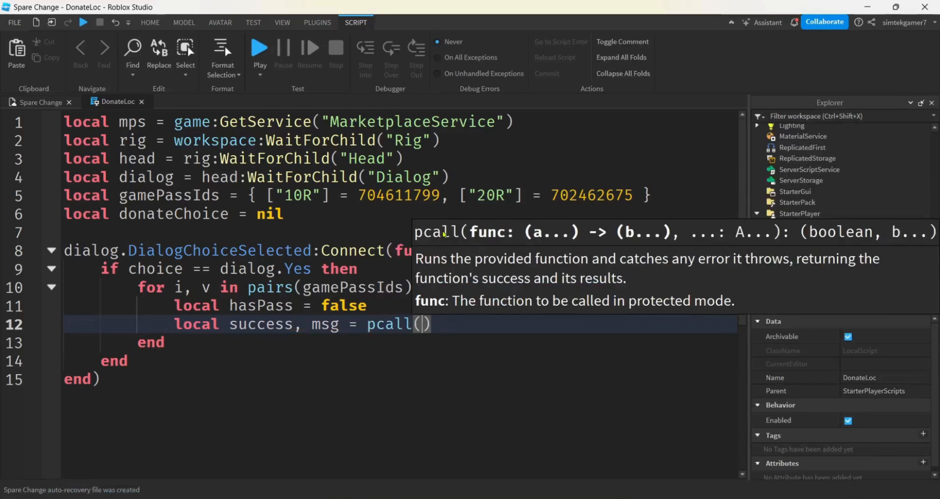
pyautogui.write('function()')
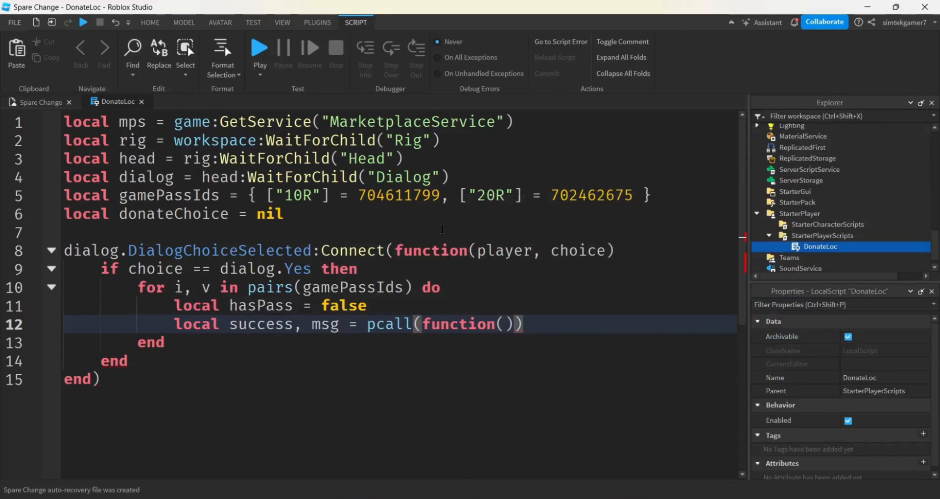
# Inside the pcall set hasPass = mps:UserOwnsGamePassAsync(player.UserId, v)
pyautogui.write('hasPass =')
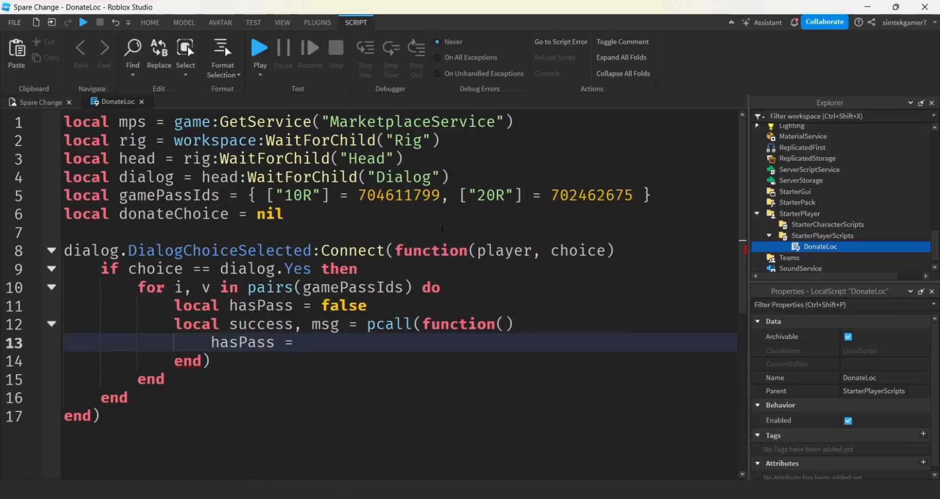
pyautogui.write('mps')
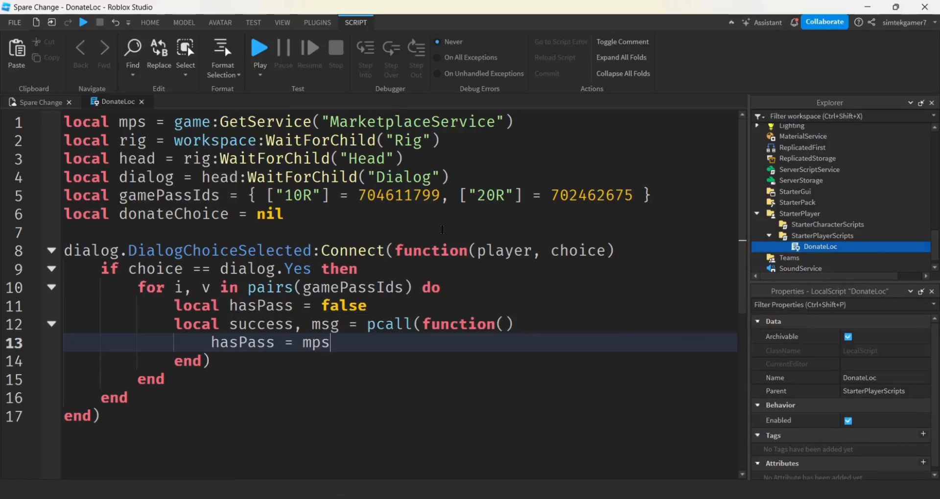
pyautogui.write(':U')
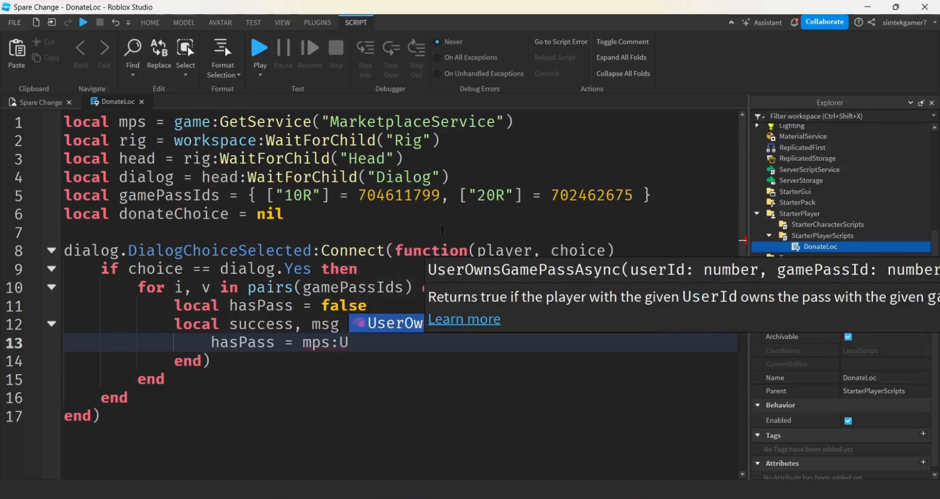
pyautogui.moveTo(554, 274)
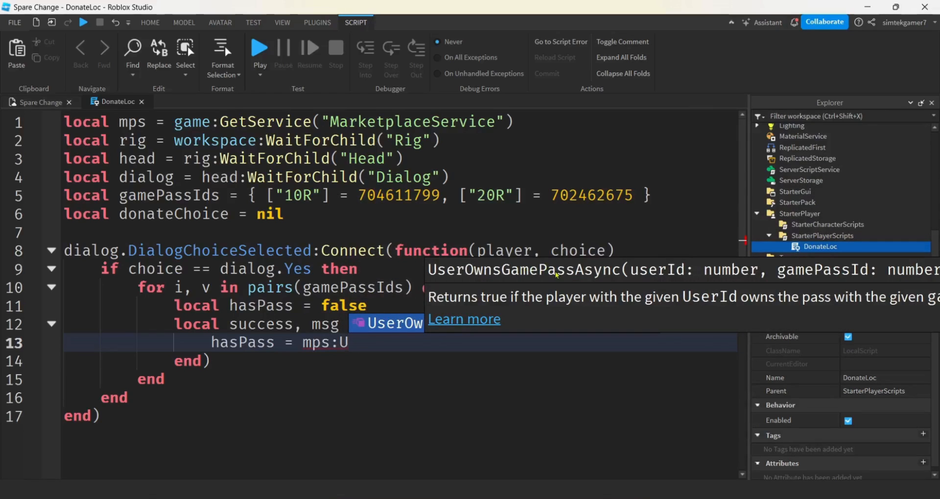
pyautogui.moveTo(590, 274)
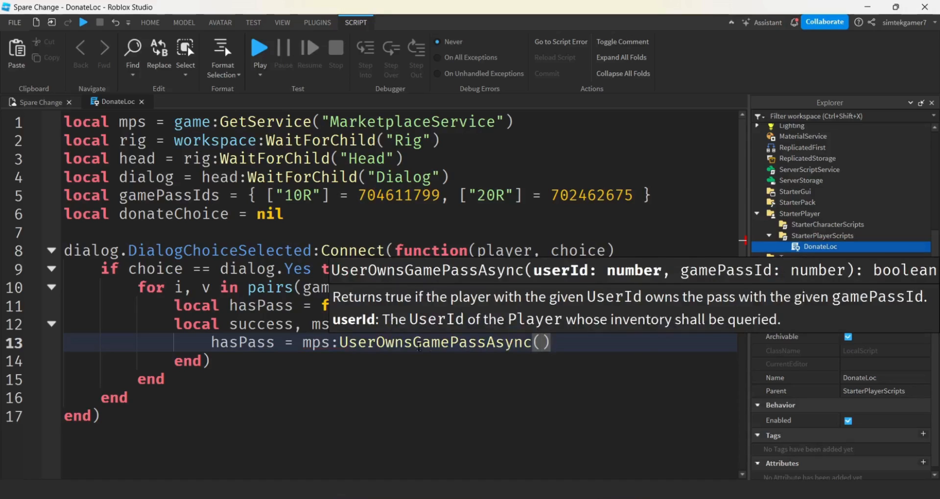
pyautogui.moveTo(630, 371)
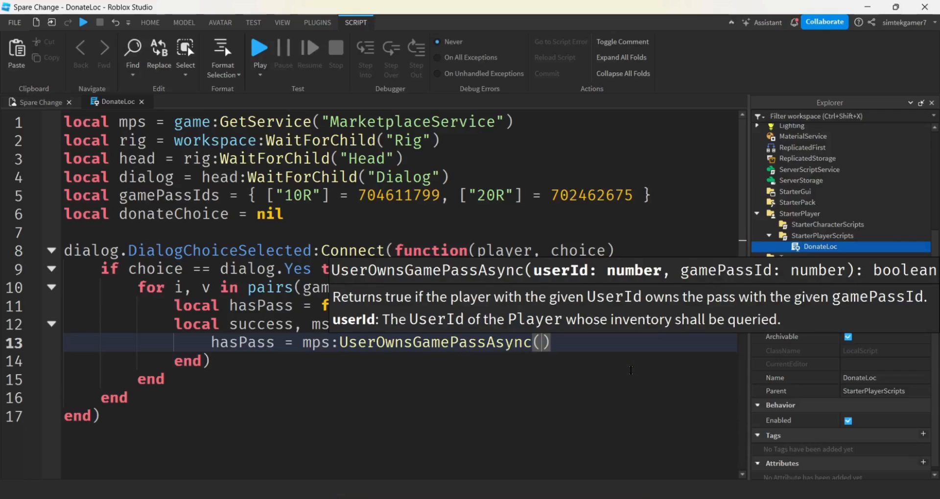
pyautogui.write('player')
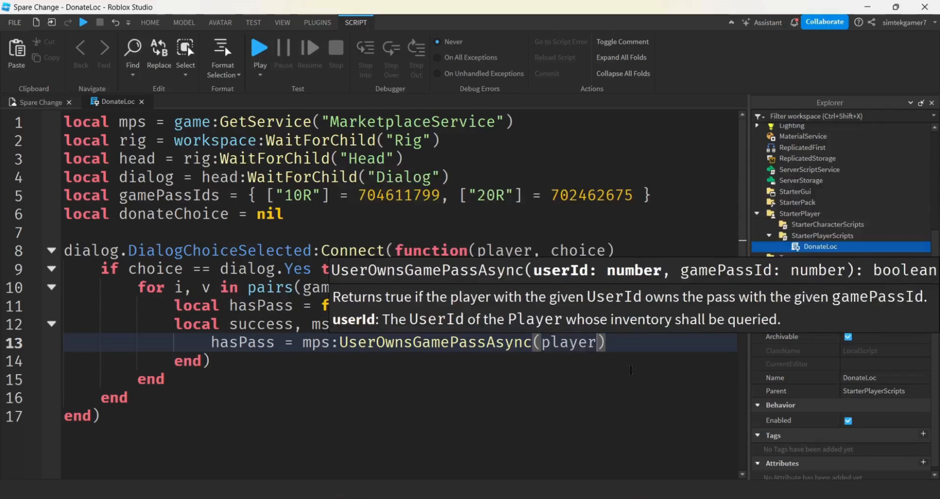
pyautogui.write('.UserId,')
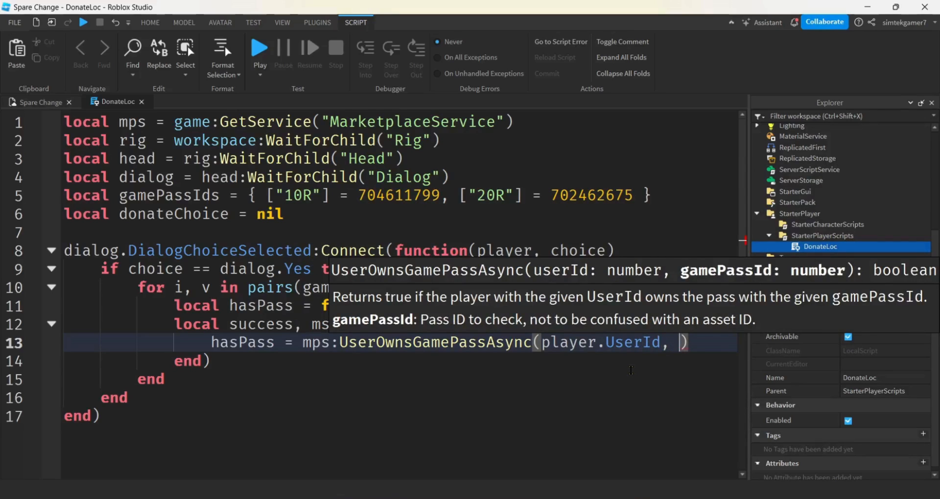
pyautogui.write('v')
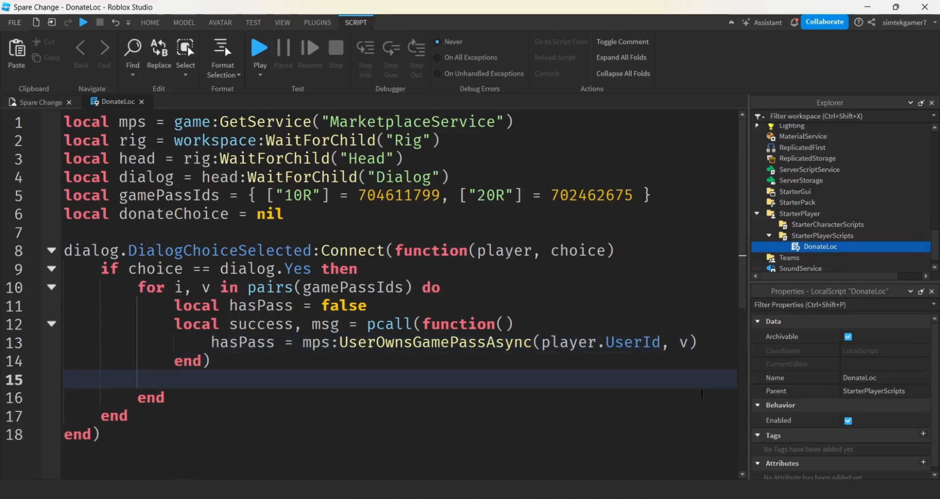
# Add if not success then print("problem occured: ", msg) end below the pcall
pyautogui.scroll(-3)
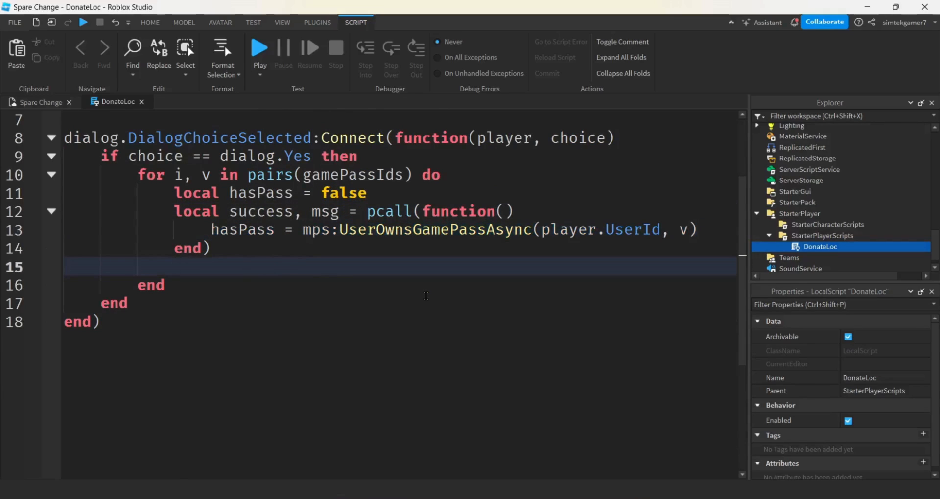
pyautogui.write('if')
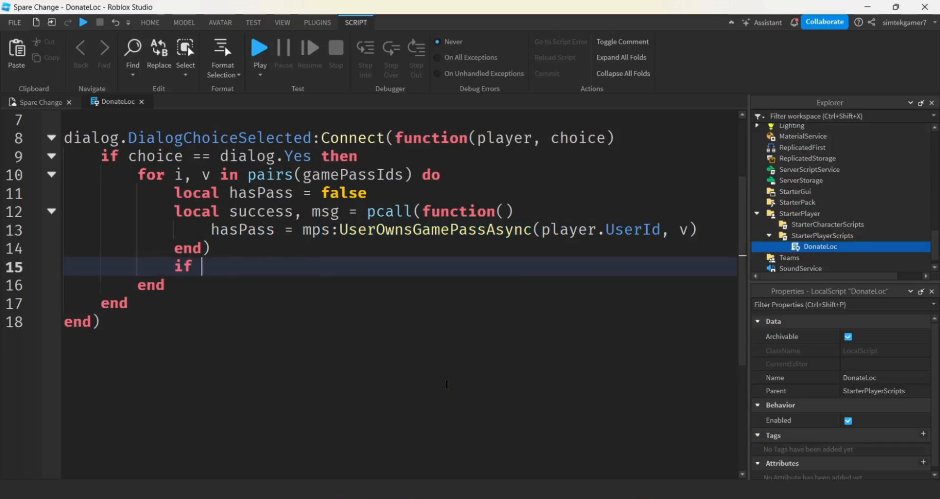
pyautogui.write('not')
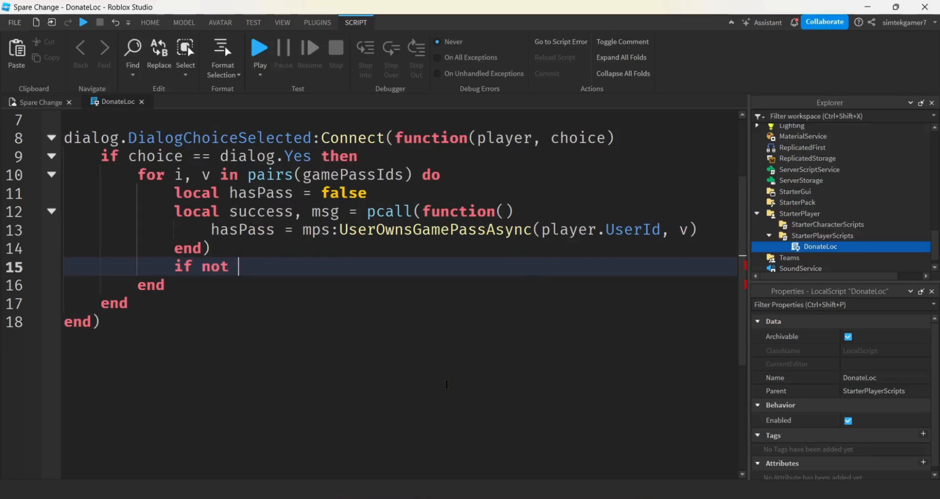
pyautogui.write('success')
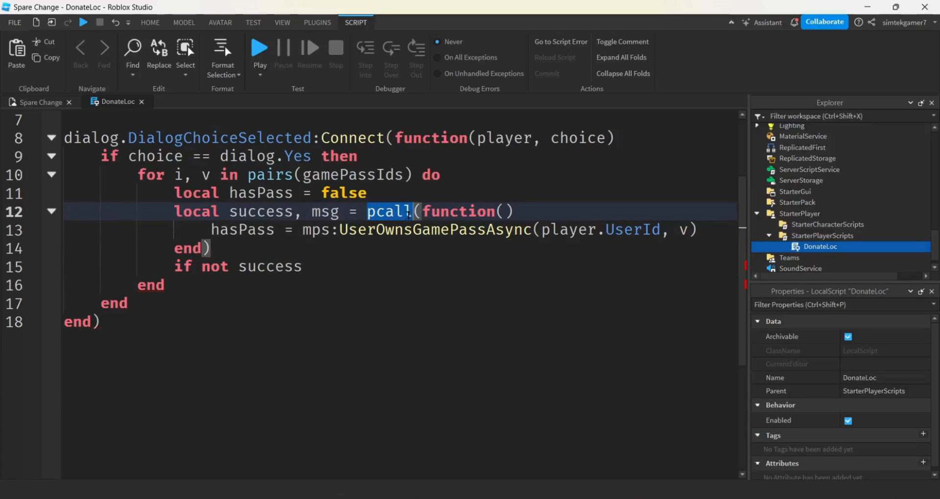
pyautogui.click(302, 266)
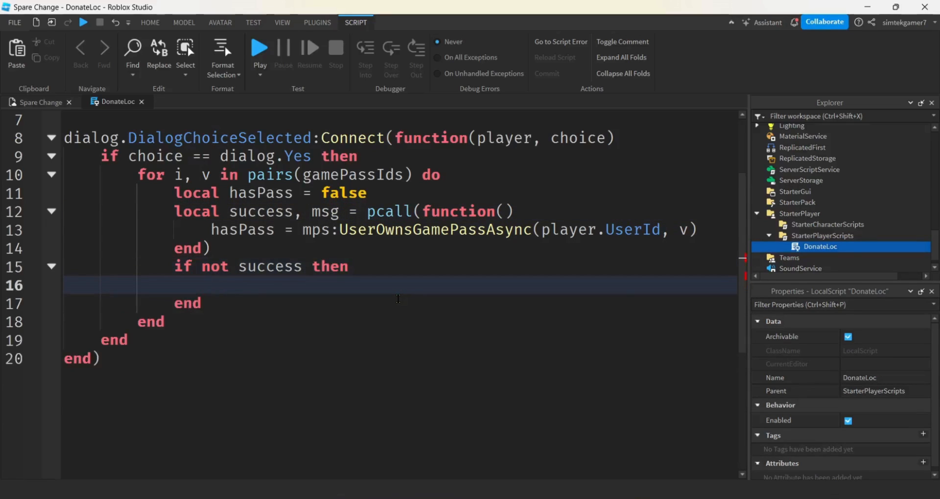
pyautogui.write('pritn')
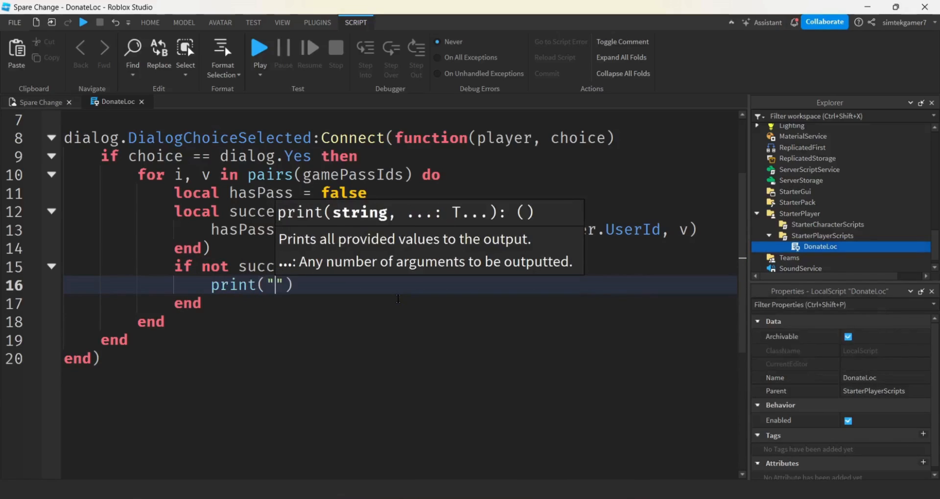
pyautogui.write('problem occ')
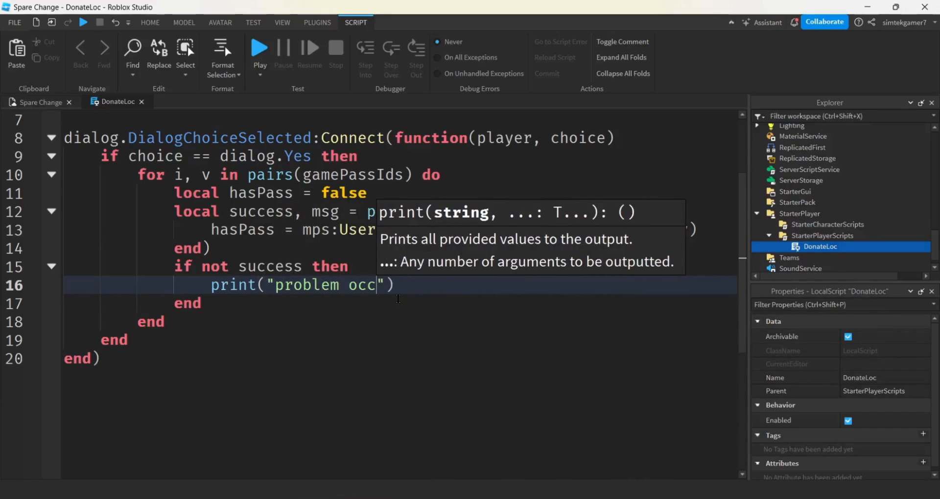
pyautogui.write('ured:')
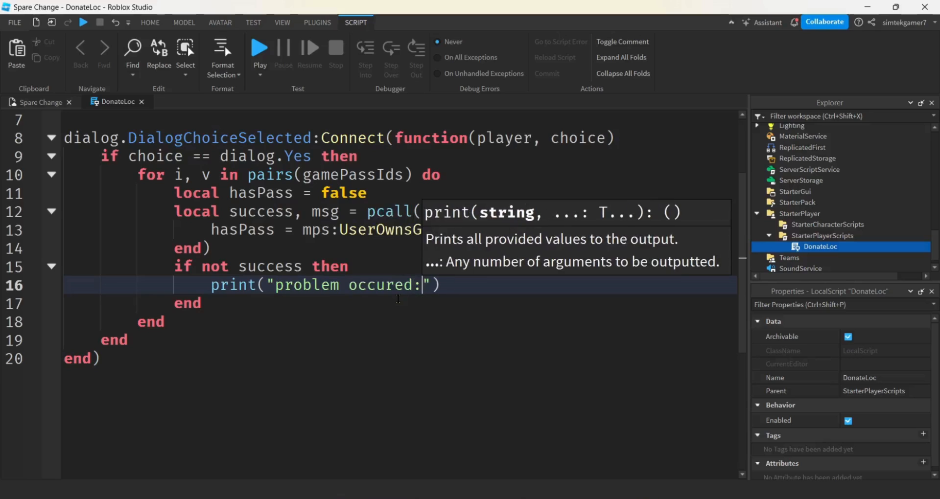
pyautogui.doubleClick(327, 212)
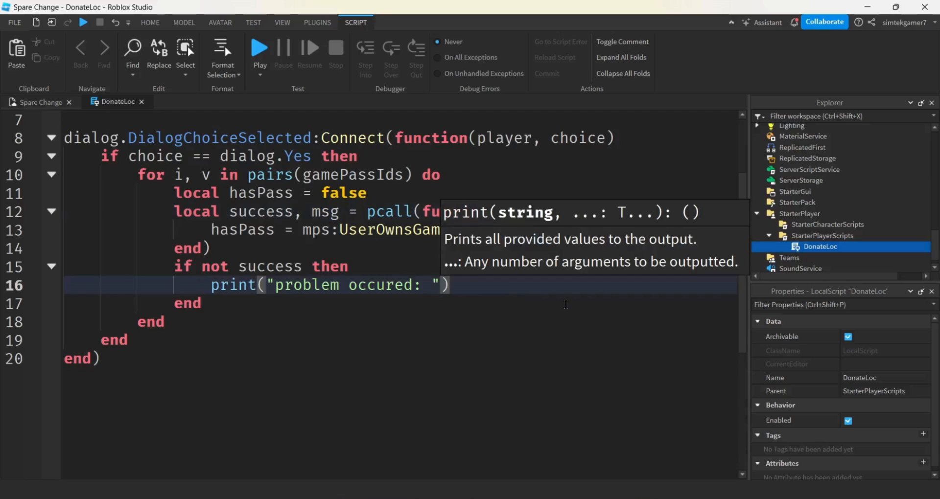
pyautogui.write(', msg')
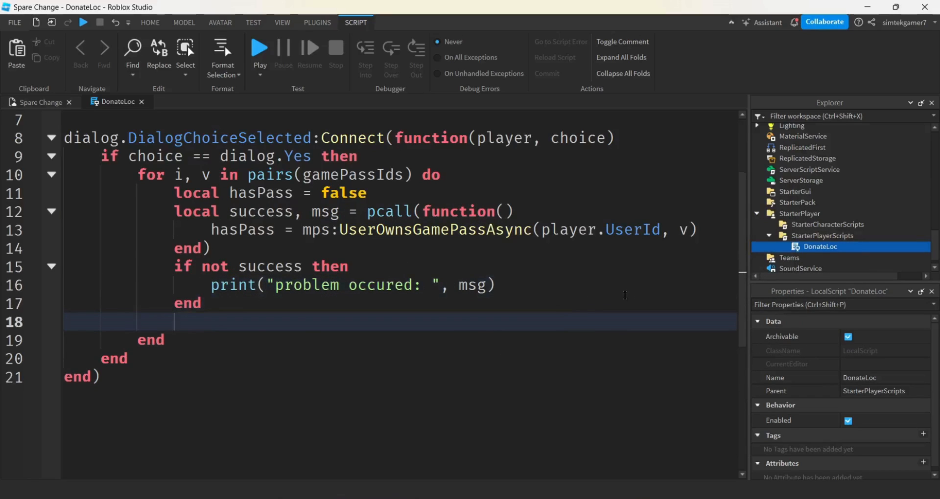
pyautogui.moveTo(574, 271)
pyautogui.write('if not')
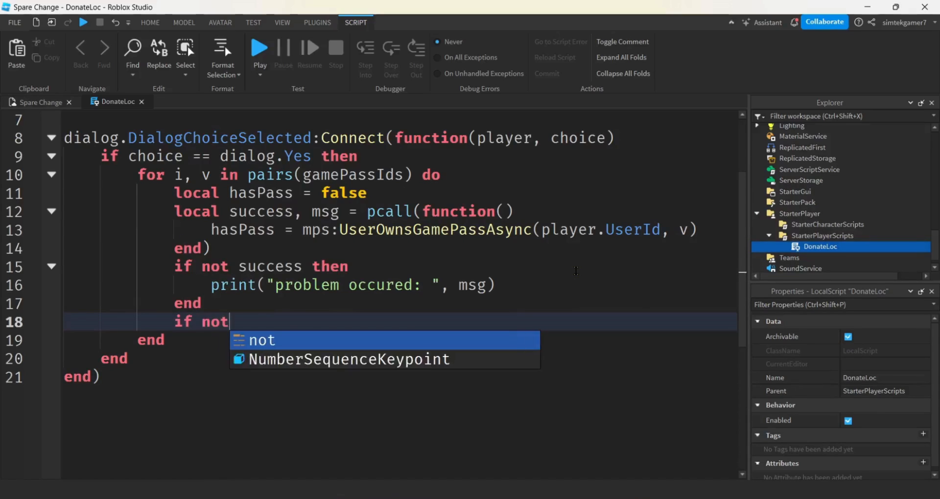
# For an unowned pass, set dialog.Yes.HowMuch's offer line to "How about " .. i
pyautogui.write('hasPass')
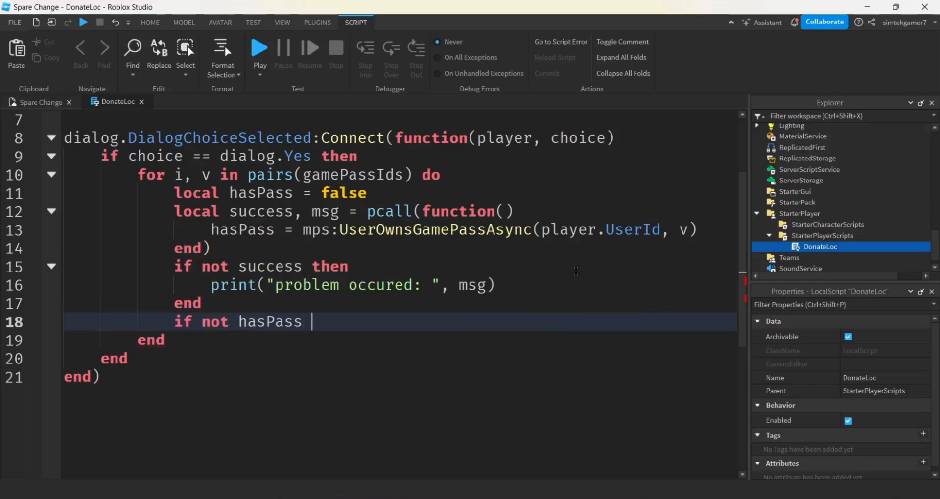
pyautogui.write('then')
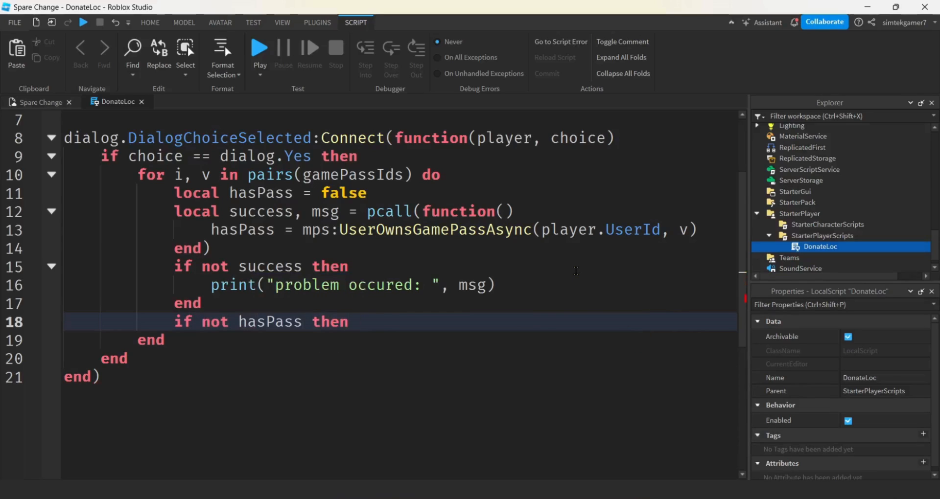
pyautogui.write('di')
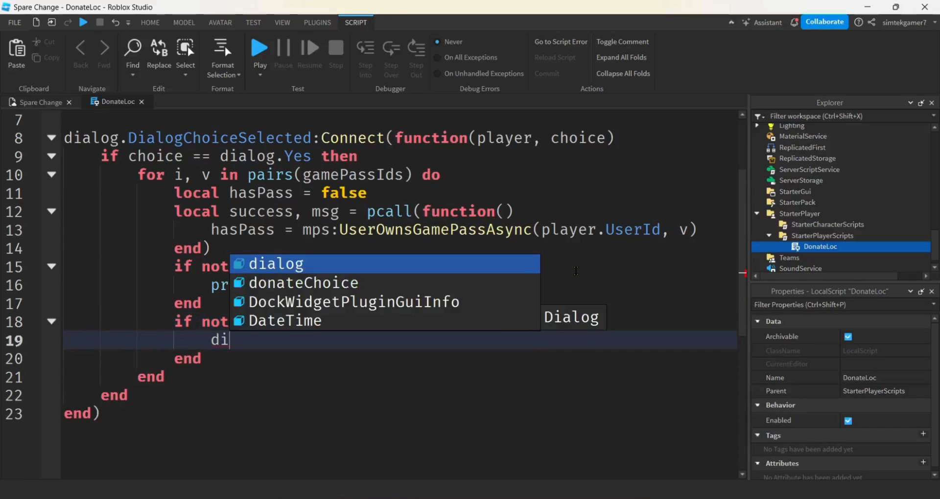
pyautogui.write('alog.Yes.H')
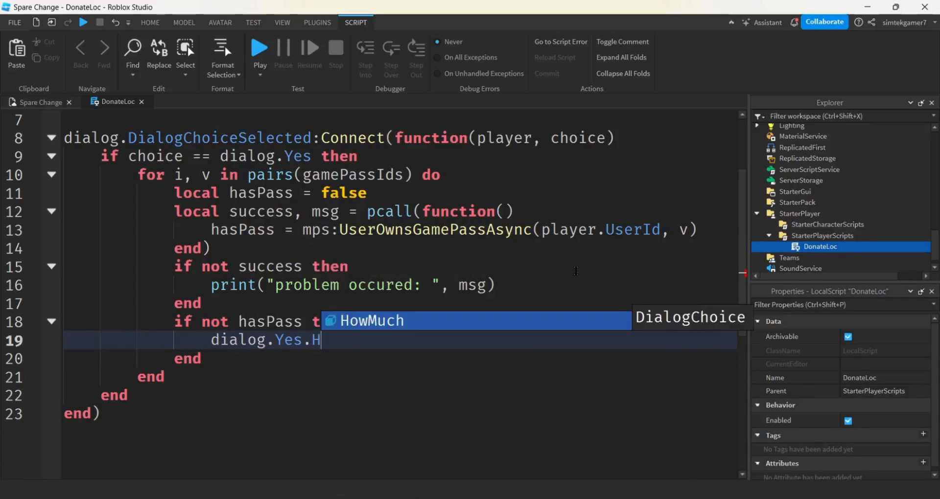
pyautogui.press('Tab')
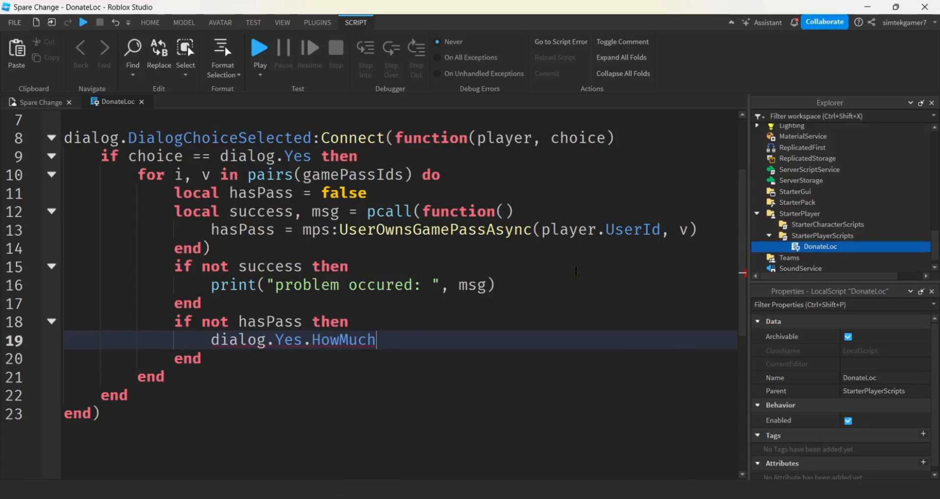
pyautogui.write('.UserDialog =')
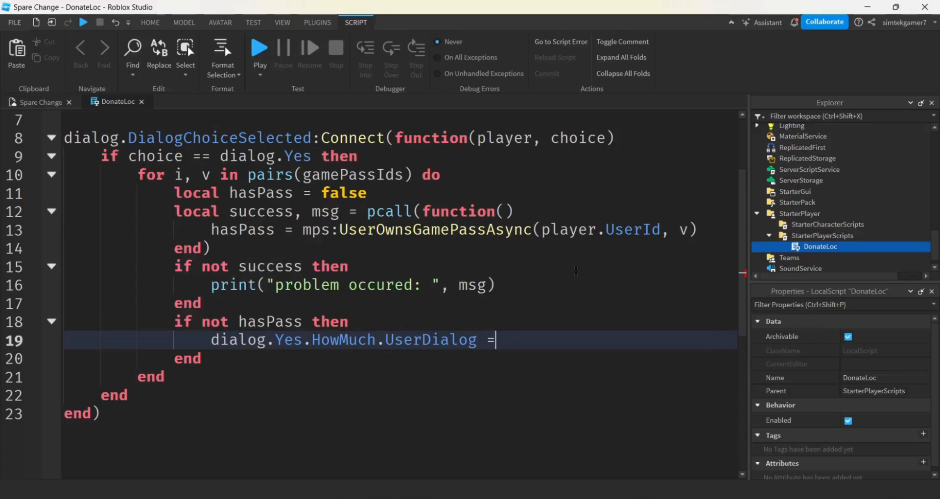
pyautogui.write('"How"')
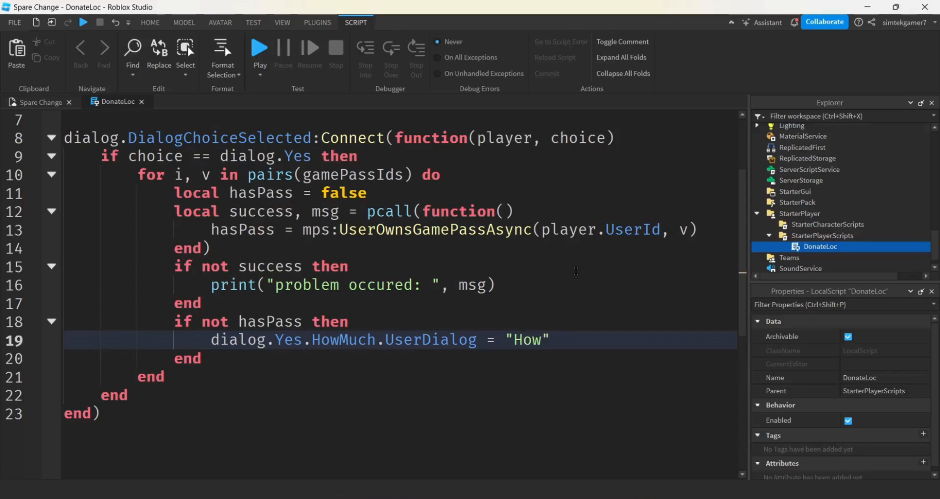
pyautogui.write('about')
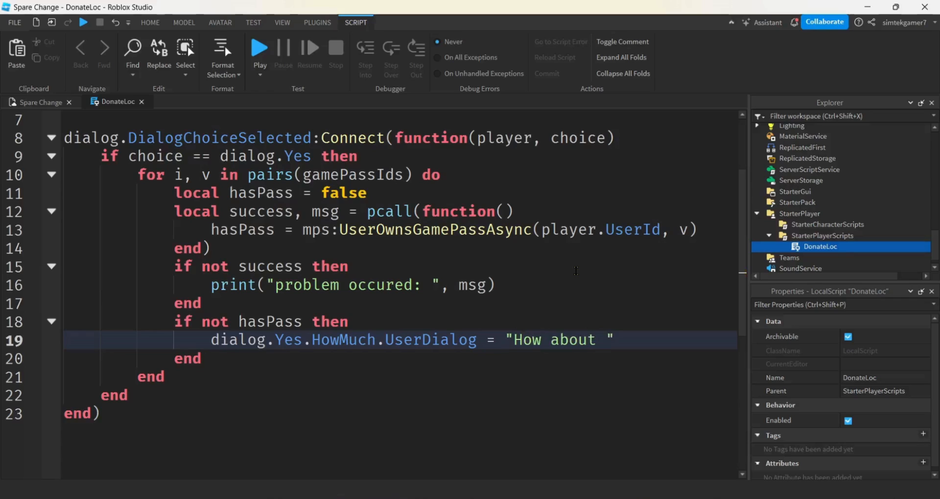
pyautogui.write('..')
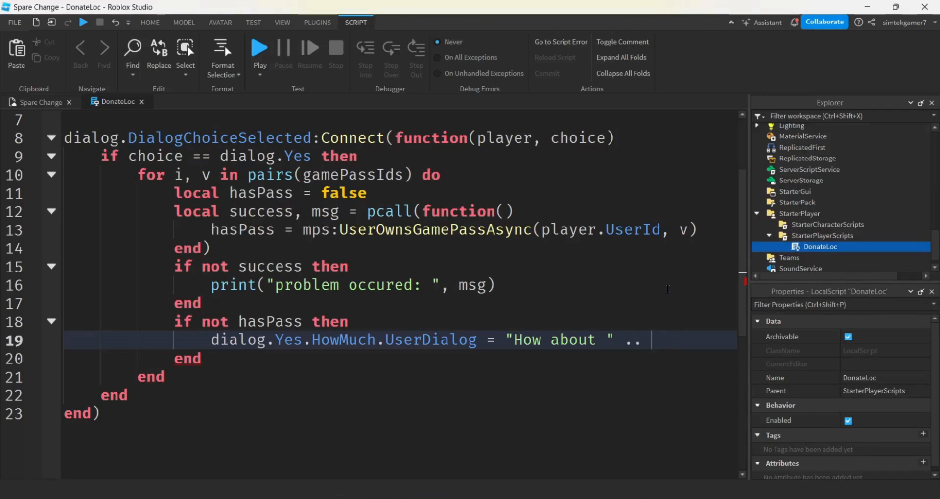
pyautogui.write('i')
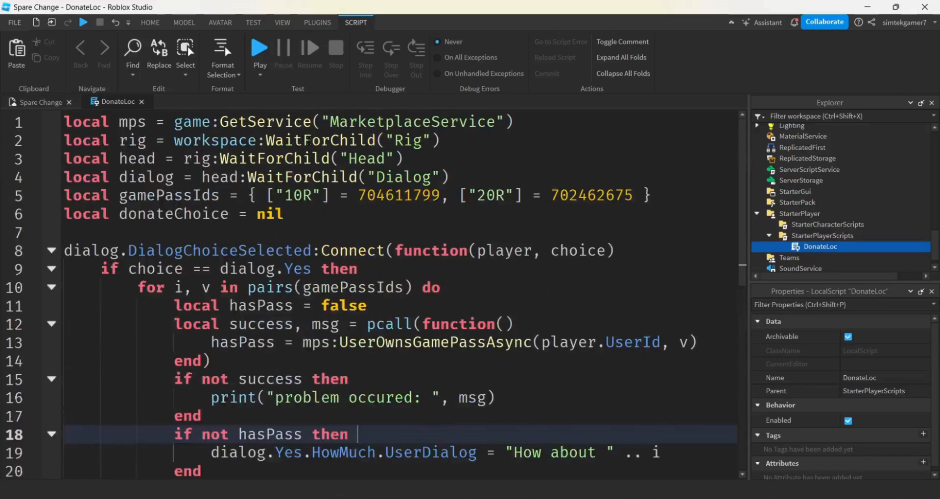
# Store the unowned gamepass id with donateChoice = v right after the offer text
pyautogui.doubleClick(298, 195)
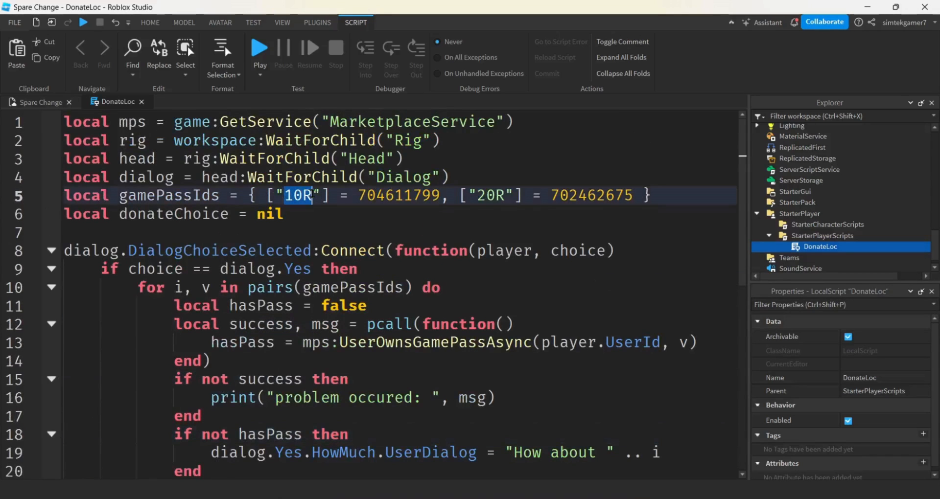
pyautogui.scroll(-3)
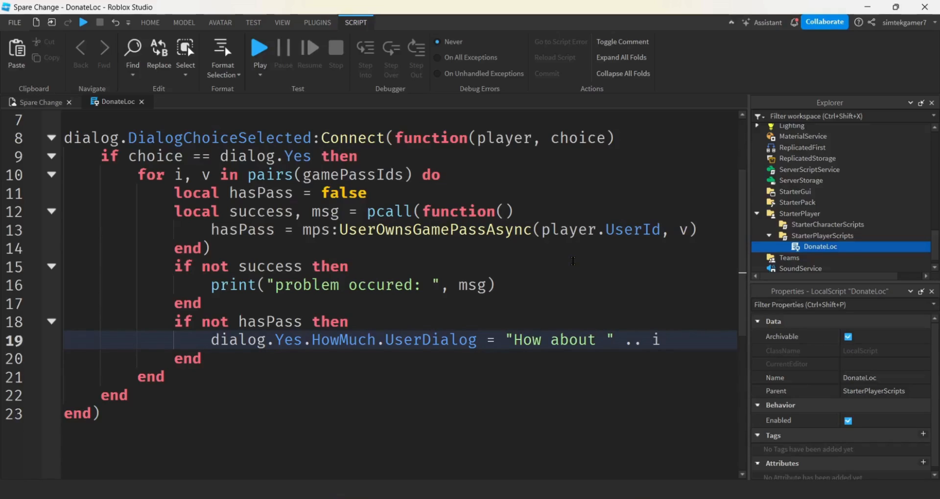
pyautogui.press('enter')
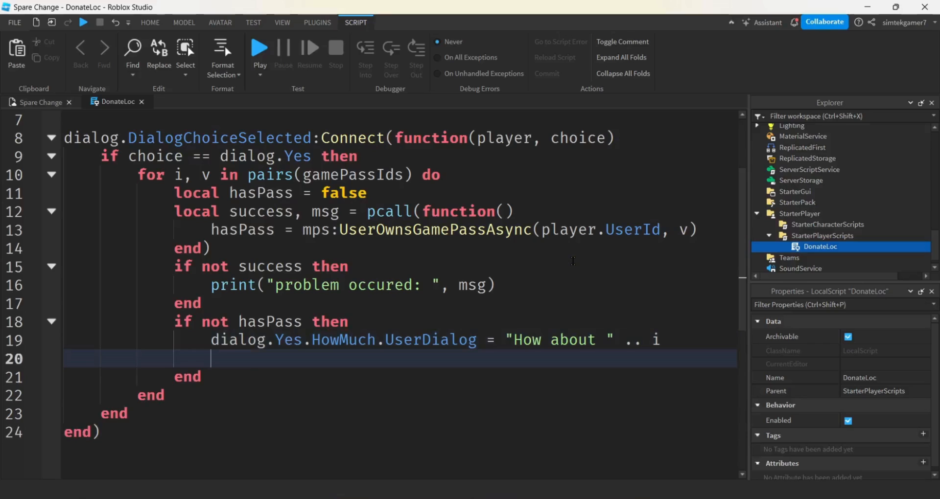
pyautogui.write('donateChoice')
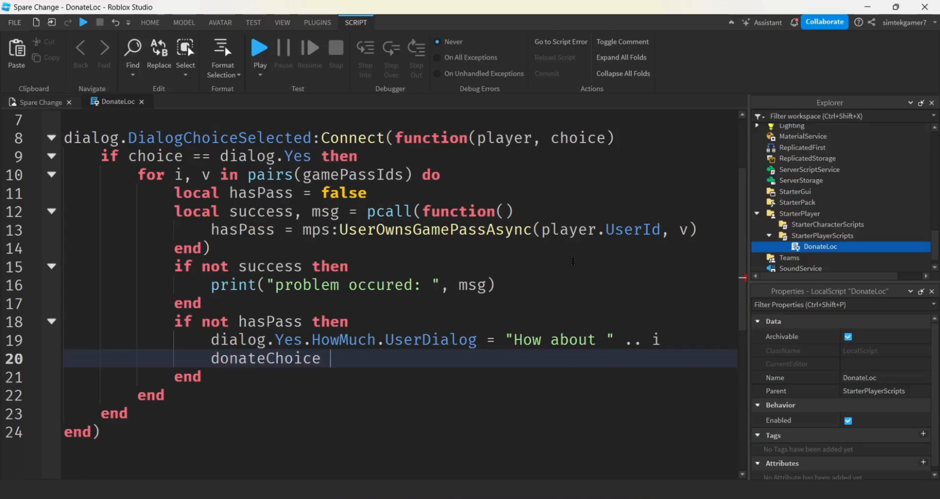
pyautogui.write('=')
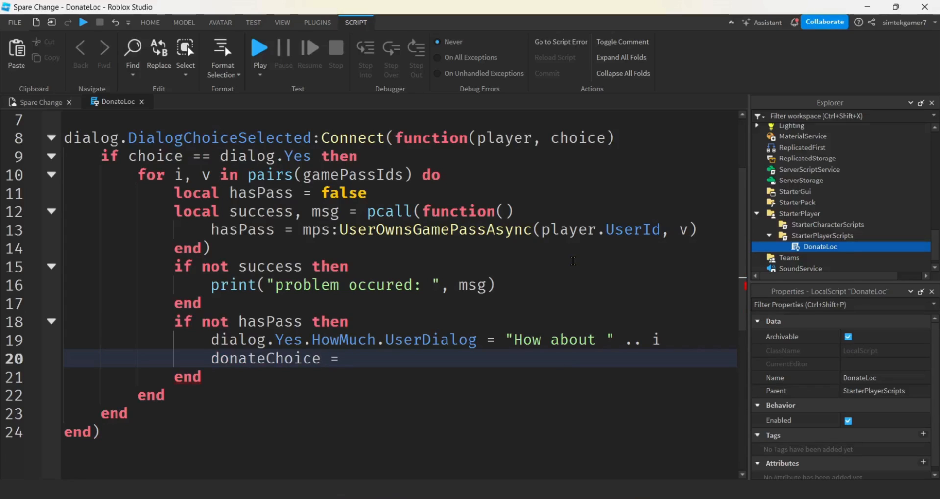
pyautogui.write('v')
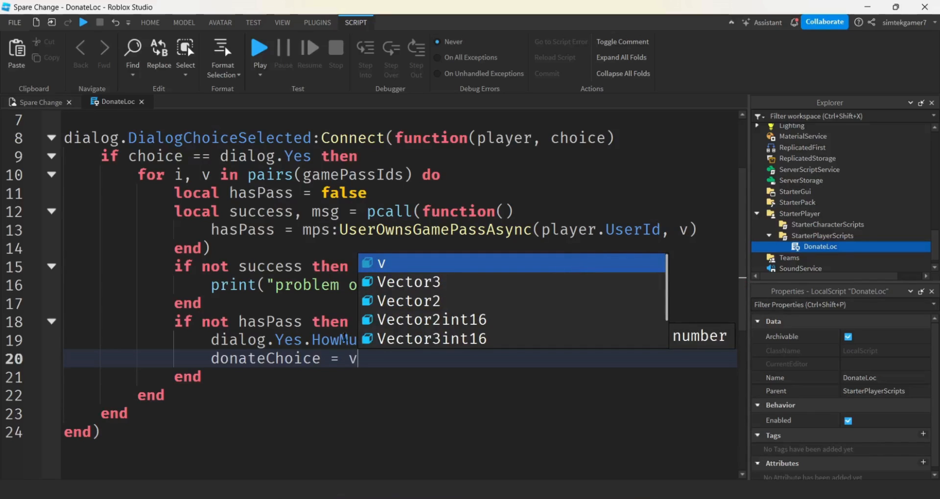
pyautogui.click(149, 22)
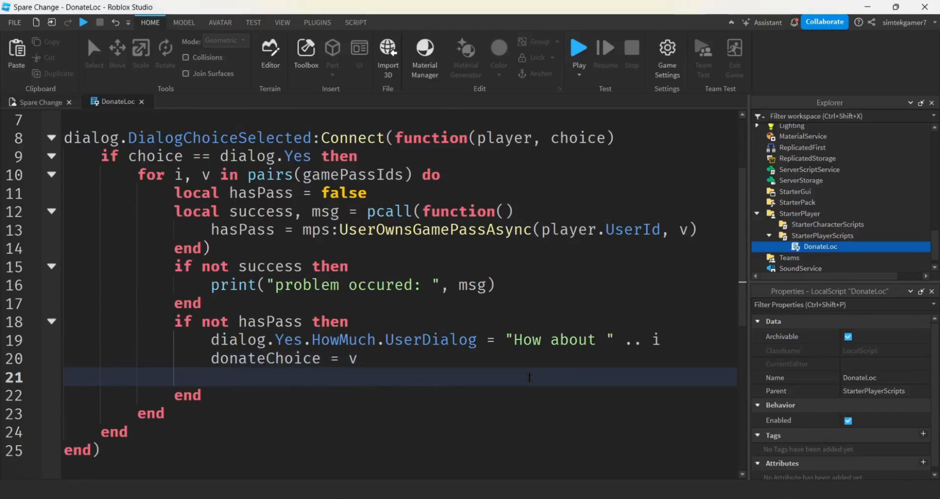
# Return out of the loop once an unowned pass has been offered
pyautogui.write('return')
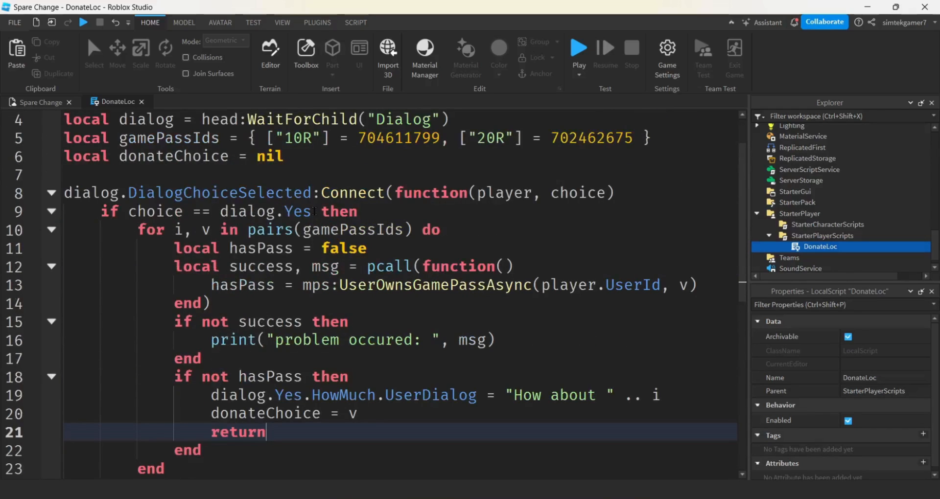
pyautogui.click(51, 211)
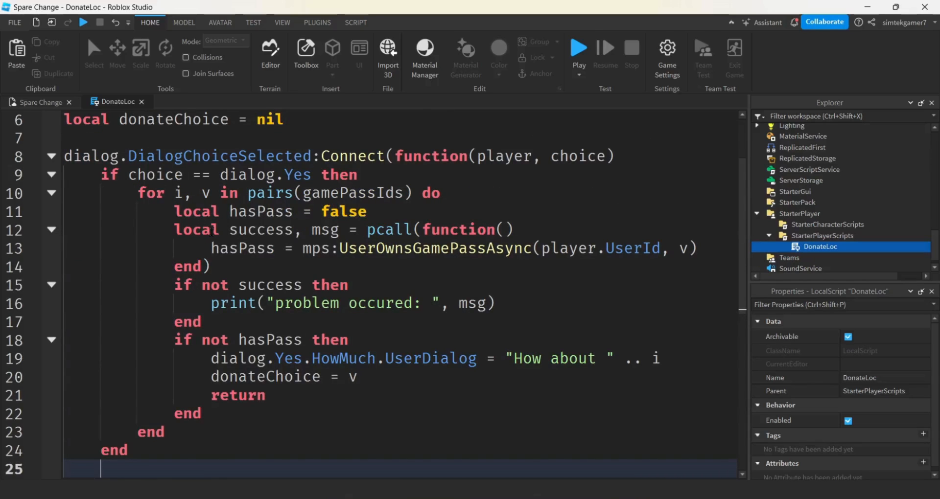
pyautogui.scroll(-3)
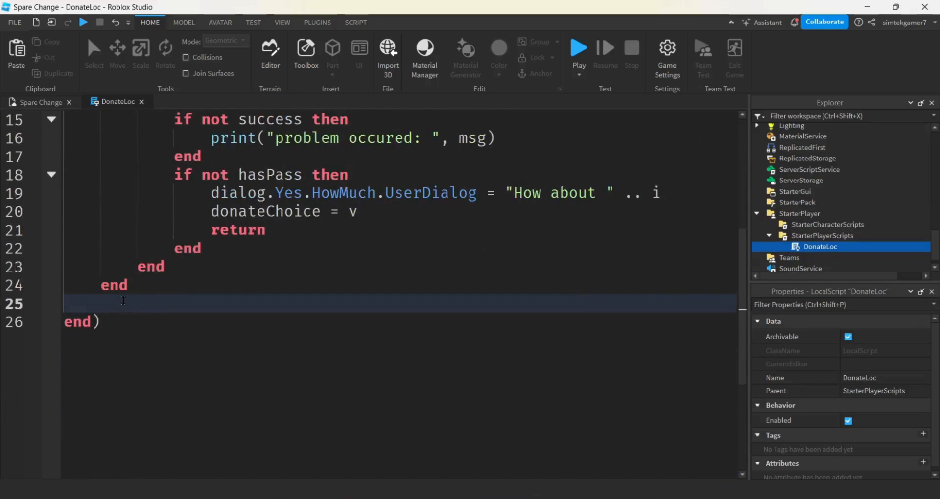
# After the loop, add if choice == dialog.Yes.HowMuch then with a nested if donateChoice then
pyautogui.write('if')
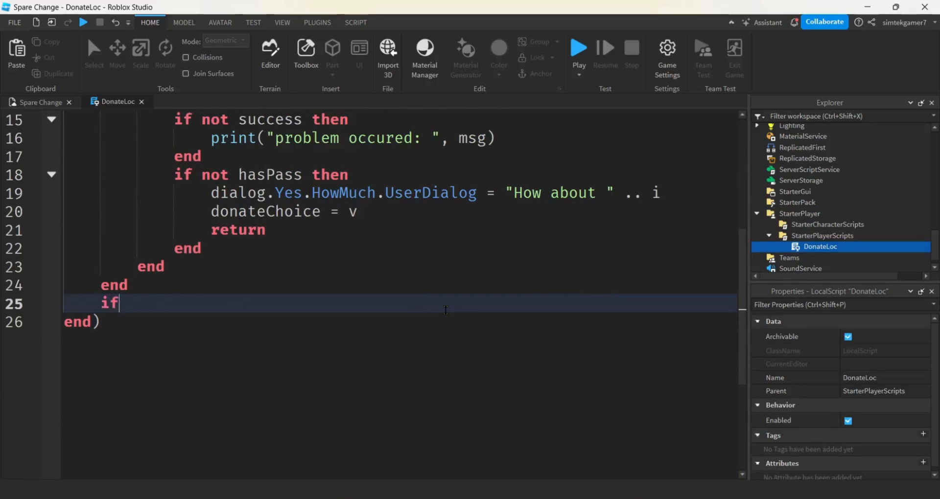
pyautogui.write('choice')
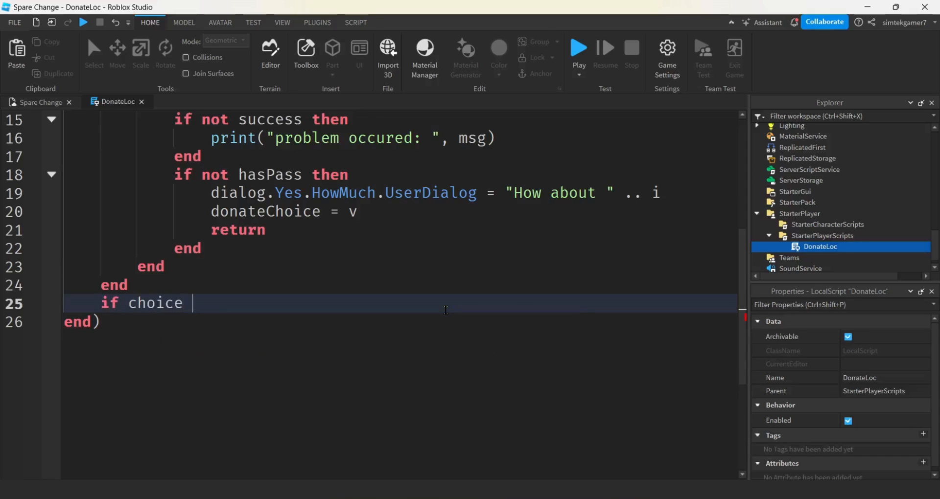
pyautogui.write('== dialog.')
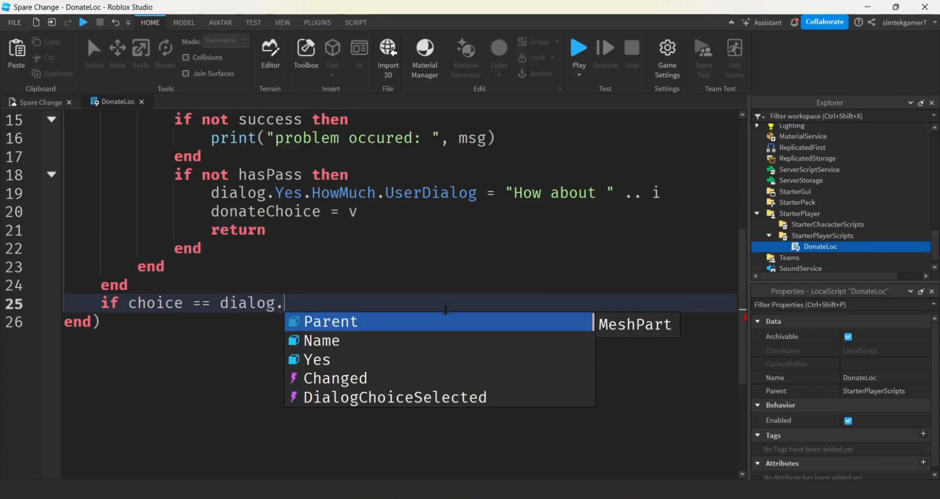
pyautogui.write('Yes.HowMuch then')
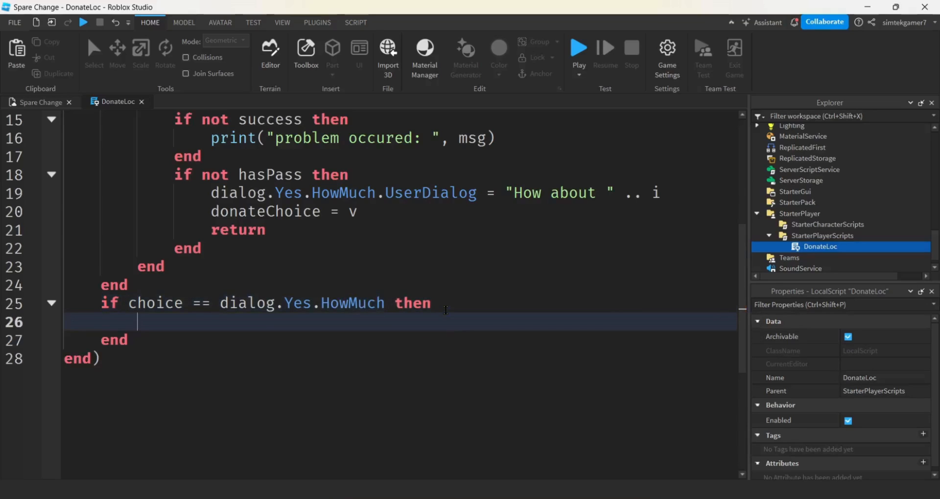
pyautogui.write('if donateChoice')
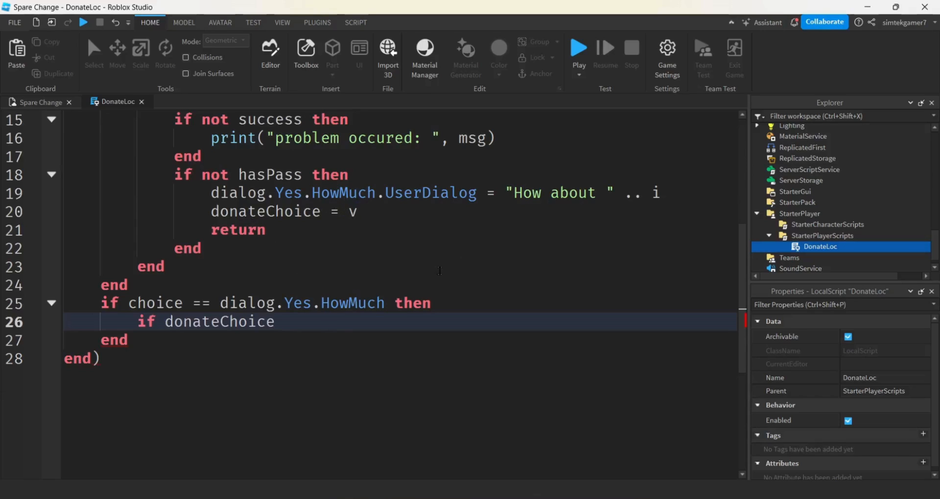
pyautogui.moveTo(493, 248)
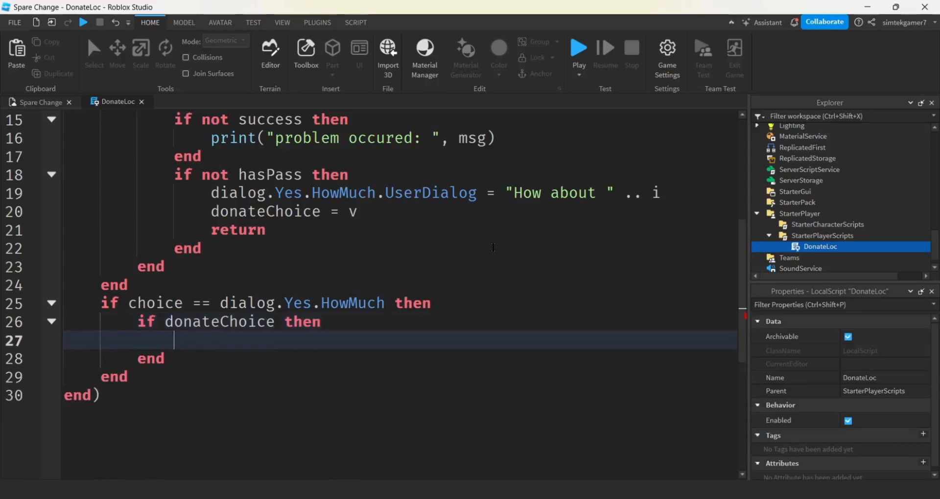
# Call mps:PromptGamePassPurchase(player, donateChoice), then reset donateChoice = nil
pyautogui.write('mps')
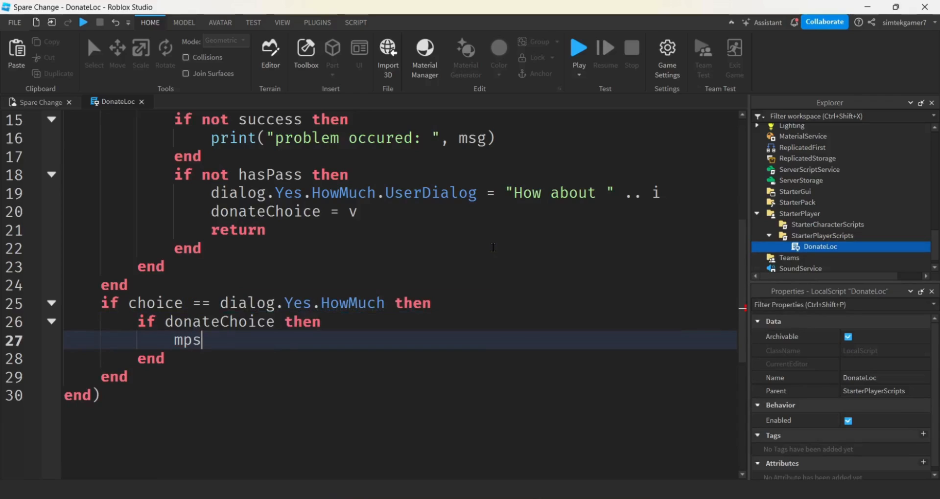
pyautogui.write(':P')
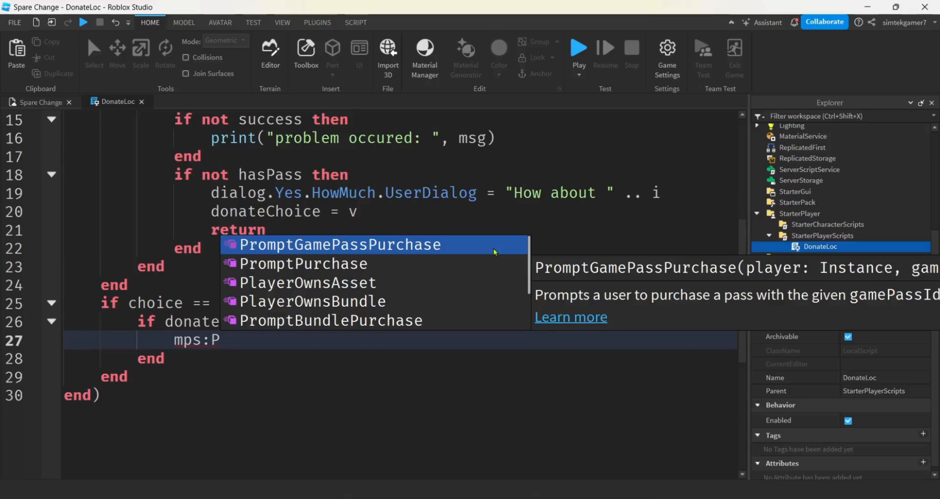
pyautogui.moveTo(373, 263)
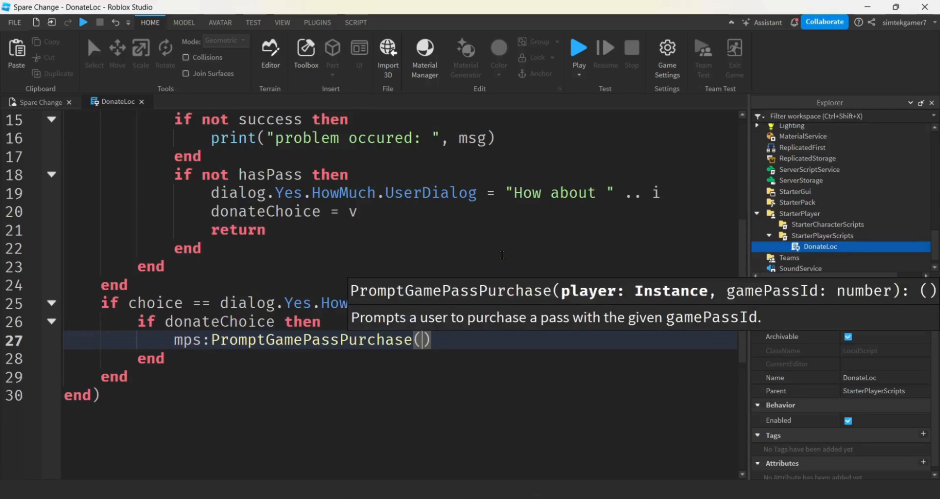
pyautogui.write('player')
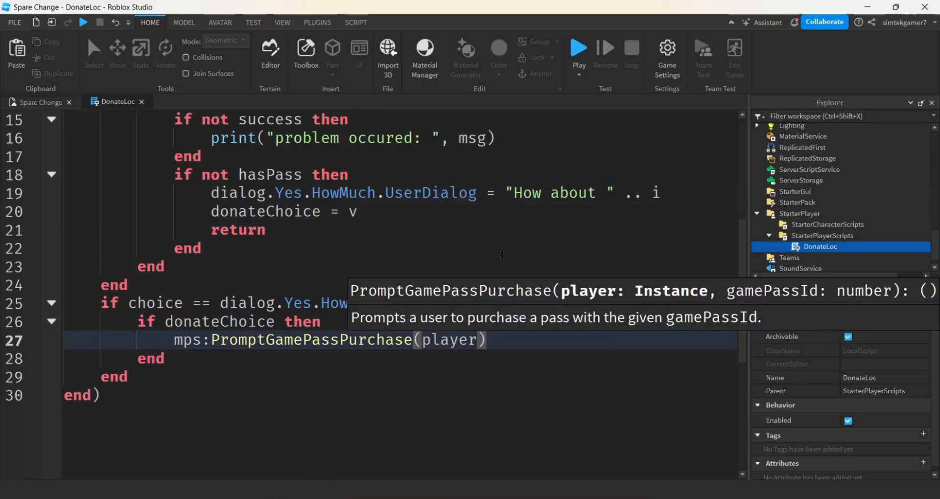
pyautogui.write(',')
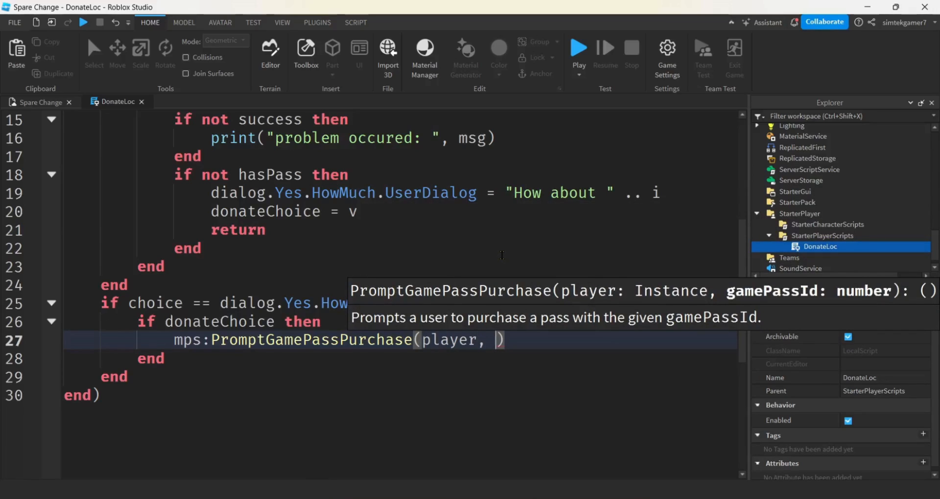
pyautogui.write('donateChoice')
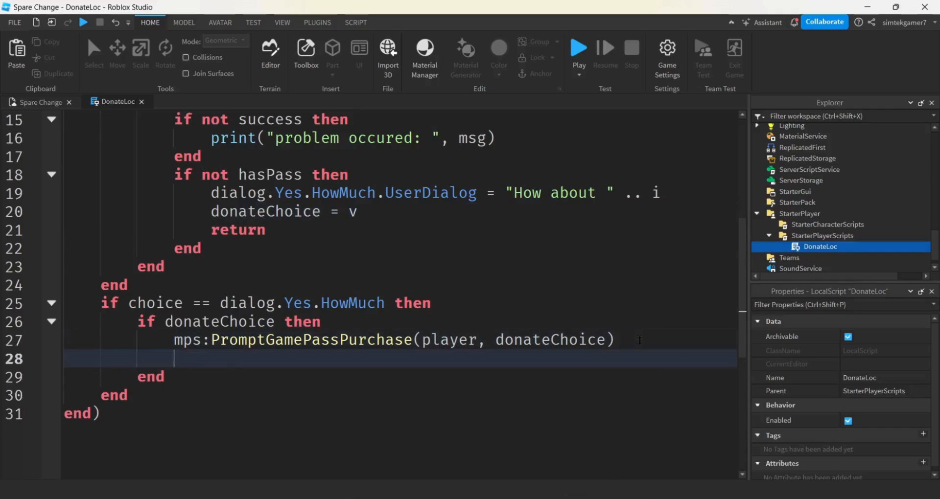
pyautogui.write('donateChoice')
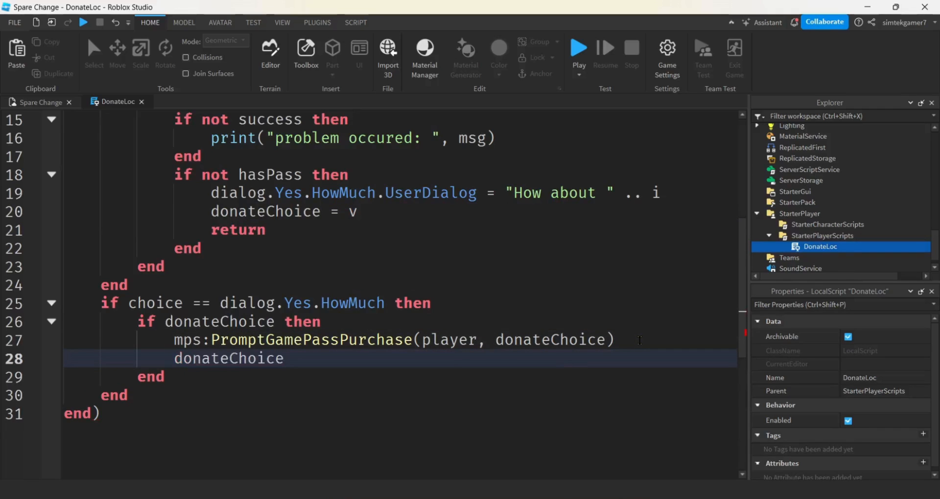
pyautogui.write('= nil')
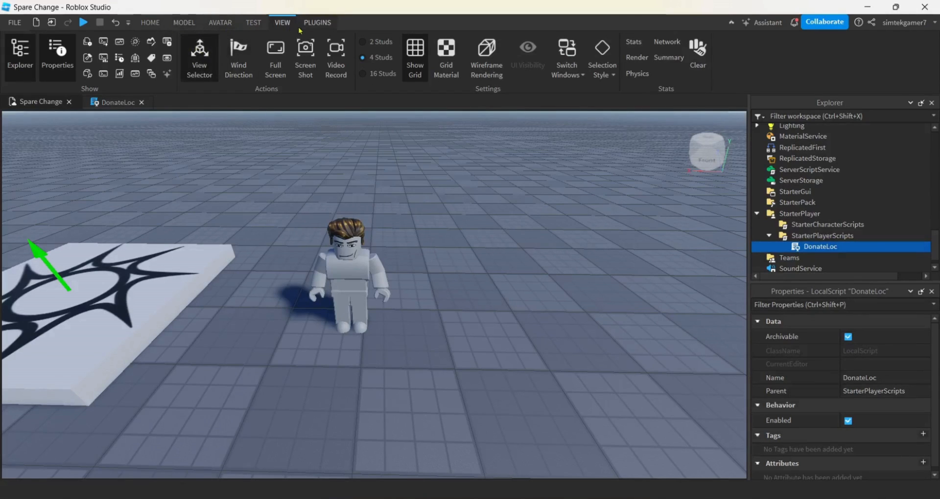
# Review Game Settings Security, toggle Allow Third Party Sales on and off, and cancel without saving
pyautogui.click(150, 22)
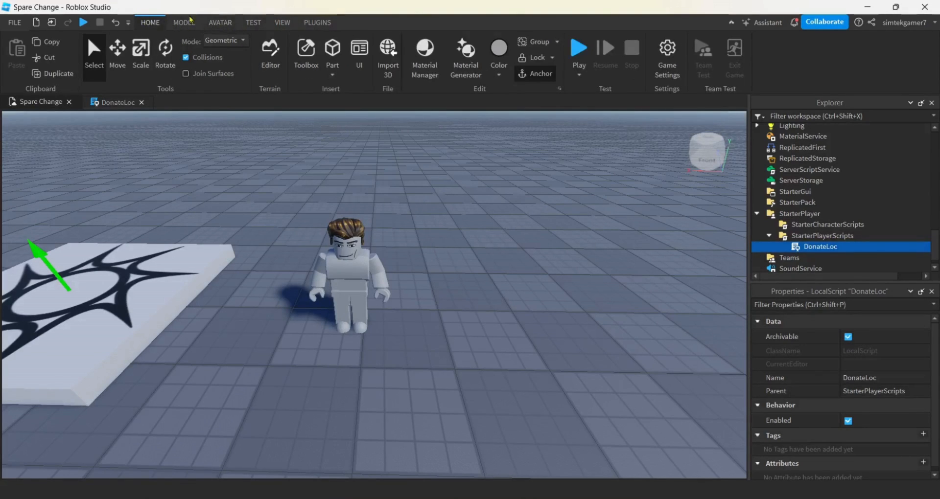
pyautogui.click(666, 48)
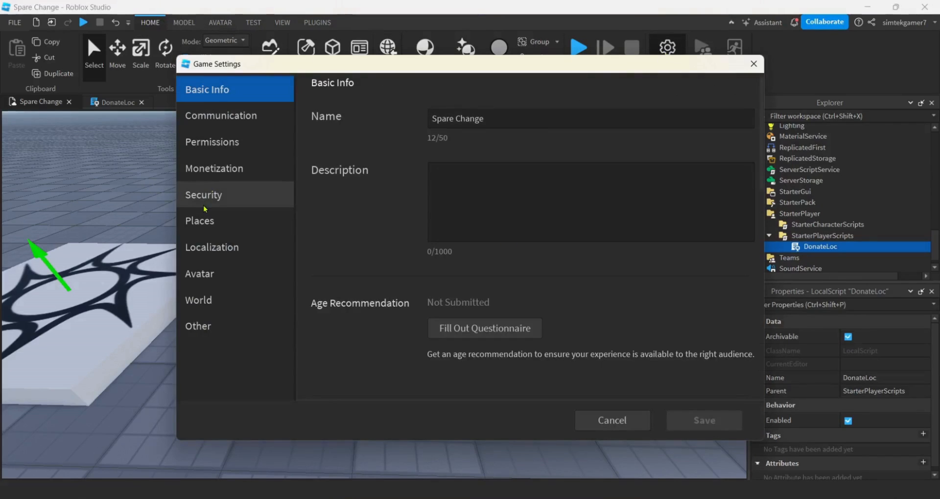
pyautogui.click(204, 194)
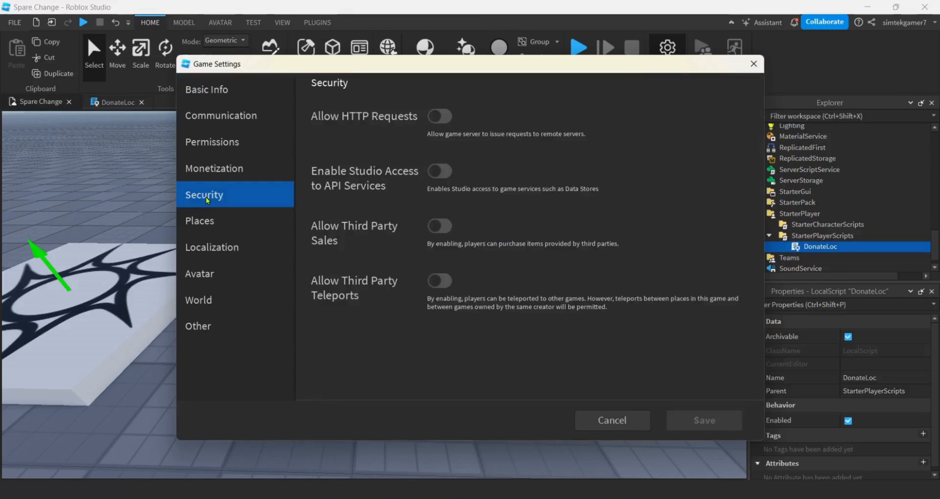
pyautogui.moveTo(366, 243)
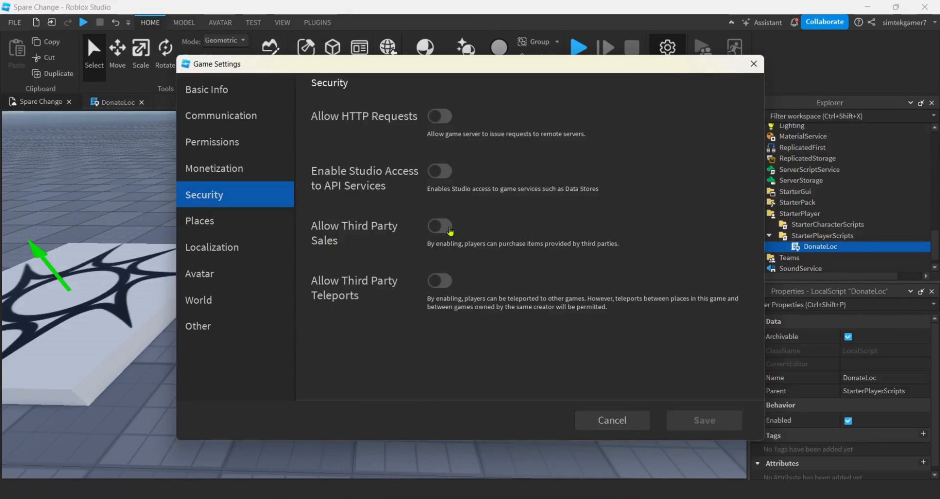
pyautogui.click(438, 226)
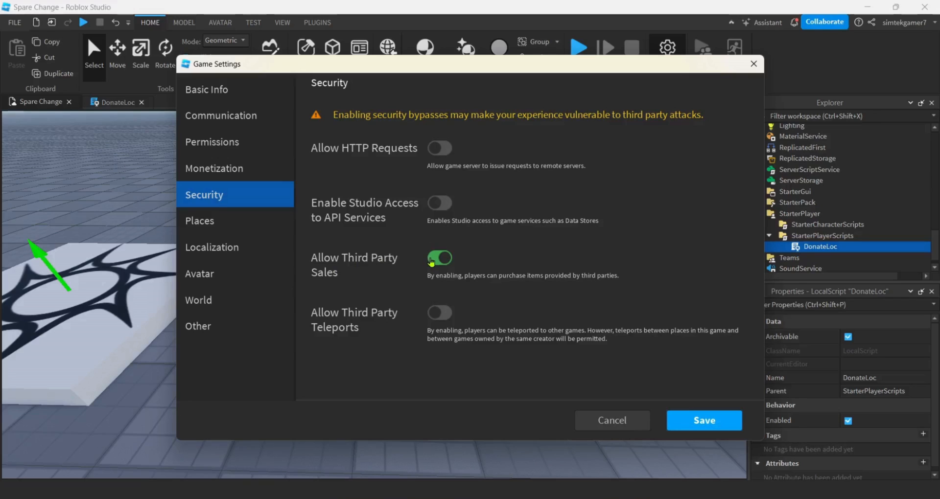
pyautogui.click(439, 257)
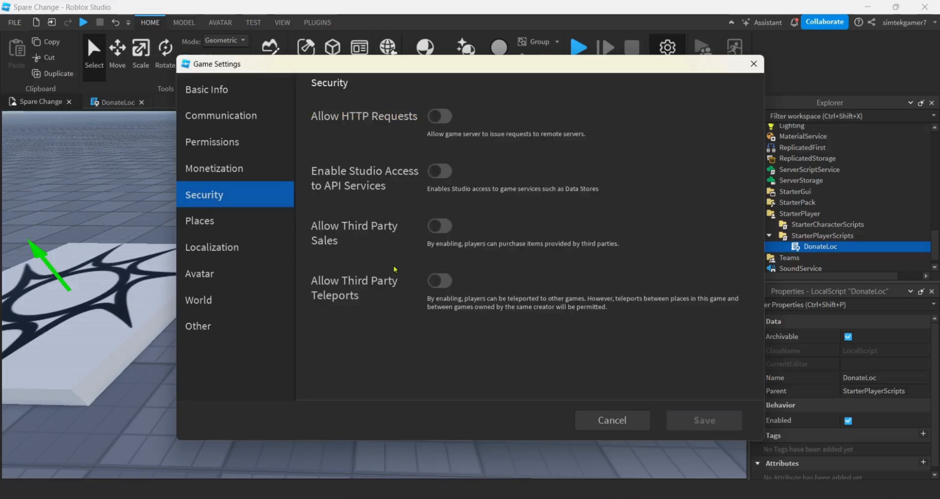
pyautogui.moveTo(612, 420)
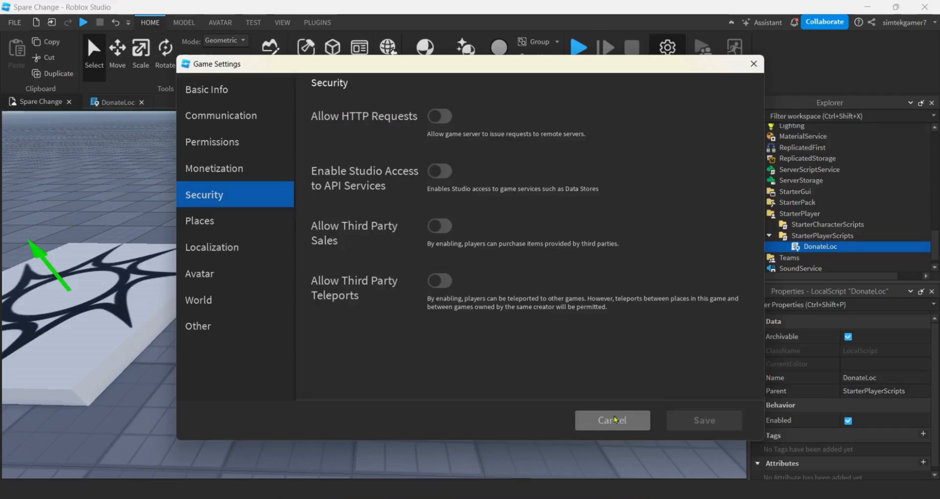
pyautogui.moveTo(613, 420)
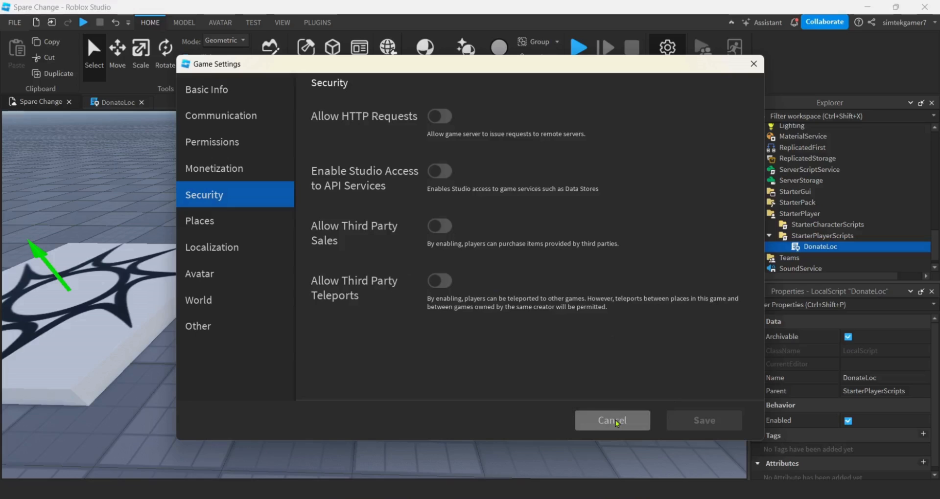
pyautogui.click(611, 420)
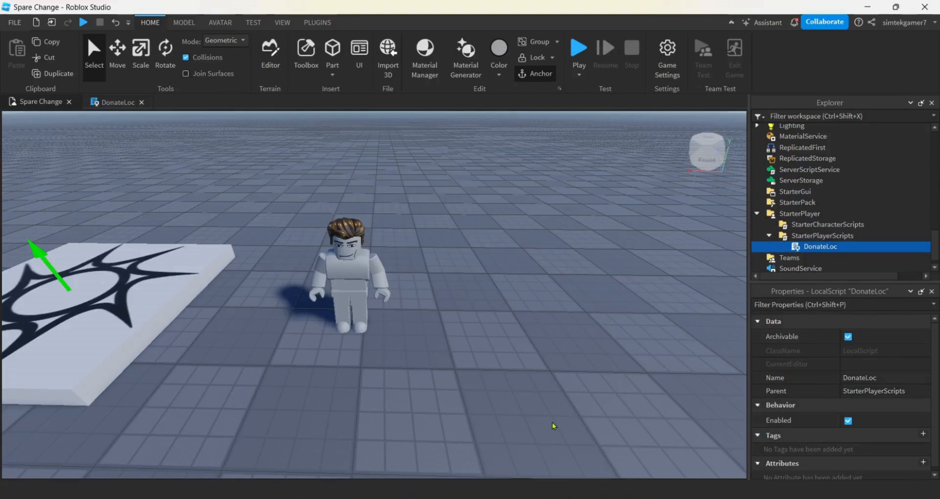
pyautogui.moveTo(470, 365)
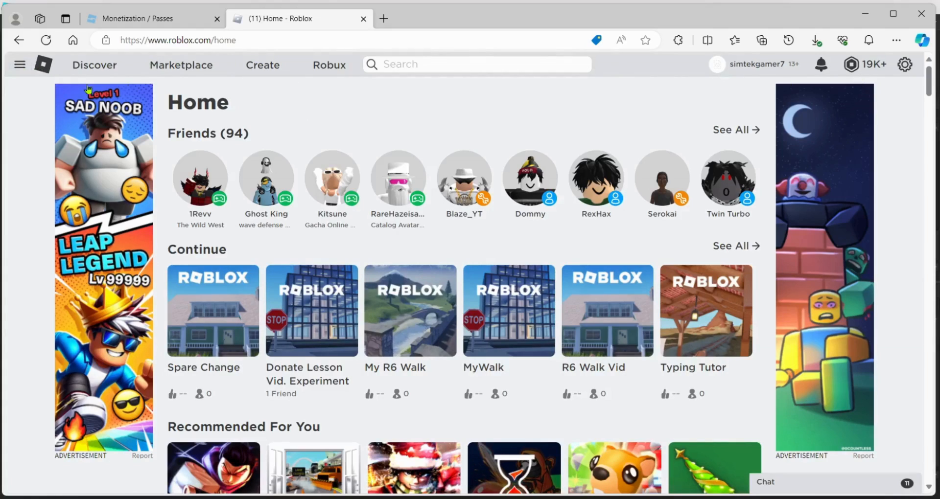
# Show My Inventory's Passes category and go to the 10R Donation pass page
pyautogui.click(19, 65)
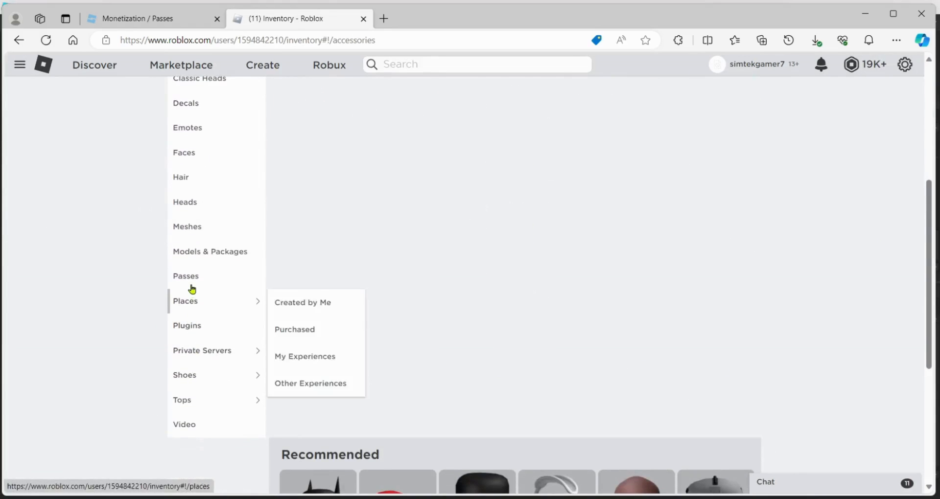
pyautogui.click(185, 276)
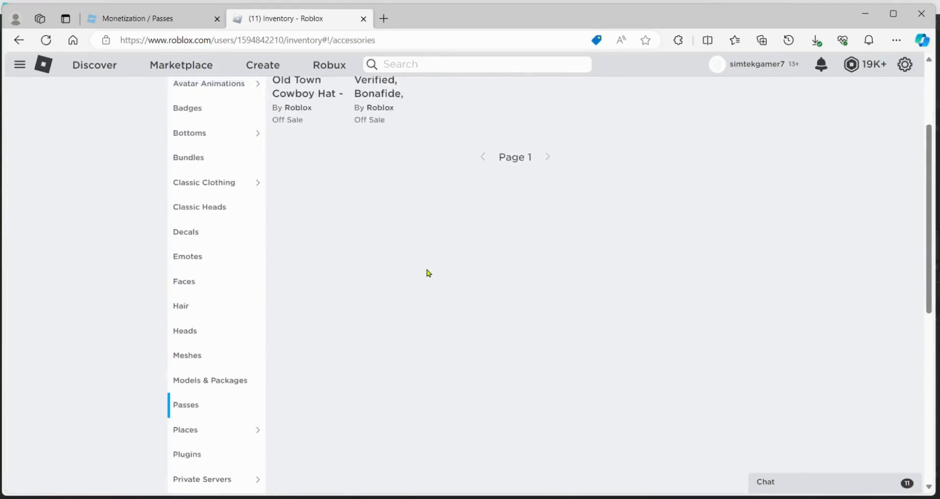
pyautogui.scroll(-3)
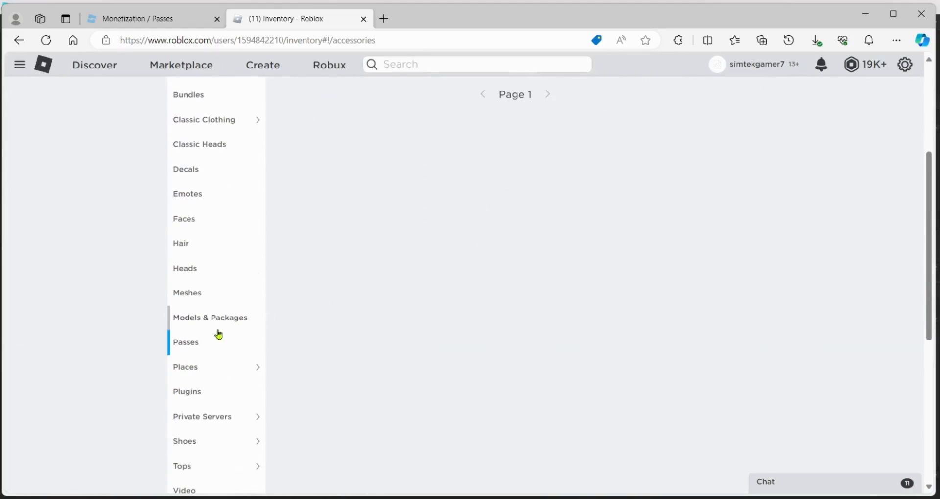
pyautogui.click(185, 342)
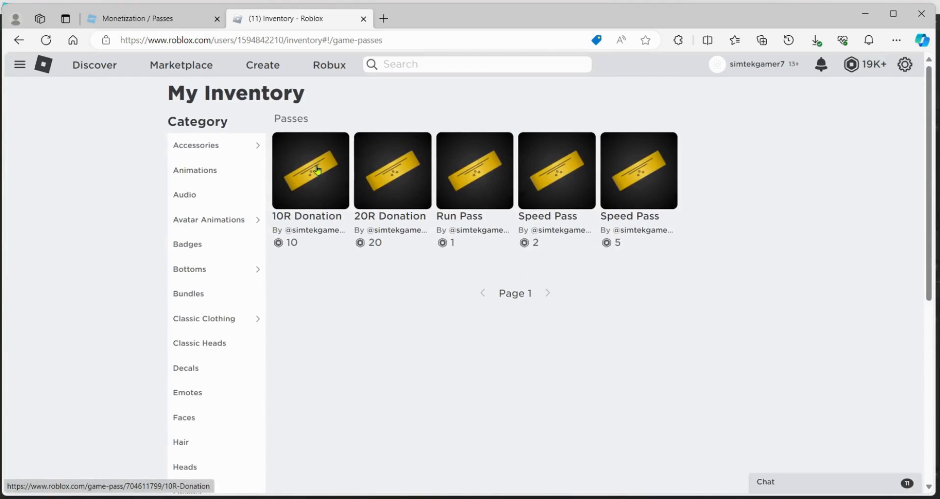
pyautogui.click(310, 171)
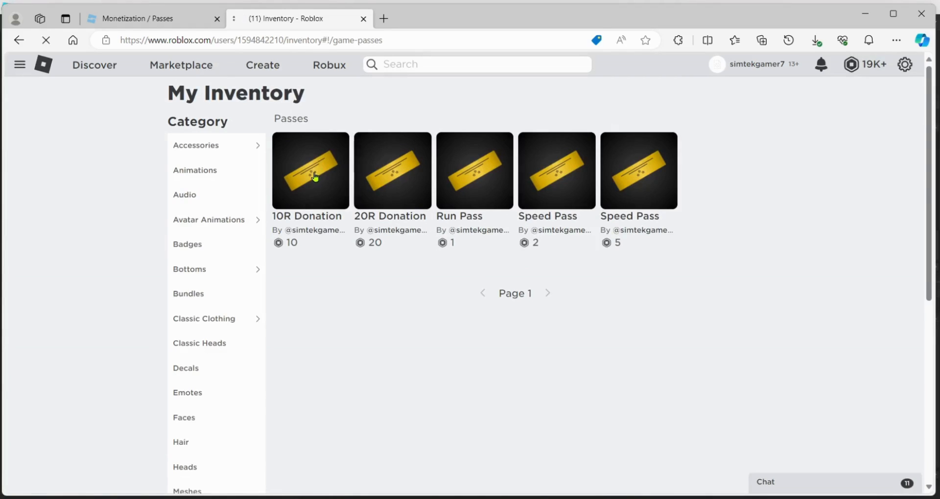
# Delete the 10R Donation pass from inventory via its ••• menu and confirm
pyautogui.click(310, 171)
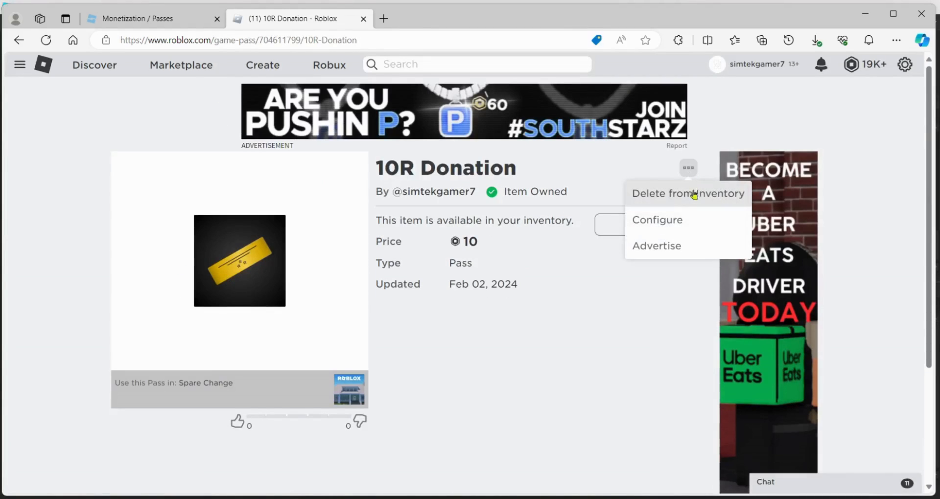
pyautogui.click(687, 193)
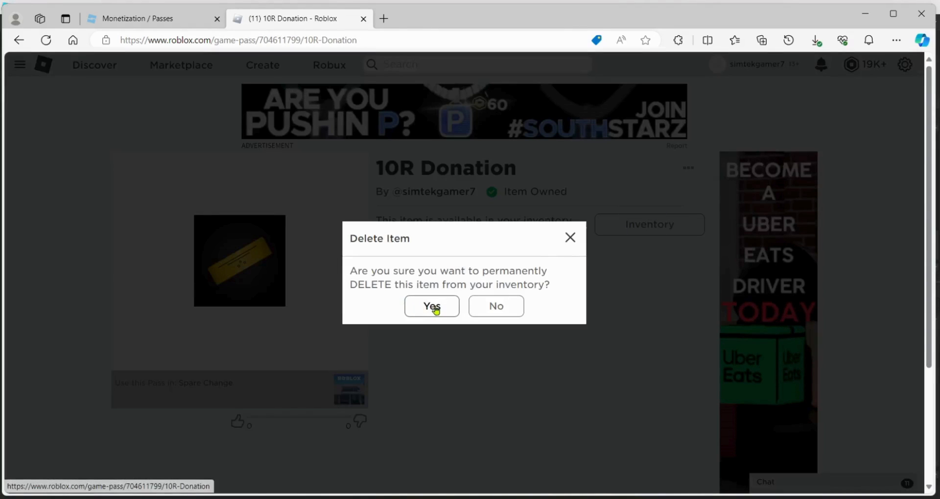
pyautogui.click(431, 305)
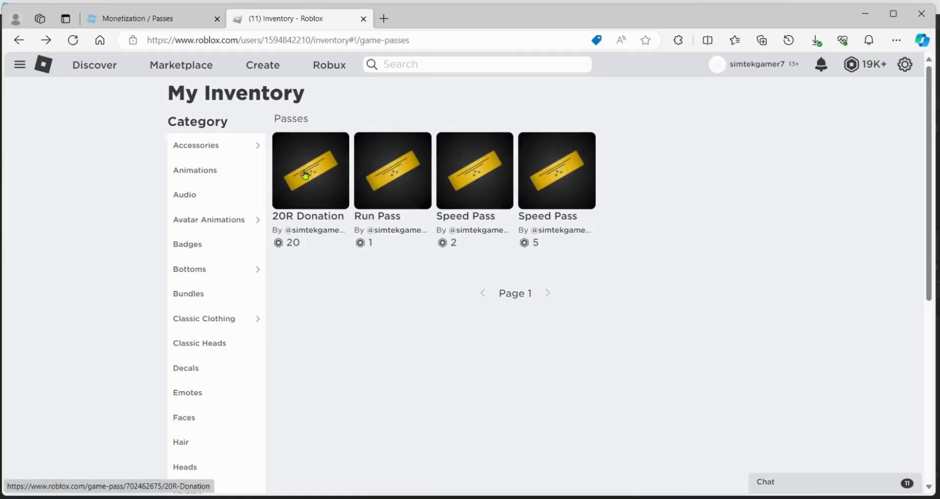
# Delete the 20R Donation pass from inventory via its ••• menu
pyautogui.click(310, 170)
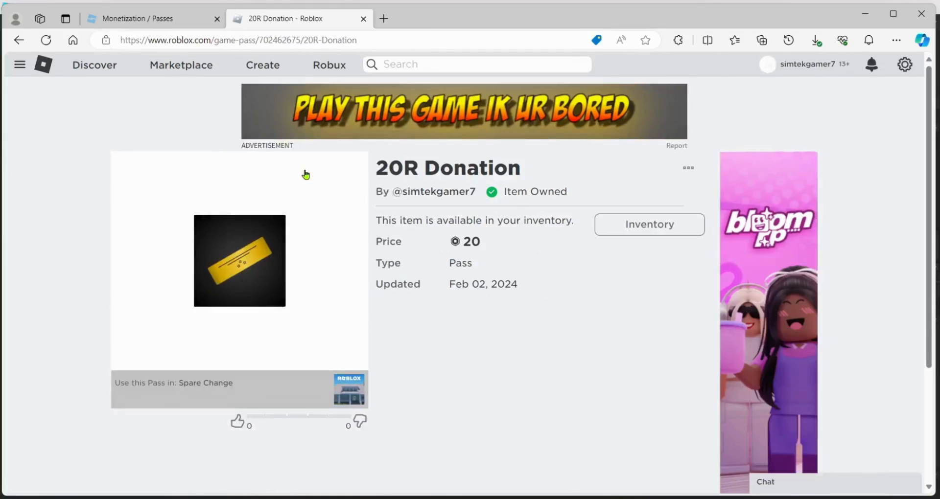
pyautogui.click(687, 167)
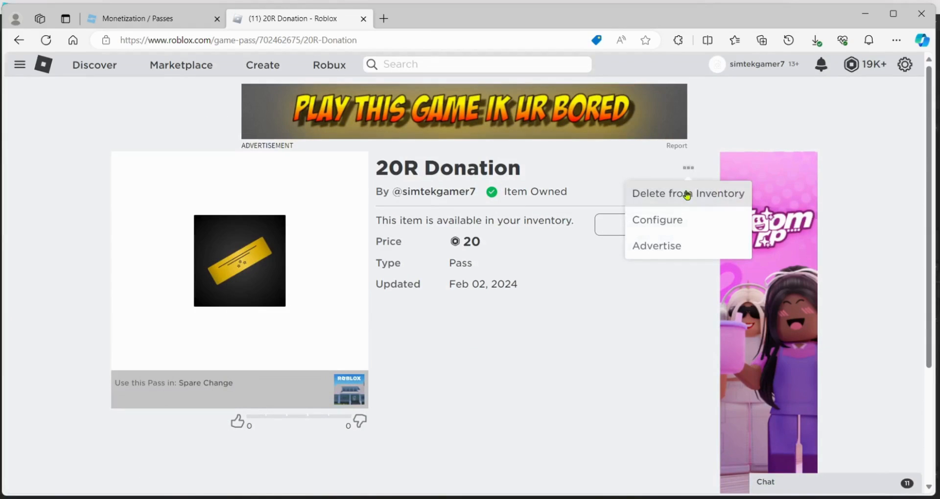
pyautogui.click(686, 193)
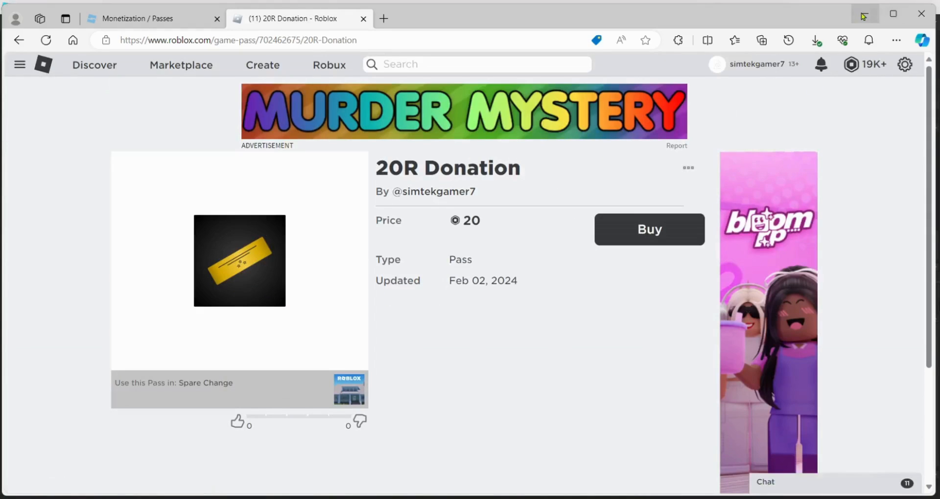
pyautogui.moveTo(865, 14)
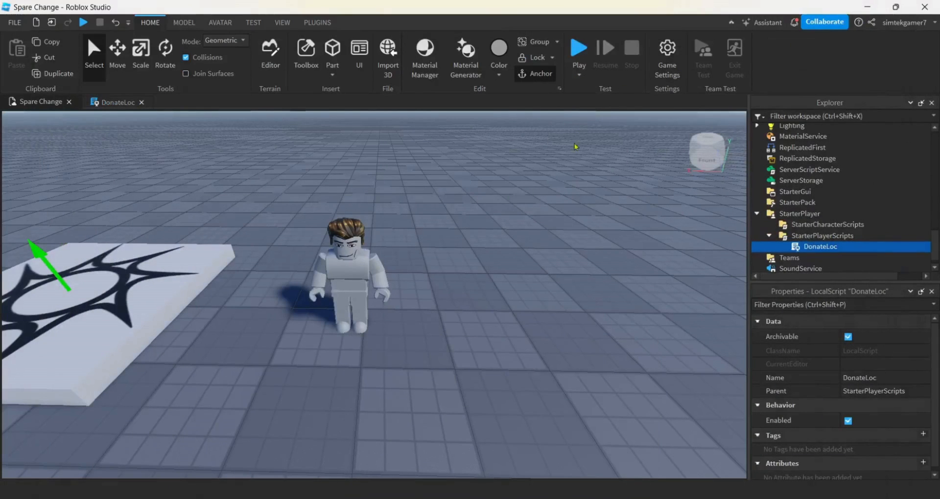
pyautogui.moveTo(524, 299)
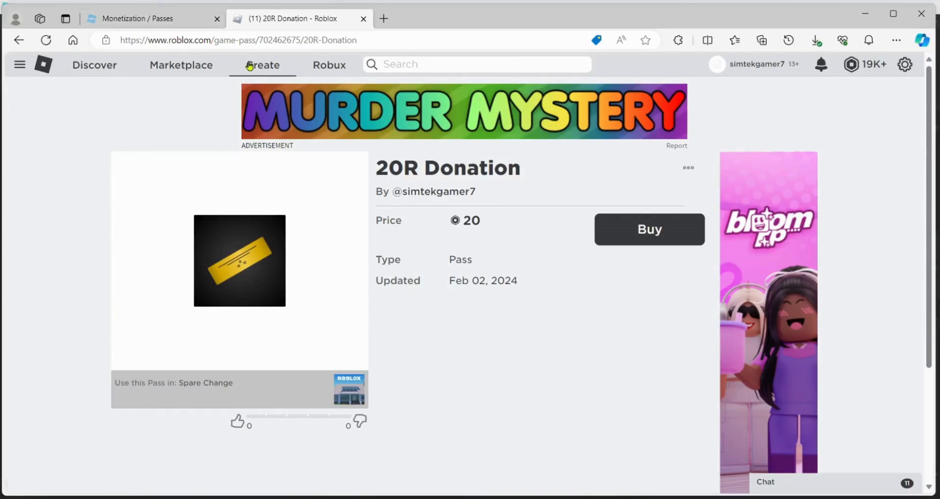
# From the Creator Hub, view Spare Change's public page and launch the game
pyautogui.click(262, 65)
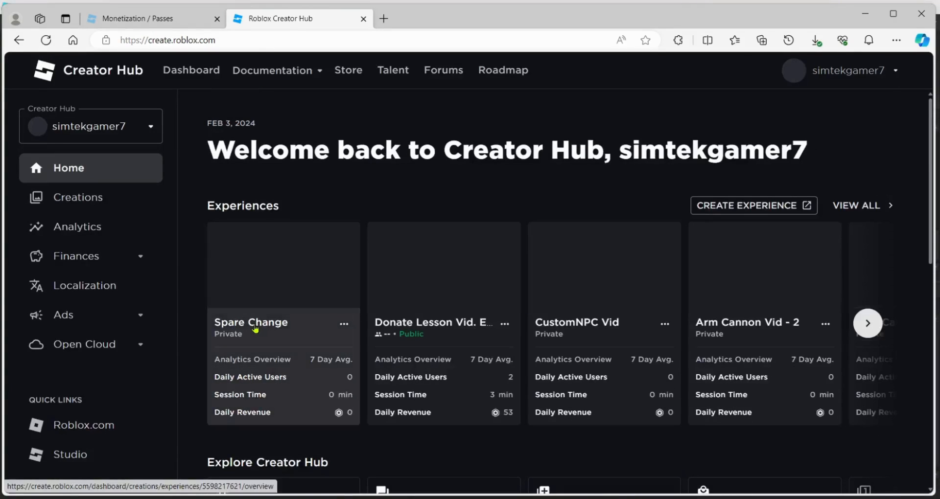
pyautogui.click(251, 322)
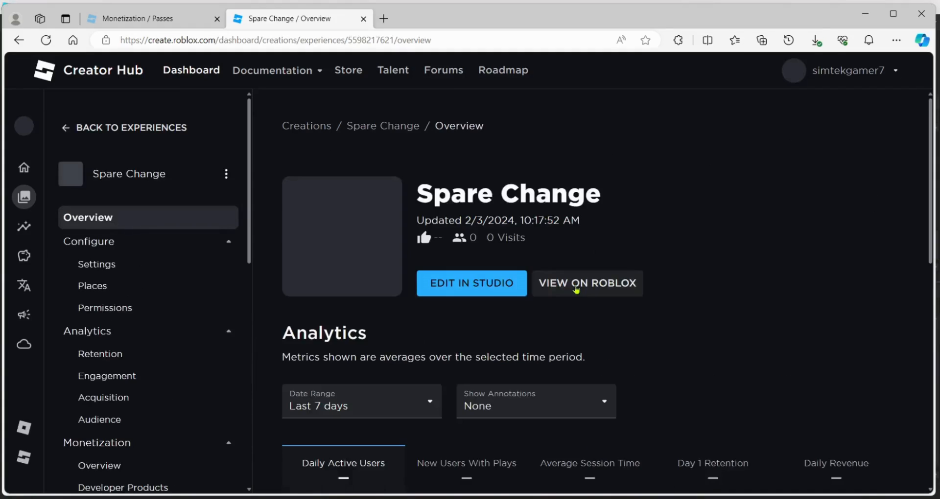
pyautogui.click(586, 283)
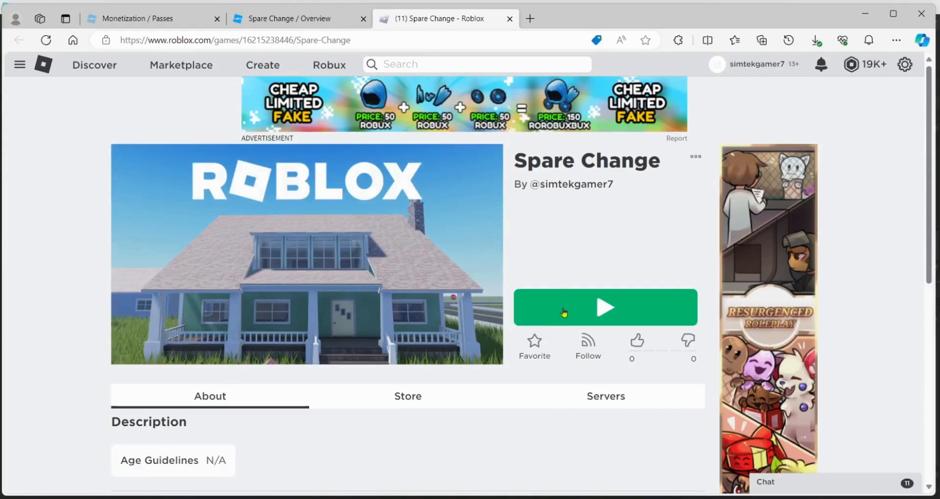
pyautogui.click(605, 308)
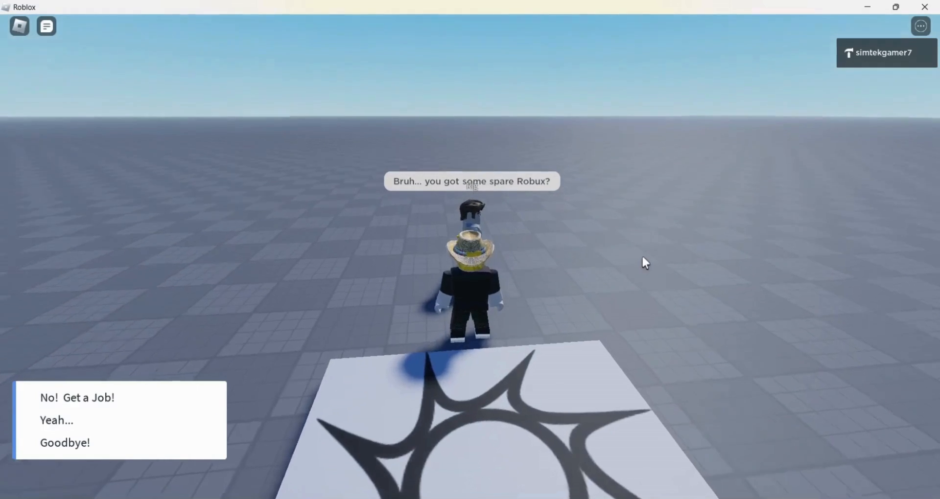
# Answer "Yeah..." to the NPC, buy the 10R Donation for 10 Robux and dismiss the success message
pyautogui.click(56, 420)
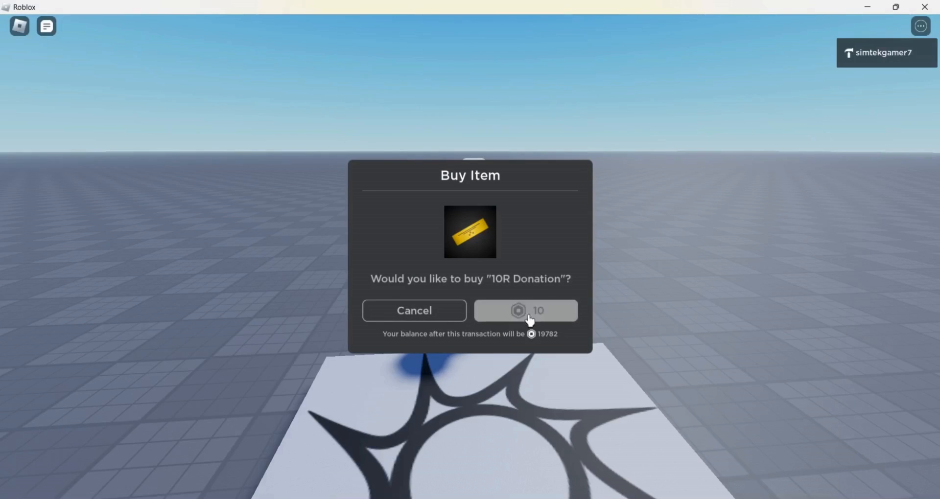
pyautogui.click(525, 310)
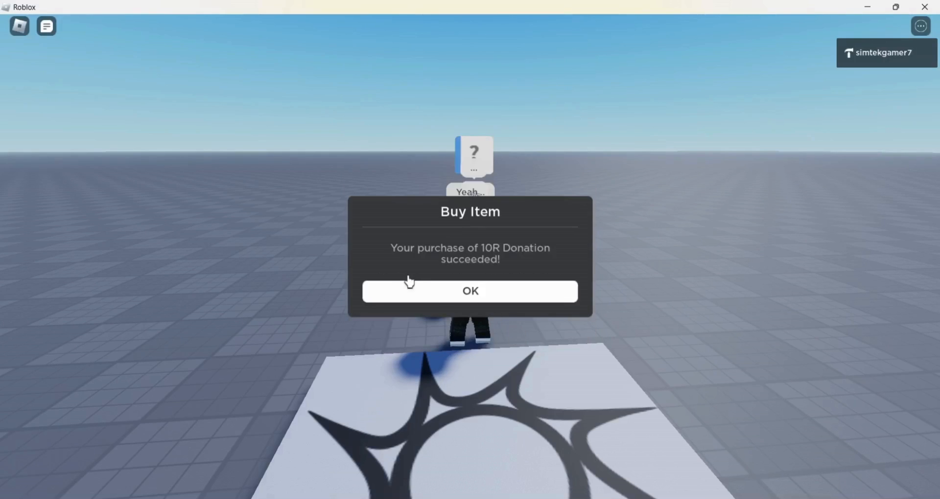
pyautogui.moveTo(521, 274)
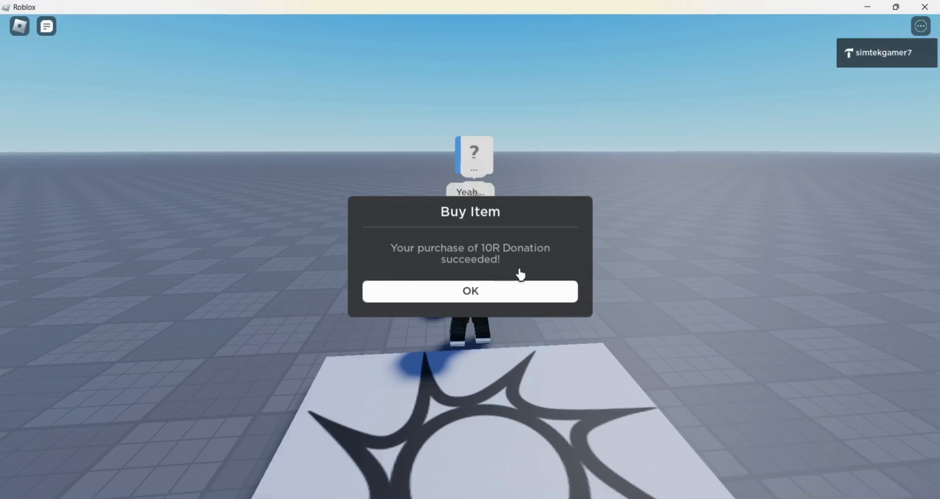
pyautogui.click(469, 291)
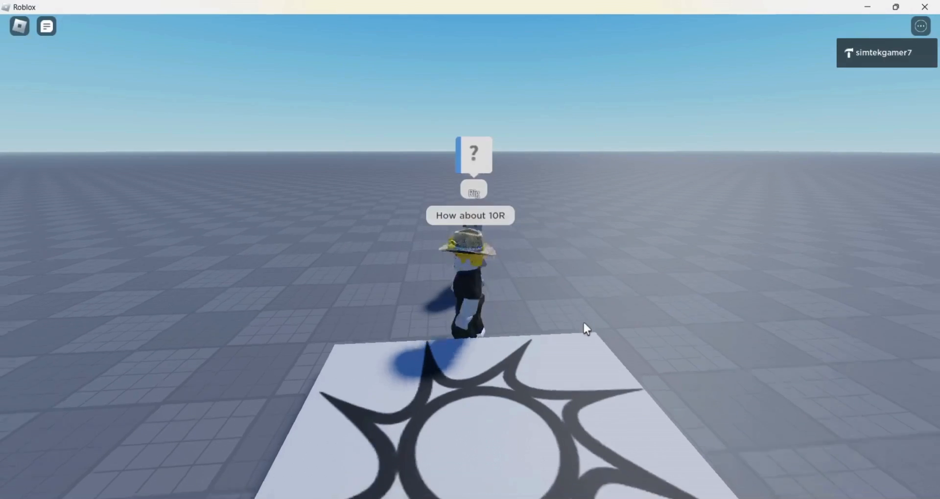